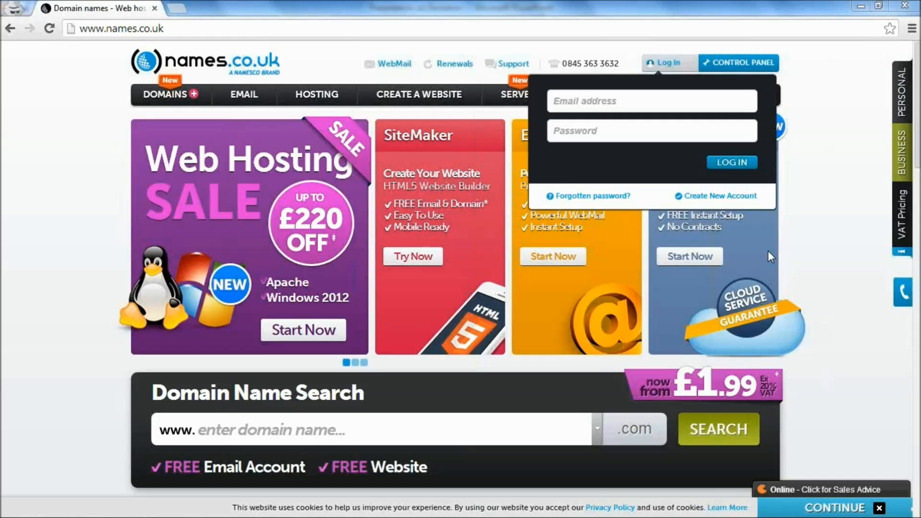
{"action": "mouse_move", "coordinate": [836, 148]}
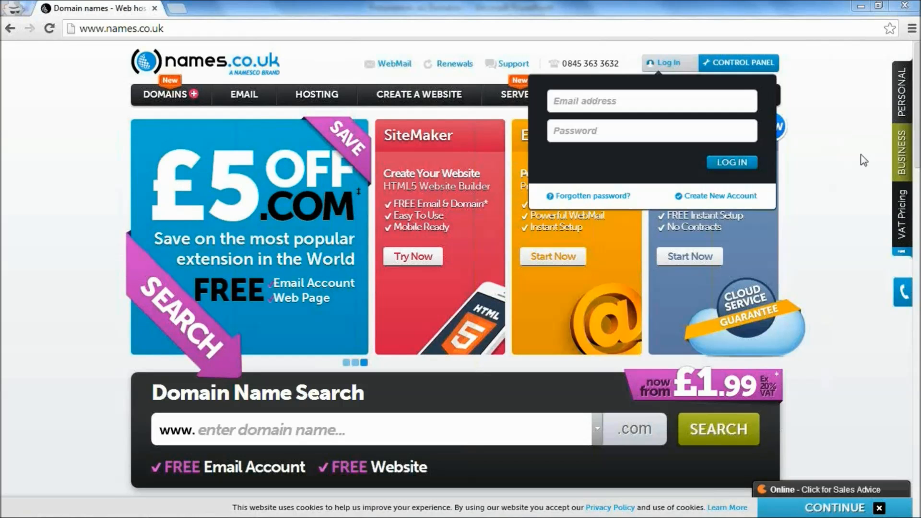
{"action": "mouse_move", "coordinate": [855, 136]}
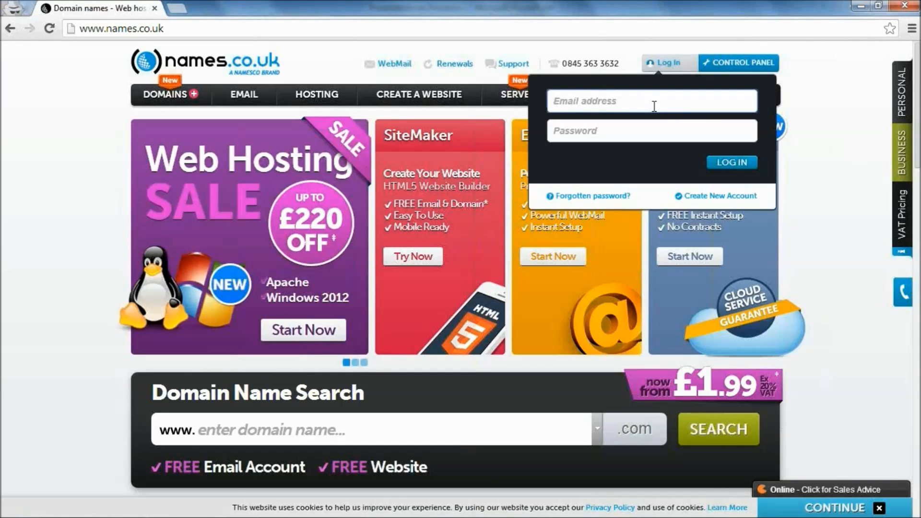
- Sign in with the webjha e-mail address at names.co.uk and its password
{"action": "type", "text": "webjha"}
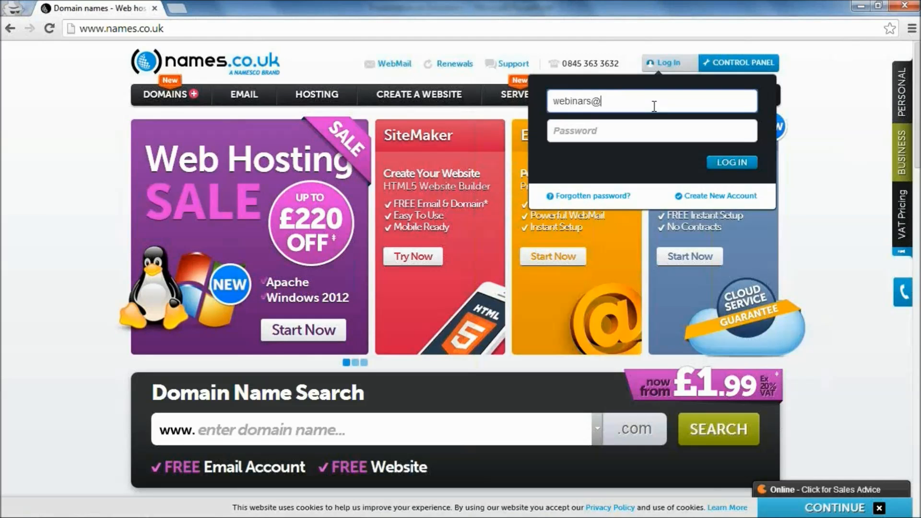
{"action": "type", "text": "names.co."}
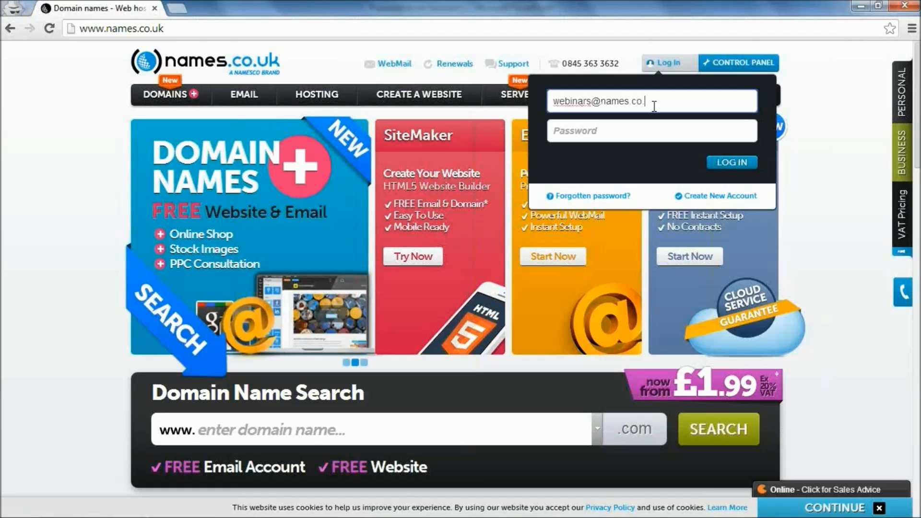
{"action": "type", "text": "uk"}
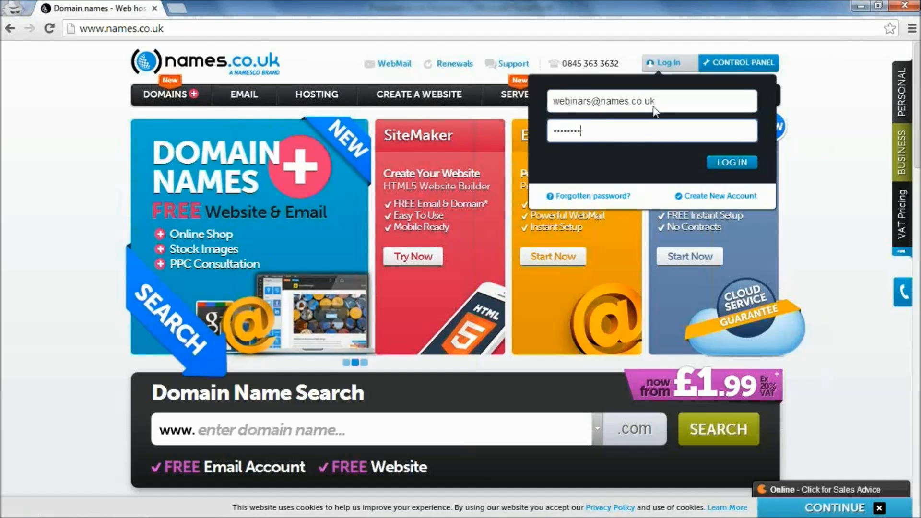
{"action": "left_click", "coordinate": [731, 162]}
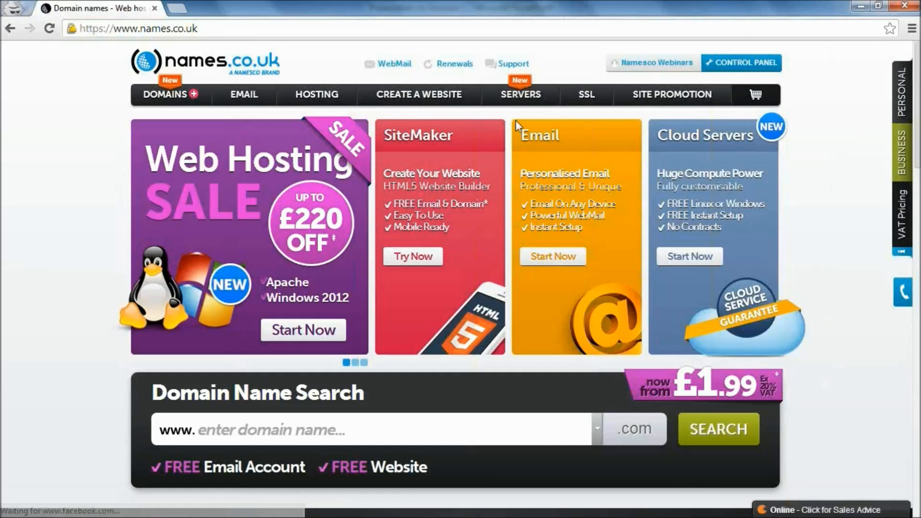
{"action": "mouse_move", "coordinate": [453, 63]}
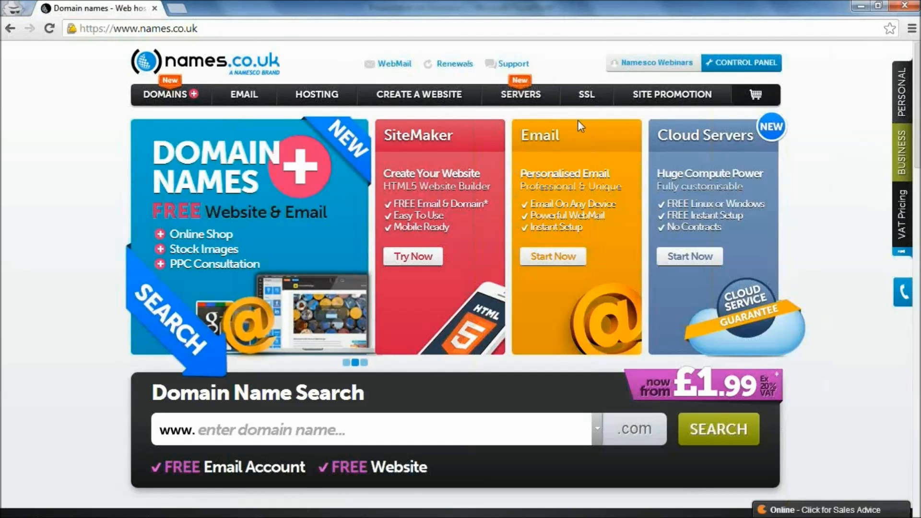
{"action": "mouse_move", "coordinate": [741, 63]}
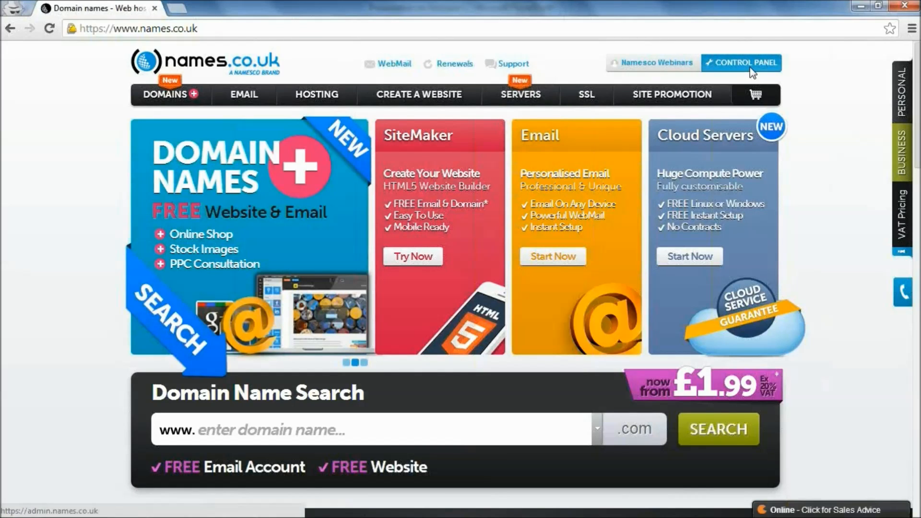
- Go to the account Control Panel welcome page from the home page
{"action": "left_click", "coordinate": [741, 63]}
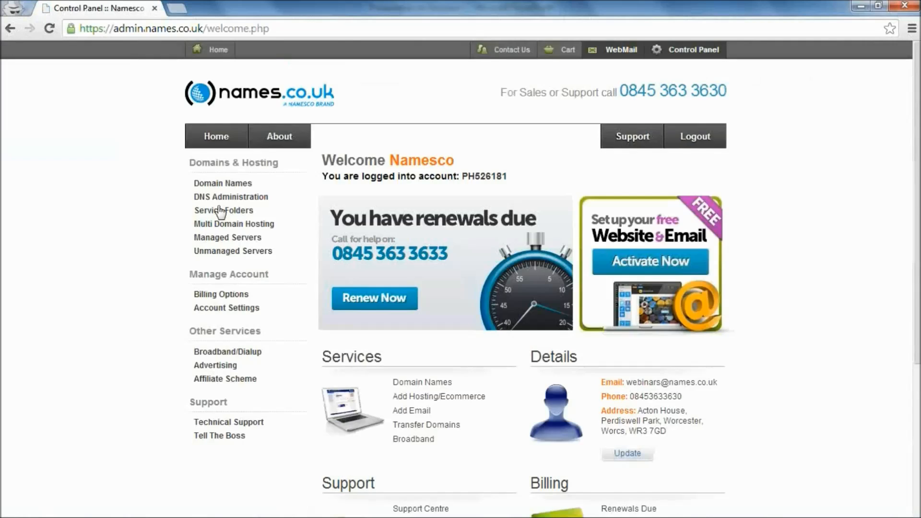
{"action": "mouse_move", "coordinate": [145, 227]}
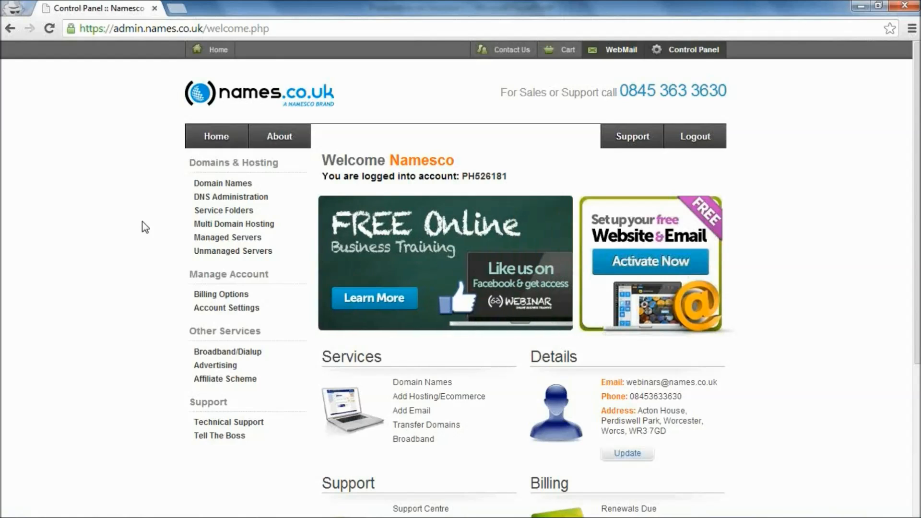
{"action": "mouse_move", "coordinate": [104, 219]}
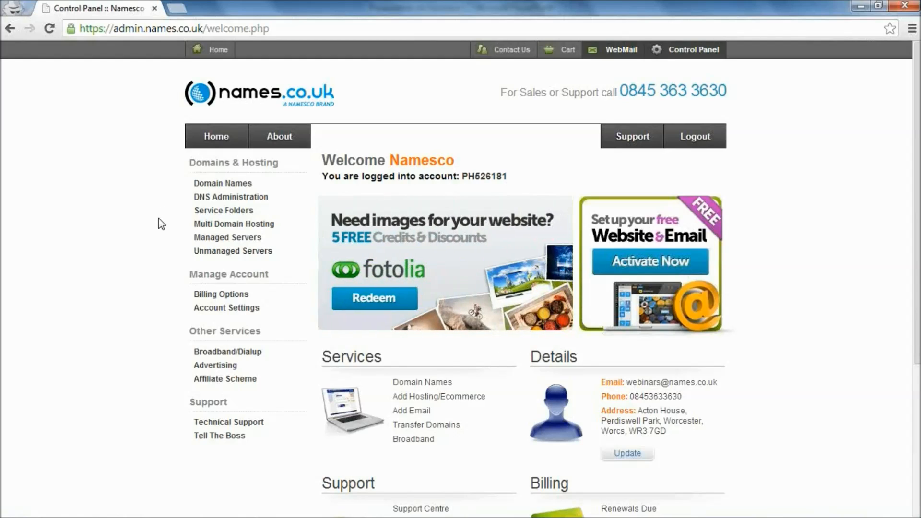
{"action": "mouse_move", "coordinate": [165, 214]}
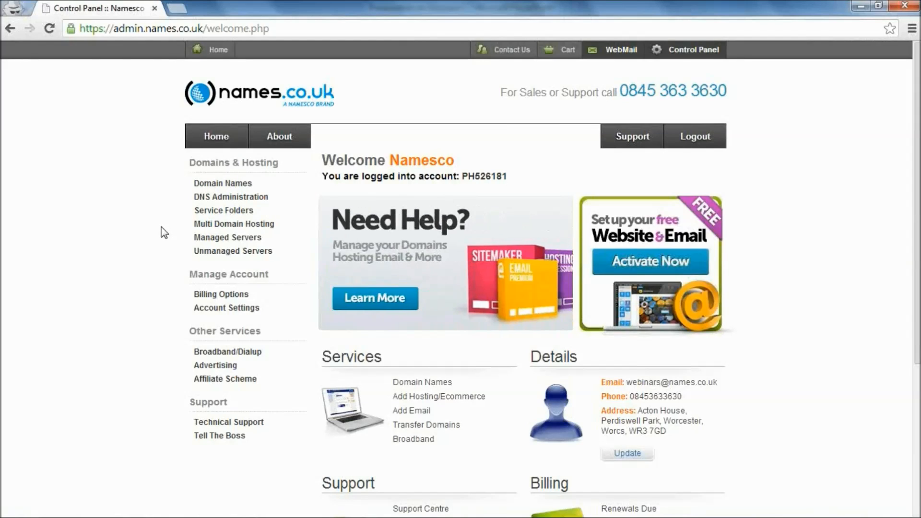
{"action": "mouse_move", "coordinate": [230, 197]}
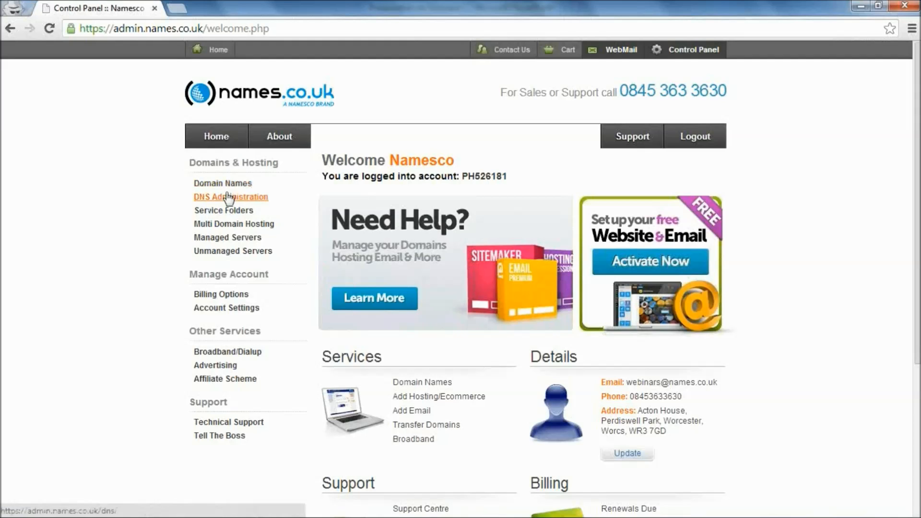
- Show all registered domains via Domain Names under Domains & Hosting
{"action": "left_click", "coordinate": [222, 182]}
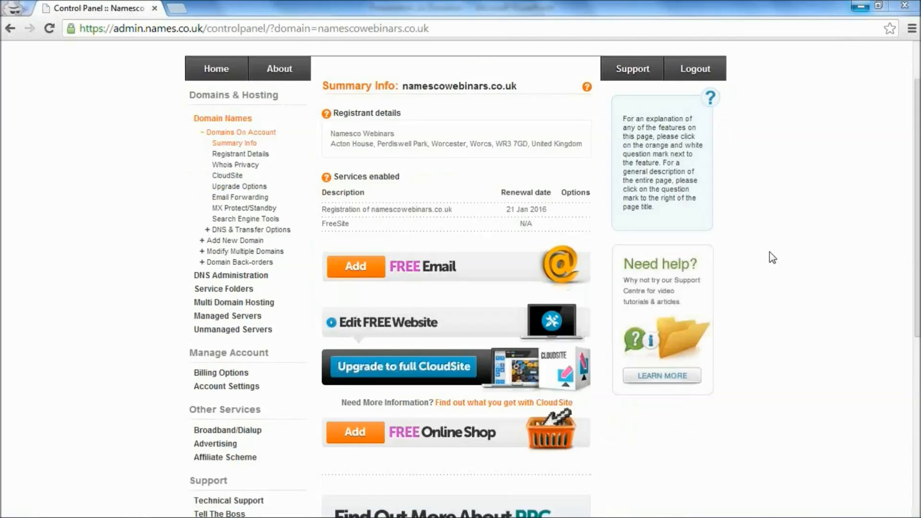
{"action": "left_click", "coordinate": [240, 131]}
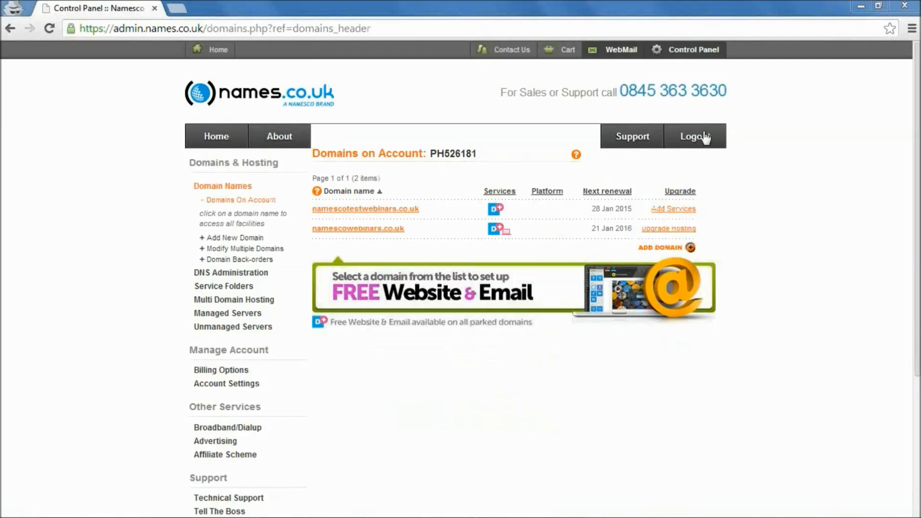
{"action": "mouse_move", "coordinate": [442, 232]}
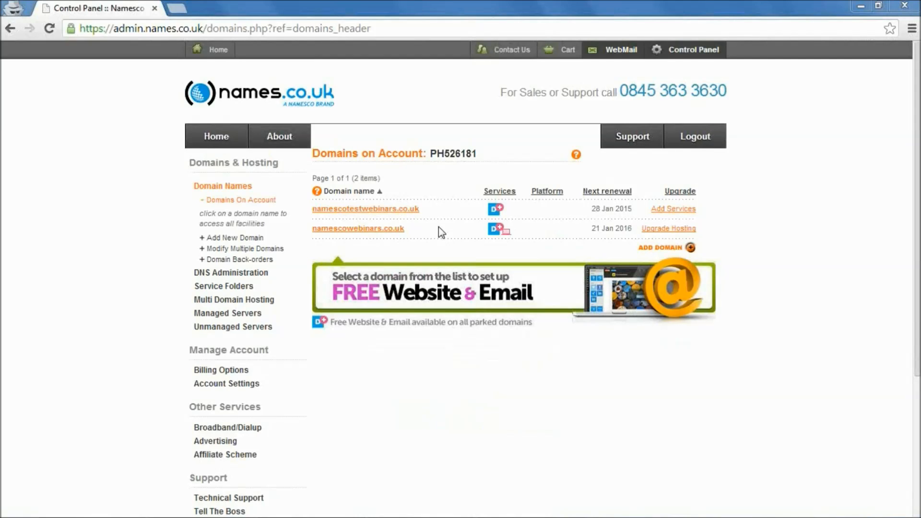
{"action": "mouse_move", "coordinate": [430, 206]}
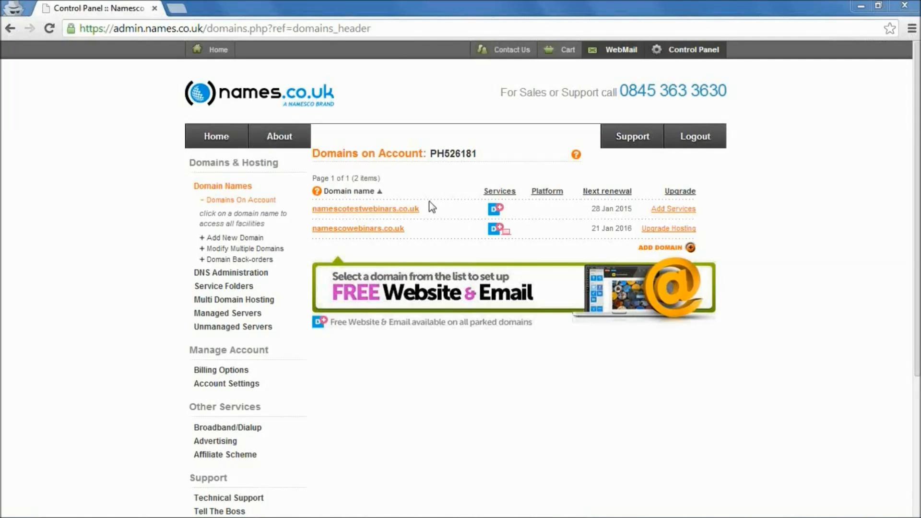
- Add the FREE Website to namescotestwebinars.co.uk and let the build finish
{"action": "left_click", "coordinate": [364, 209]}
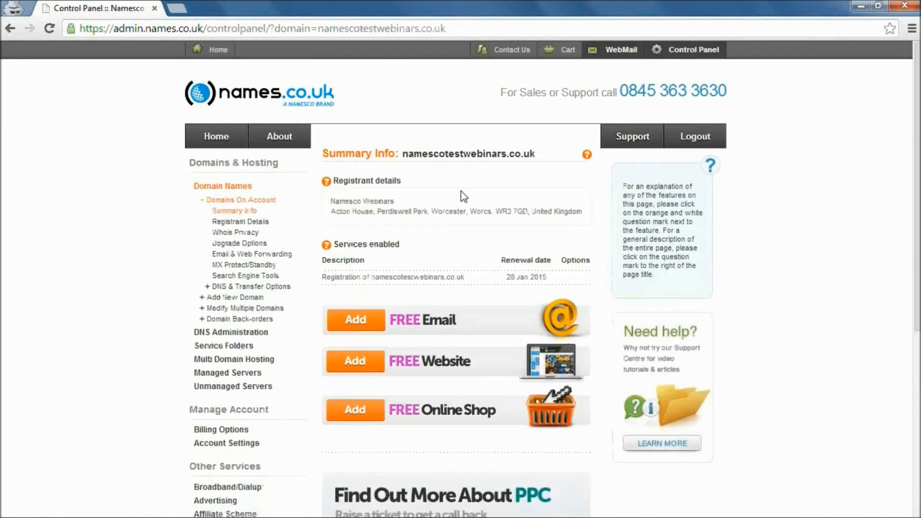
{"action": "scroll", "scroll_direction": "down", "scroll_amount": 3}
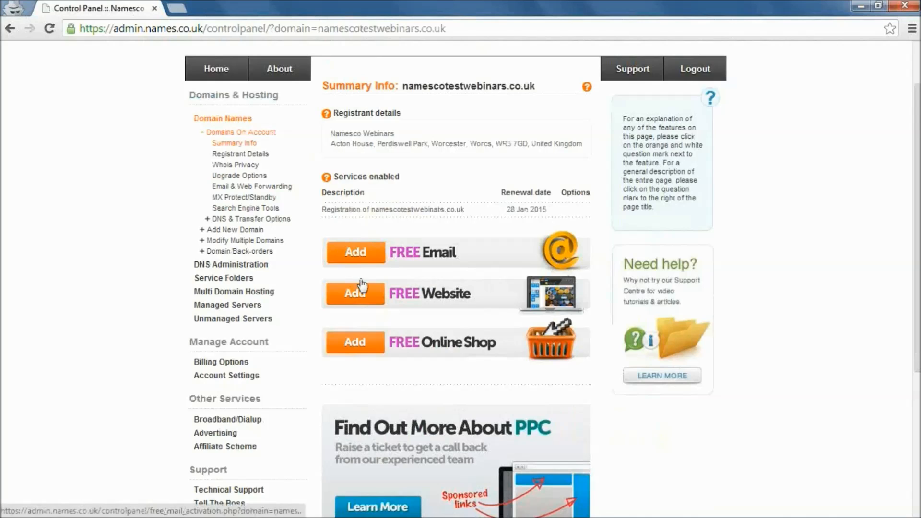
{"action": "mouse_move", "coordinate": [452, 252]}
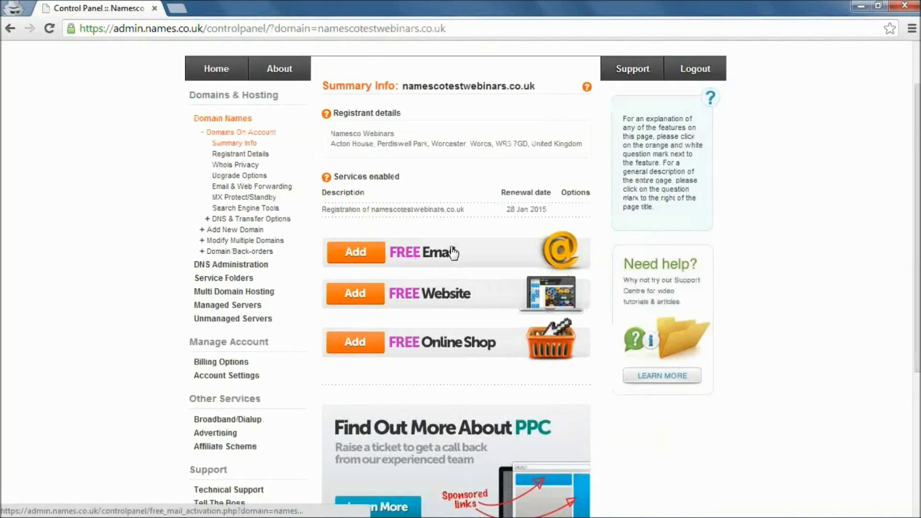
{"action": "mouse_move", "coordinate": [474, 253]}
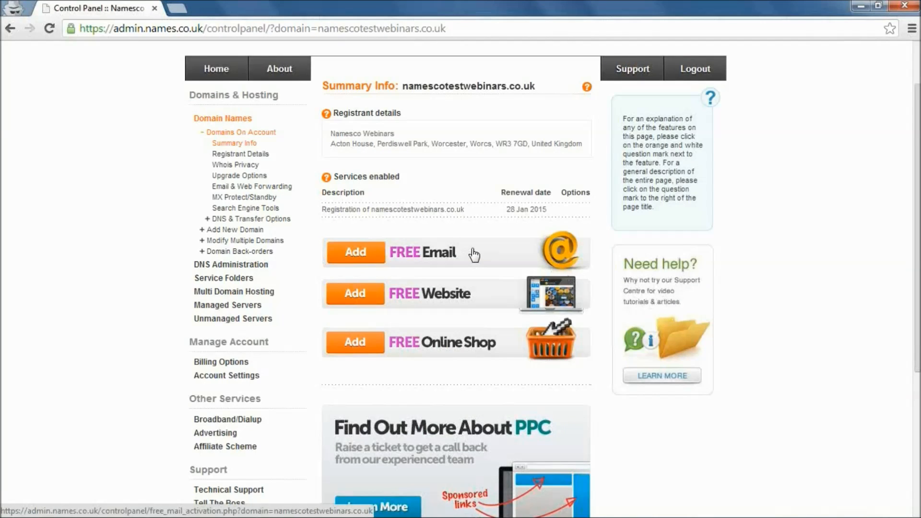
{"action": "mouse_move", "coordinate": [438, 299]}
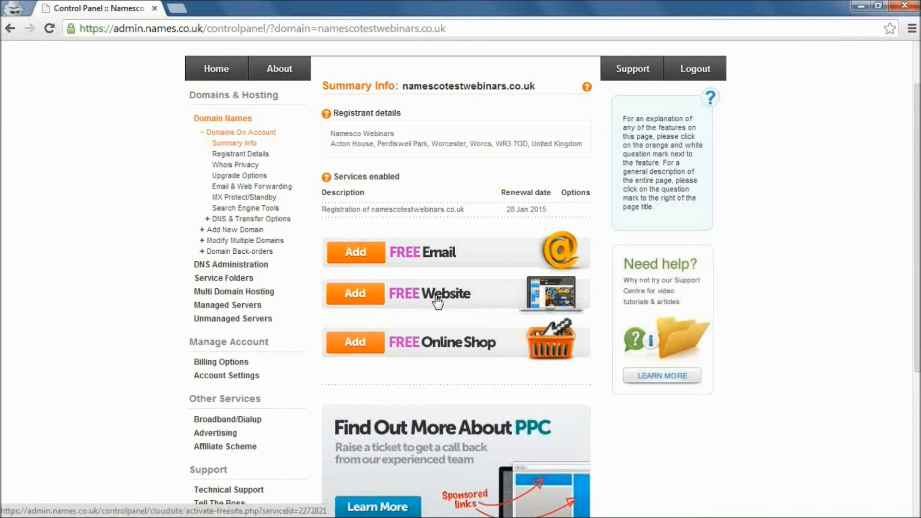
{"action": "mouse_move", "coordinate": [429, 300]}
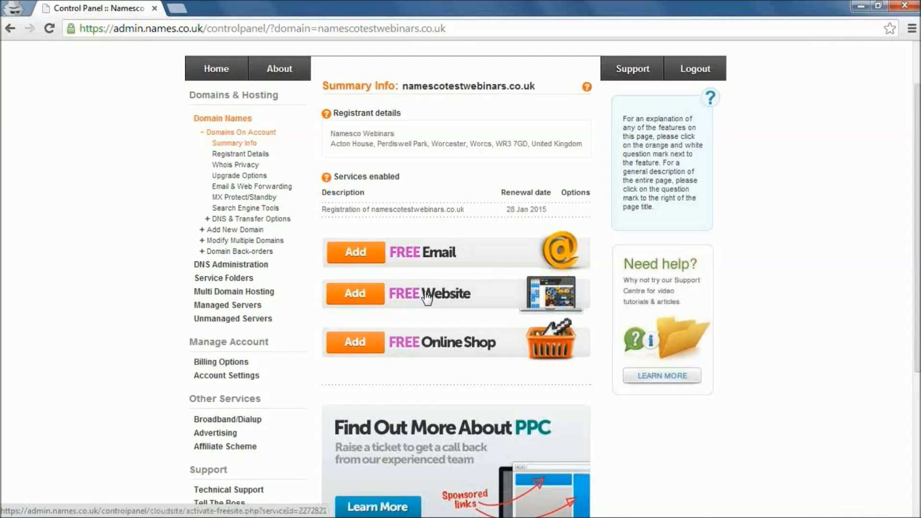
{"action": "left_click", "coordinate": [354, 294]}
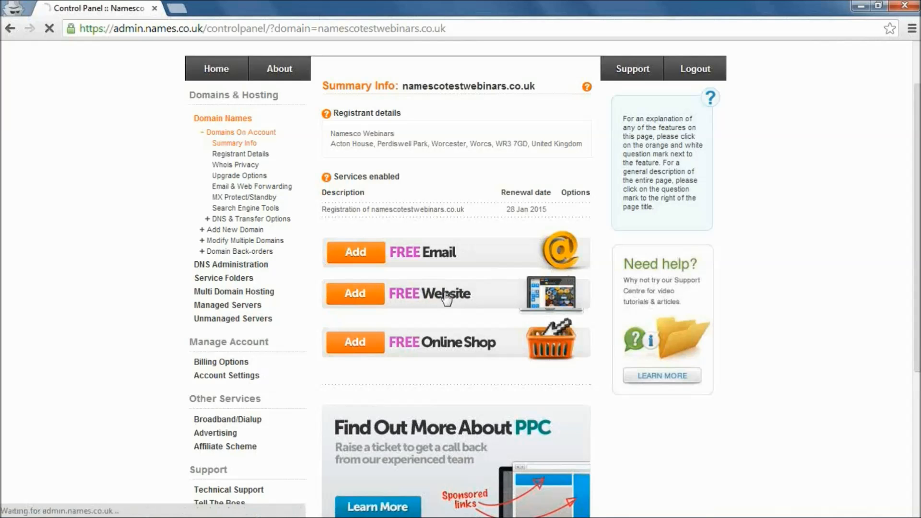
{"action": "left_click", "coordinate": [355, 294]}
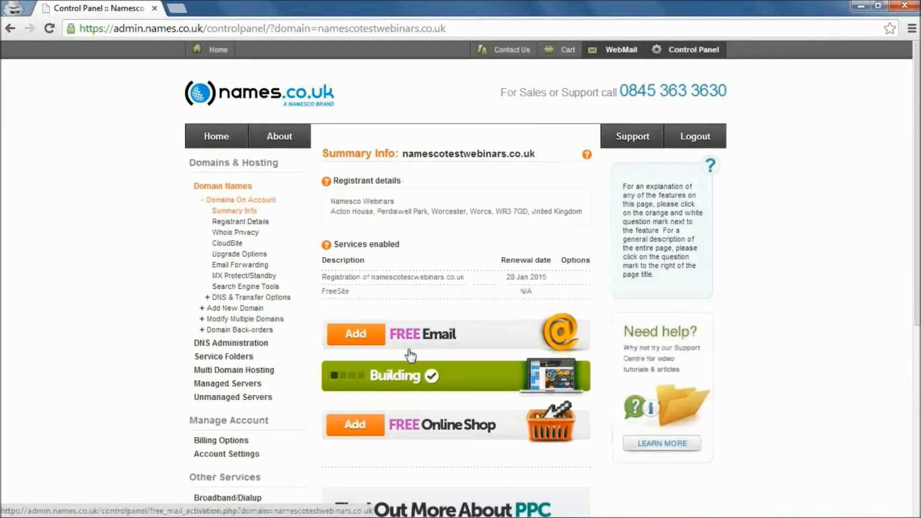
{"action": "mouse_move", "coordinate": [425, 382]}
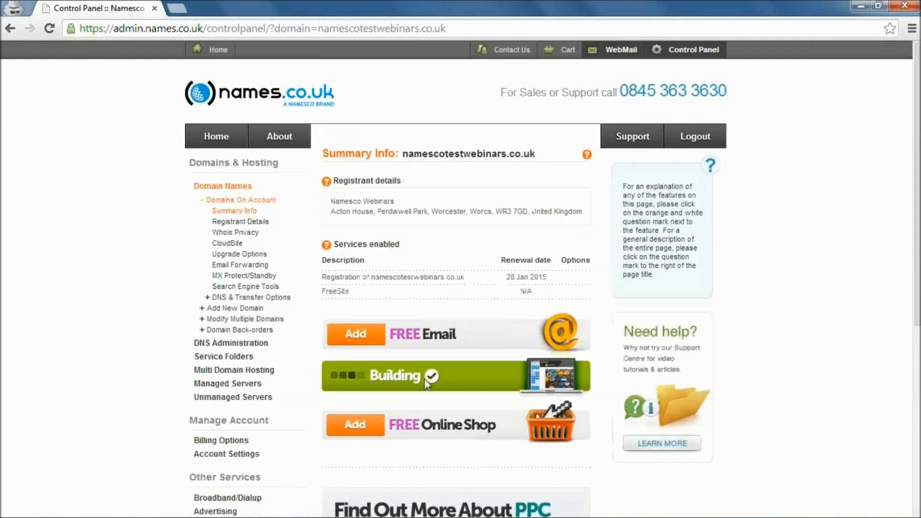
{"action": "mouse_move", "coordinate": [658, 370]}
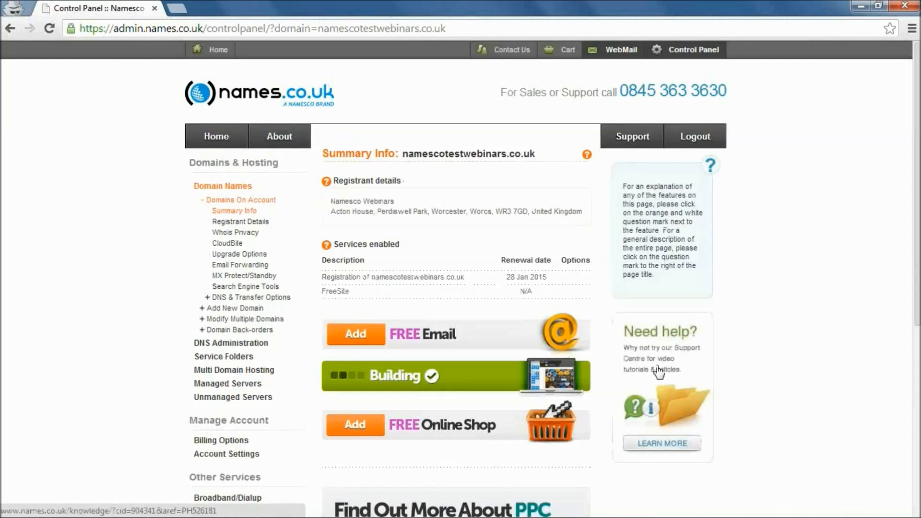
{"action": "left_click", "coordinate": [455, 376]}
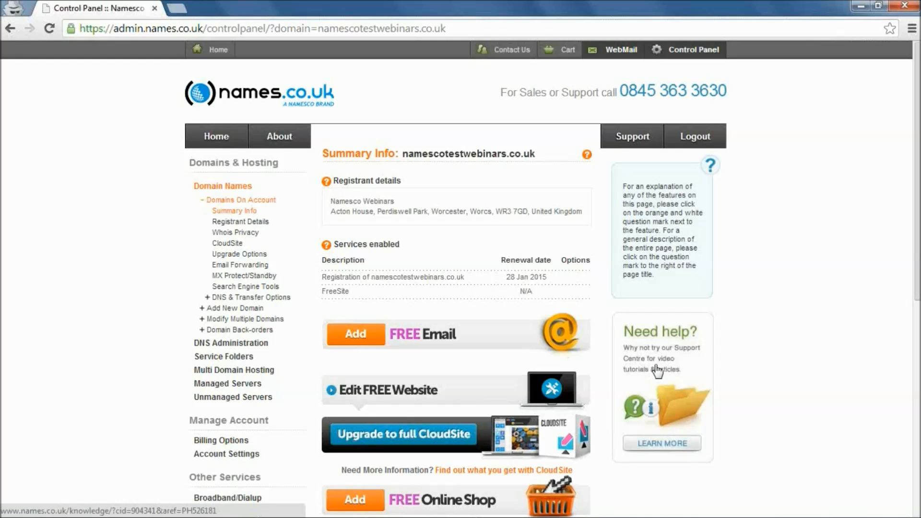
- Scroll the Summary Info page down to the FreeSite edit and upgrade options
{"action": "scroll", "scroll_direction": "down", "scroll_amount": 3}
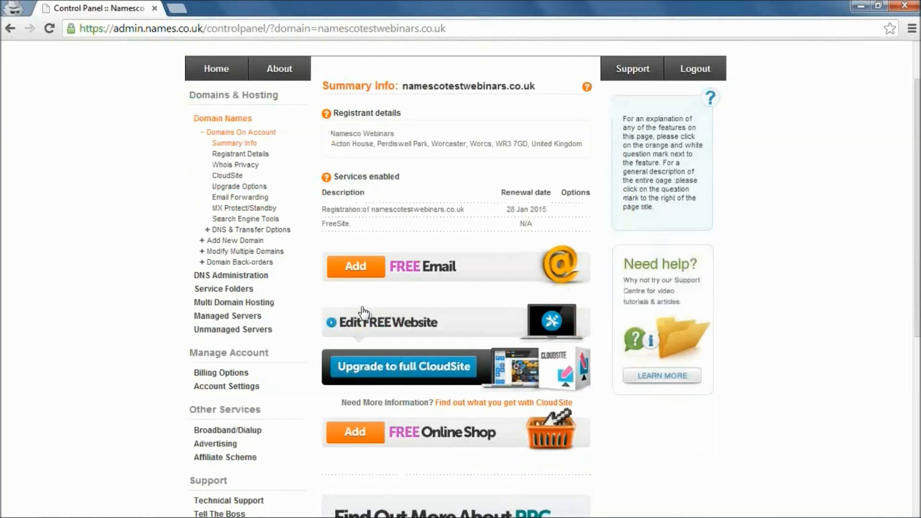
{"action": "mouse_move", "coordinate": [407, 341]}
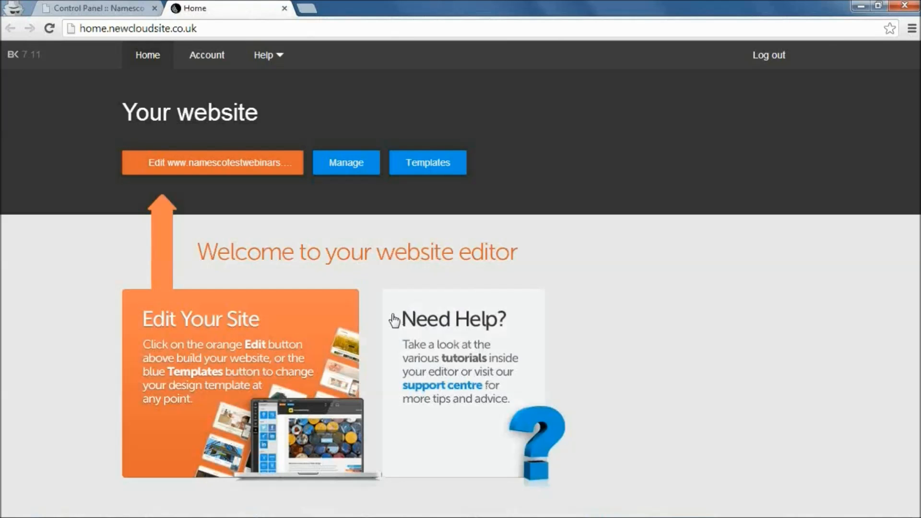
{"action": "mouse_move", "coordinate": [326, 276]}
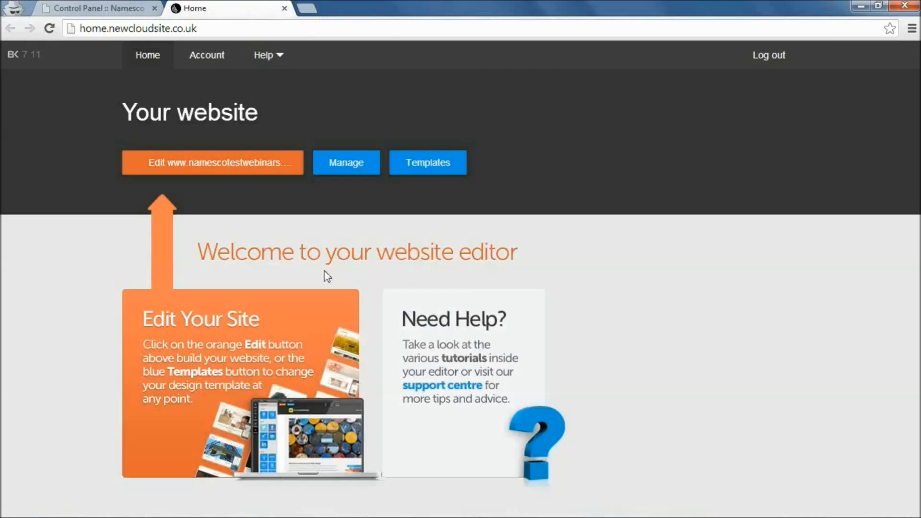
{"action": "mouse_move", "coordinate": [215, 187]}
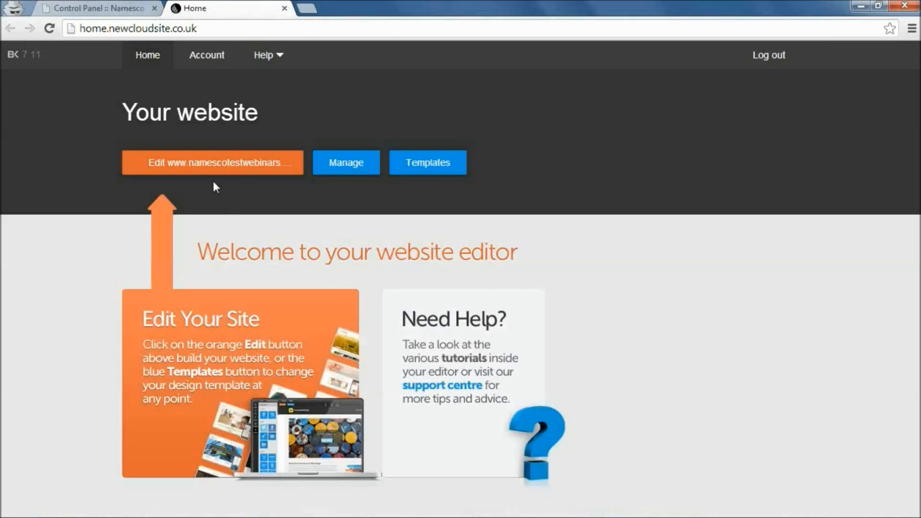
{"action": "left_click", "coordinate": [212, 163]}
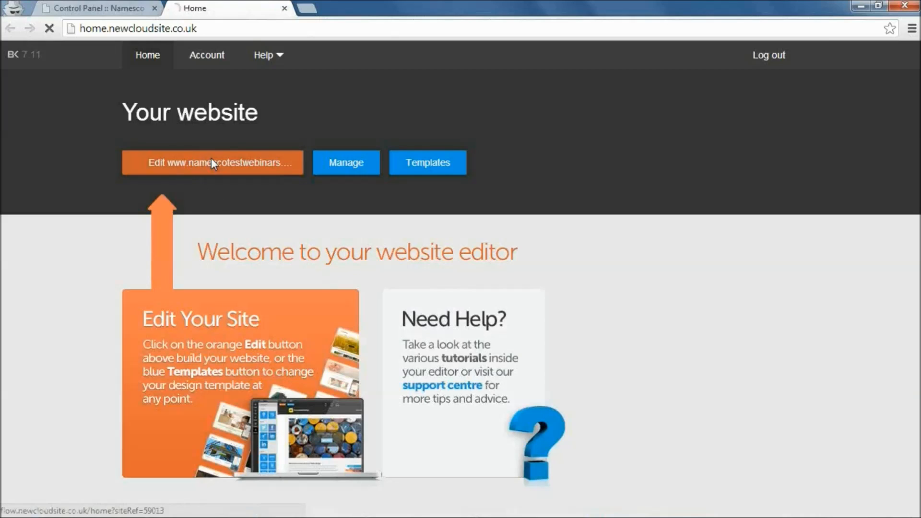
{"action": "left_click", "coordinate": [212, 163]}
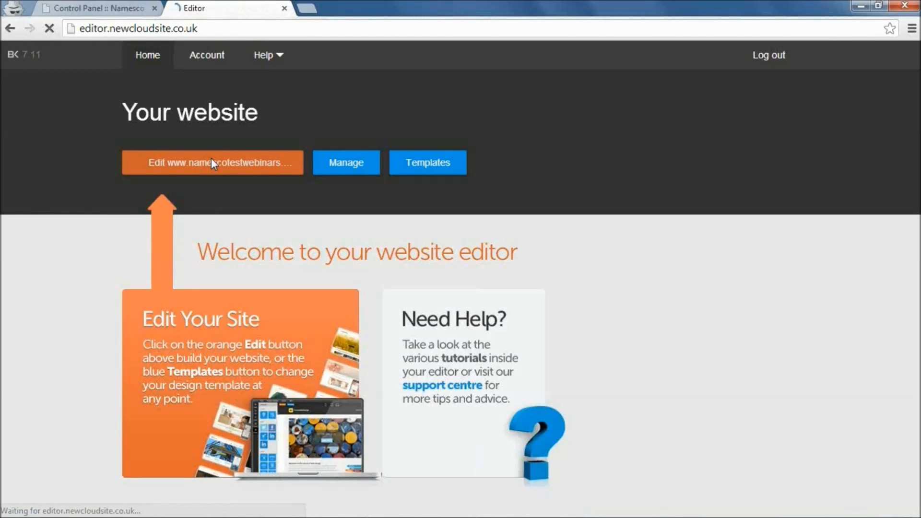
- Preview the home page at tablet size, then phone size, then back to tablet
{"action": "left_click", "coordinate": [211, 163]}
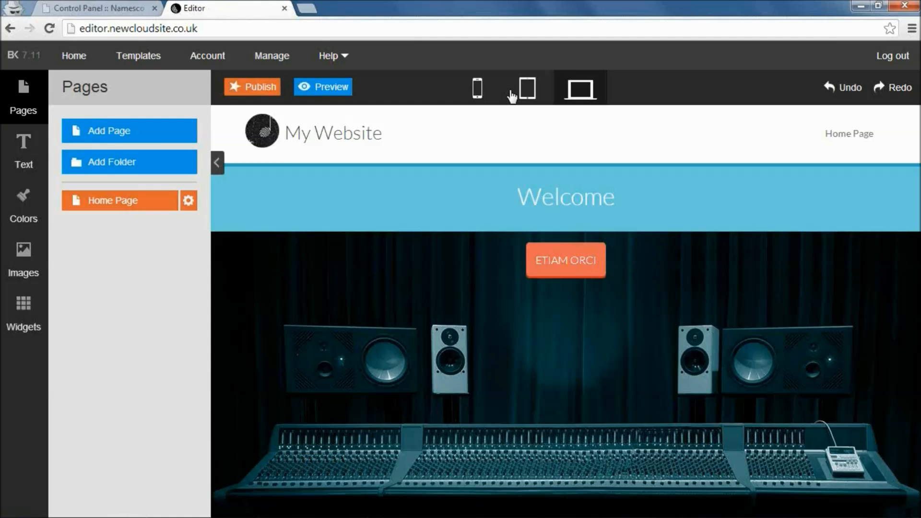
{"action": "mouse_move", "coordinate": [523, 94]}
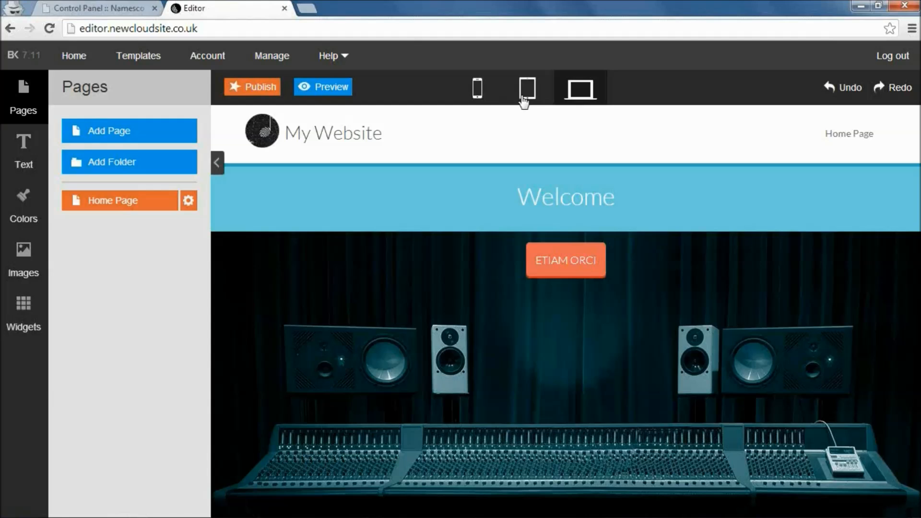
{"action": "mouse_move", "coordinate": [527, 94]}
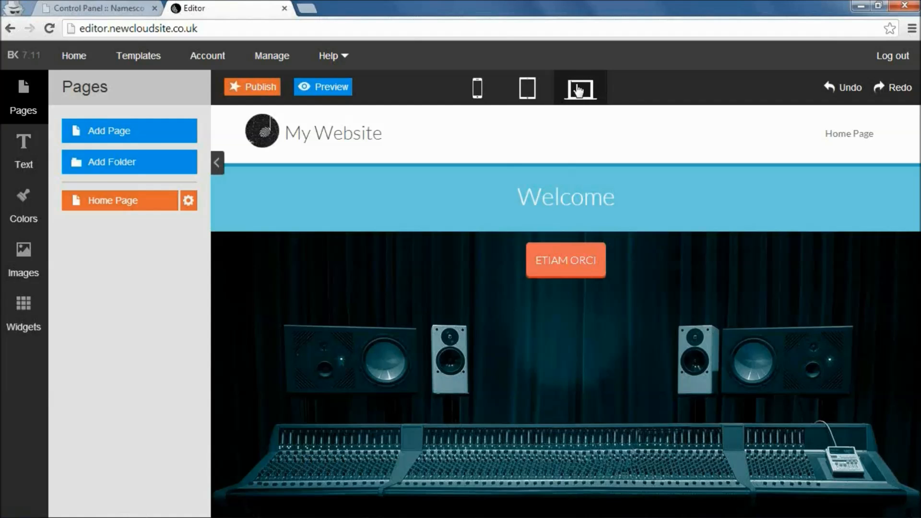
{"action": "left_click", "coordinate": [527, 88]}
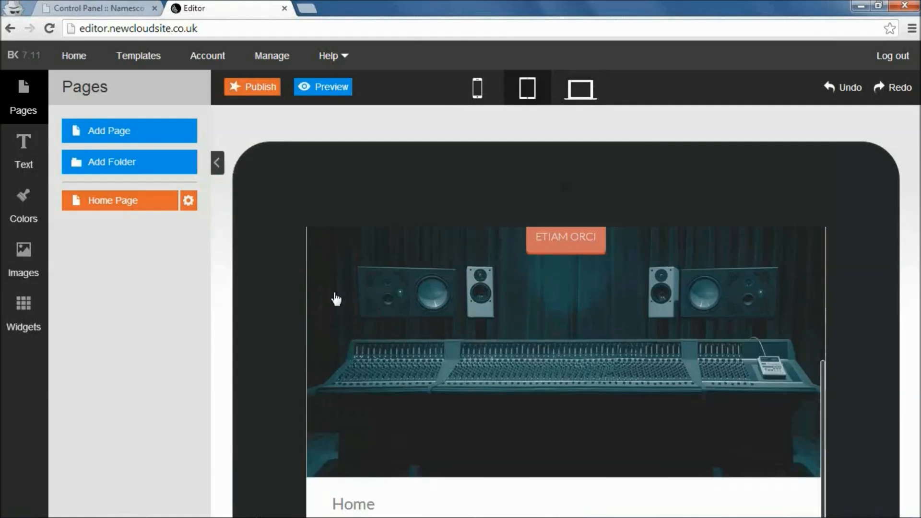
{"action": "scroll", "scroll_direction": "down", "scroll_amount": 3}
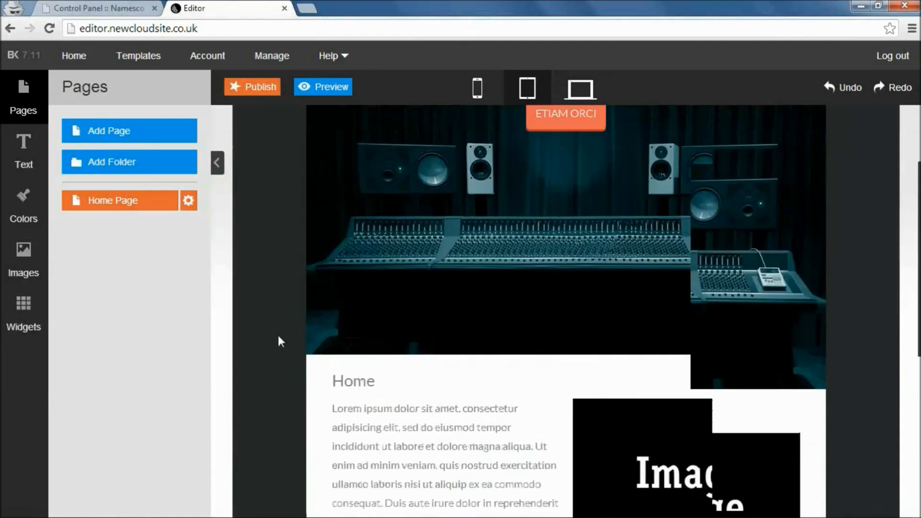
{"action": "left_click", "coordinate": [476, 88]}
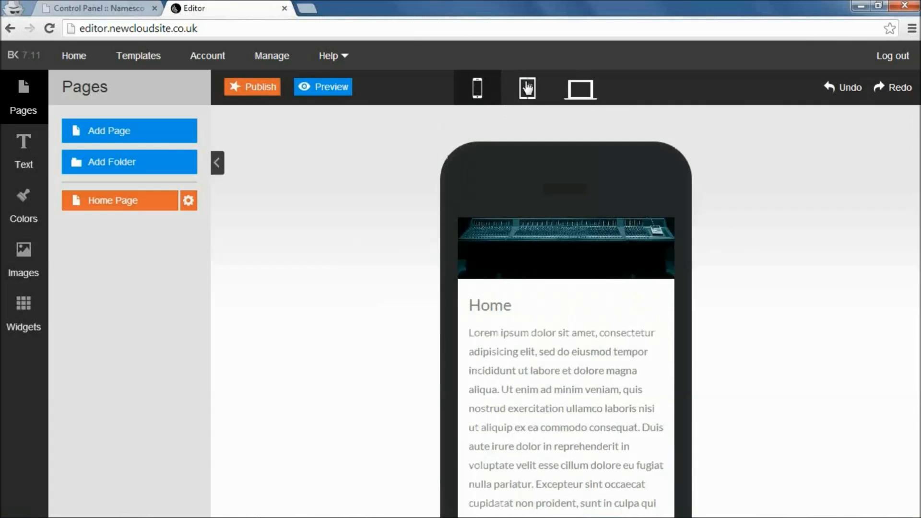
{"action": "left_click", "coordinate": [526, 88]}
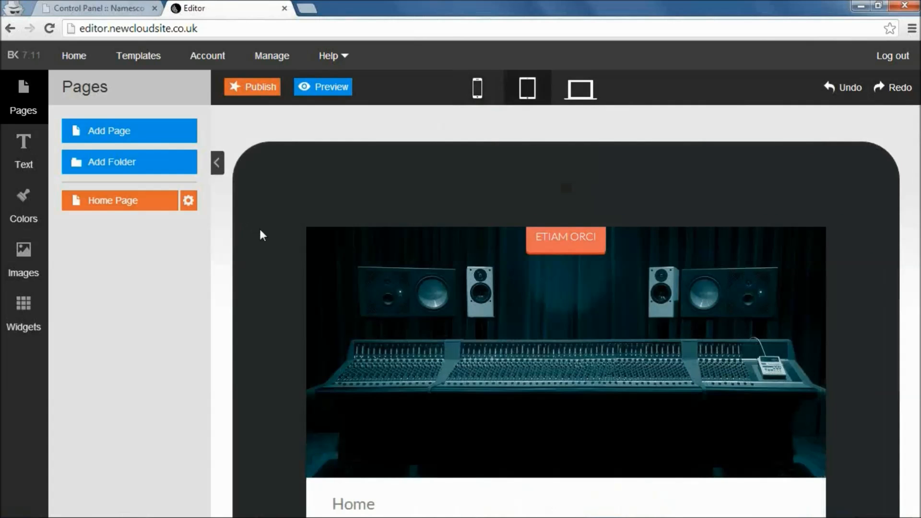
{"action": "scroll", "scroll_direction": "down", "scroll_amount": 3}
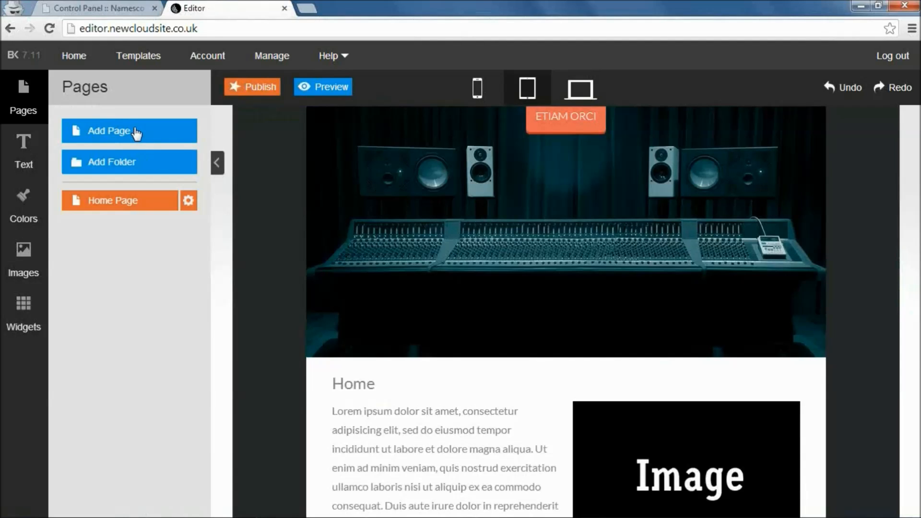
{"action": "mouse_move", "coordinate": [152, 139]}
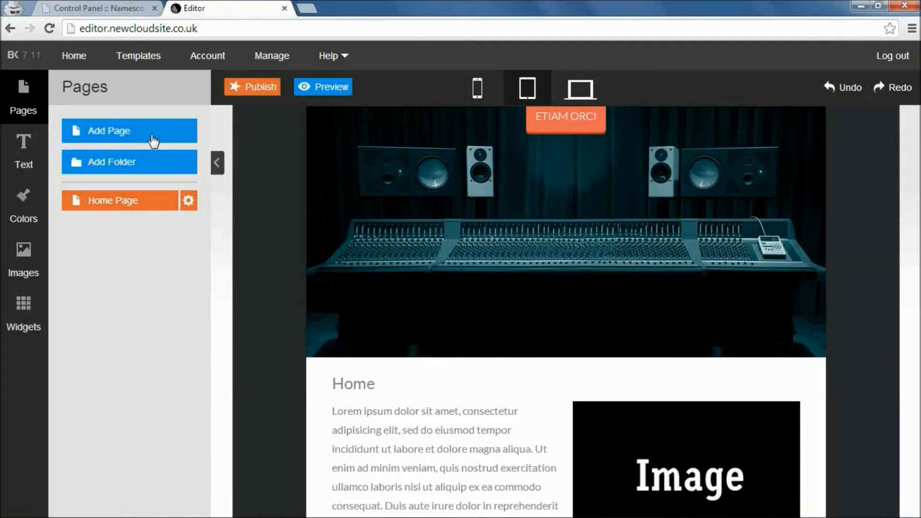
{"action": "mouse_move", "coordinate": [172, 143]}
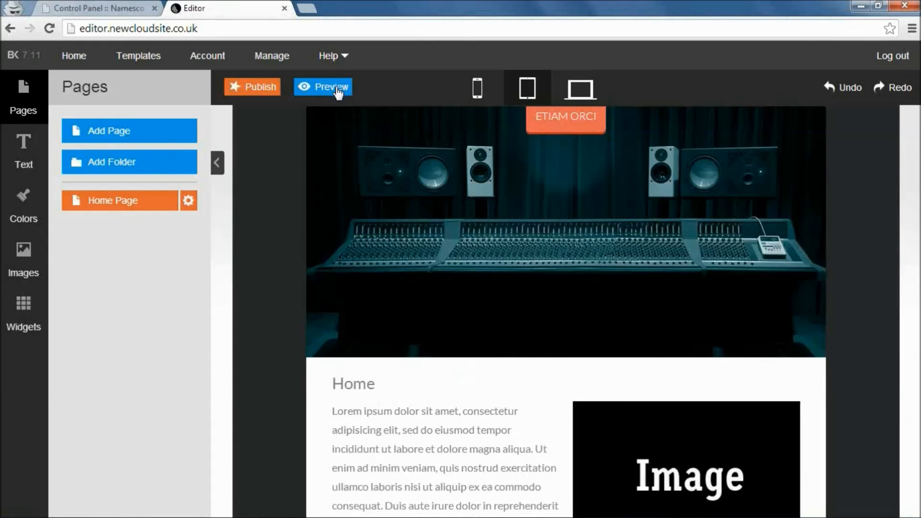
{"action": "mouse_move", "coordinate": [304, 91]}
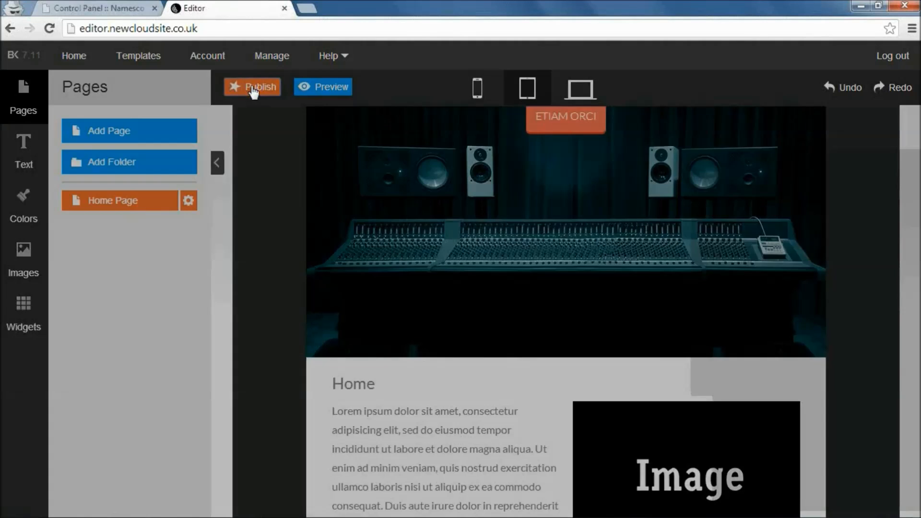
{"action": "left_click", "coordinate": [252, 87]}
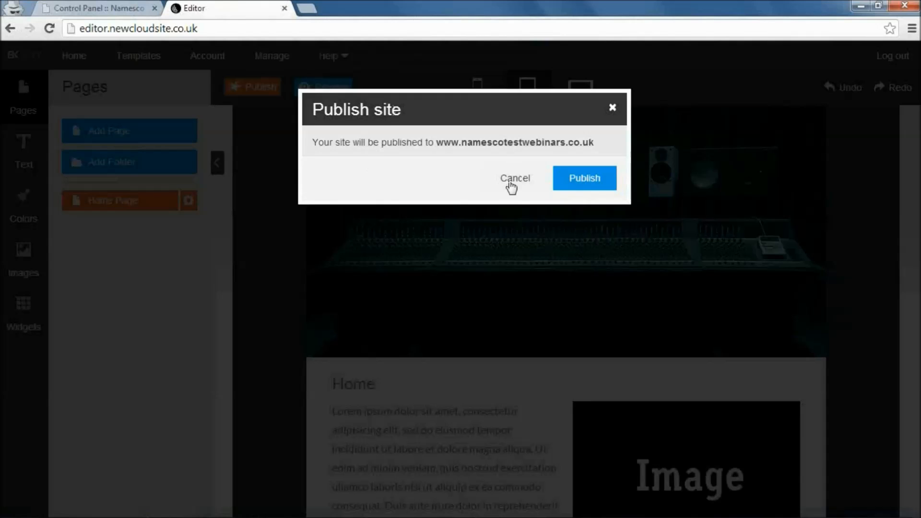
{"action": "left_click", "coordinate": [583, 179]}
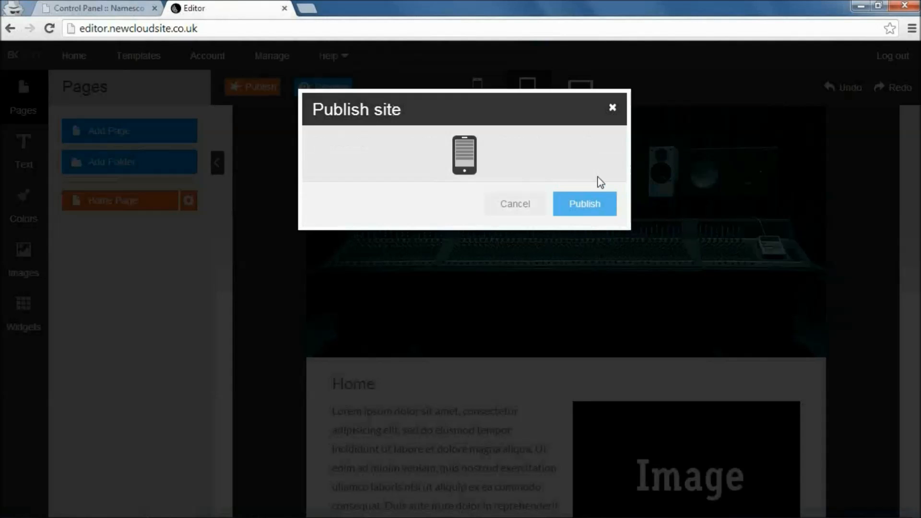
{"action": "left_click", "coordinate": [584, 203]}
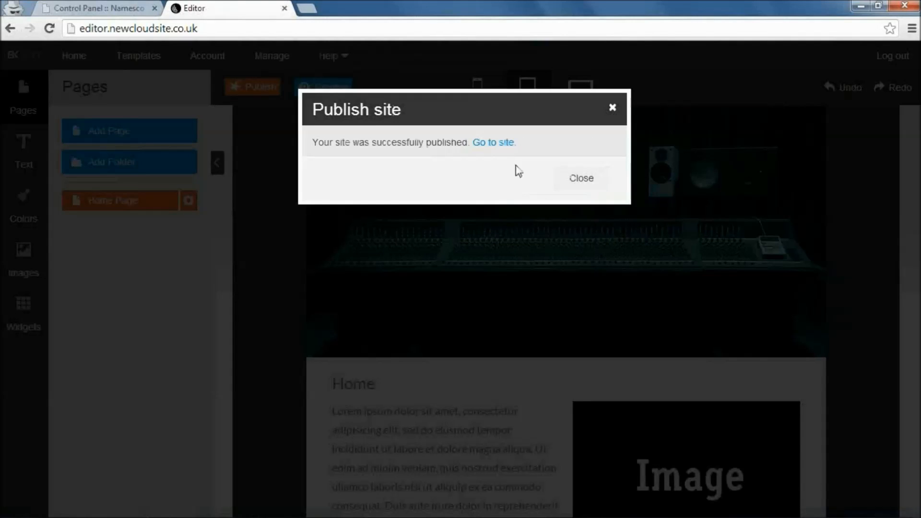
{"action": "mouse_move", "coordinate": [600, 118]}
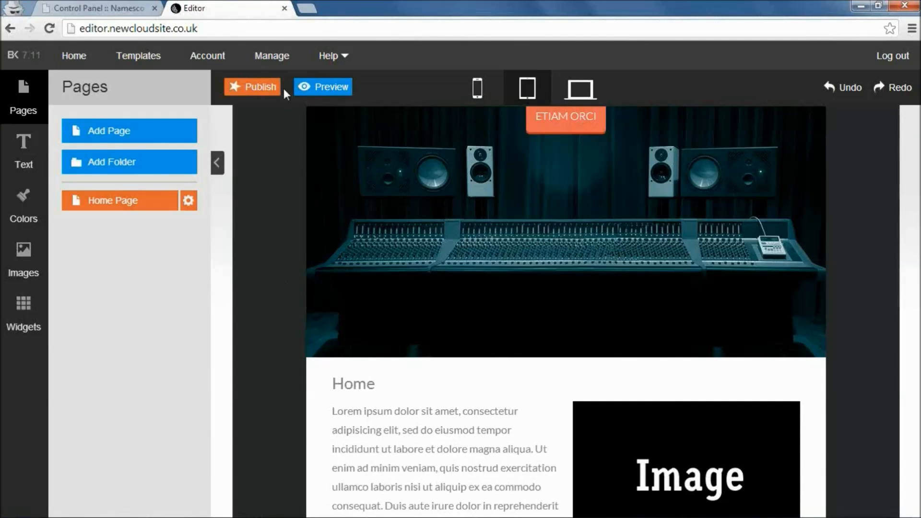
{"action": "mouse_move", "coordinate": [501, 301]}
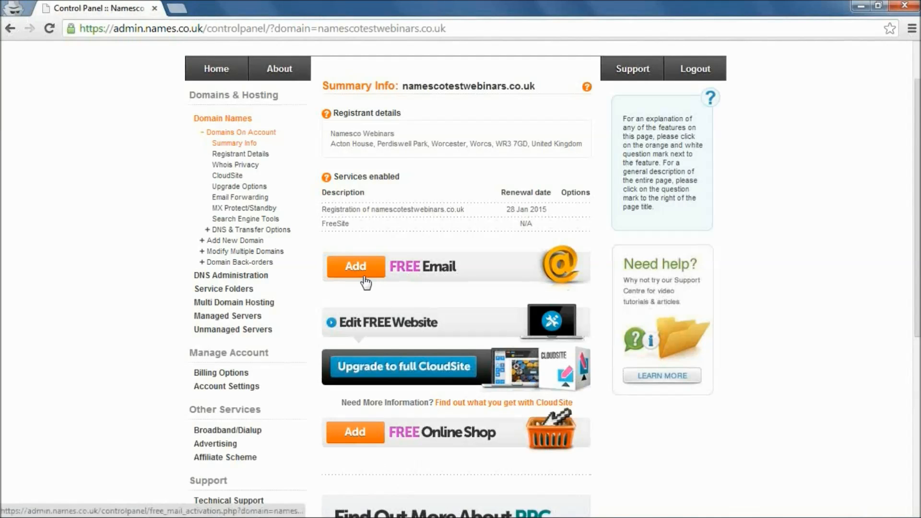
{"action": "mouse_move", "coordinate": [418, 207]}
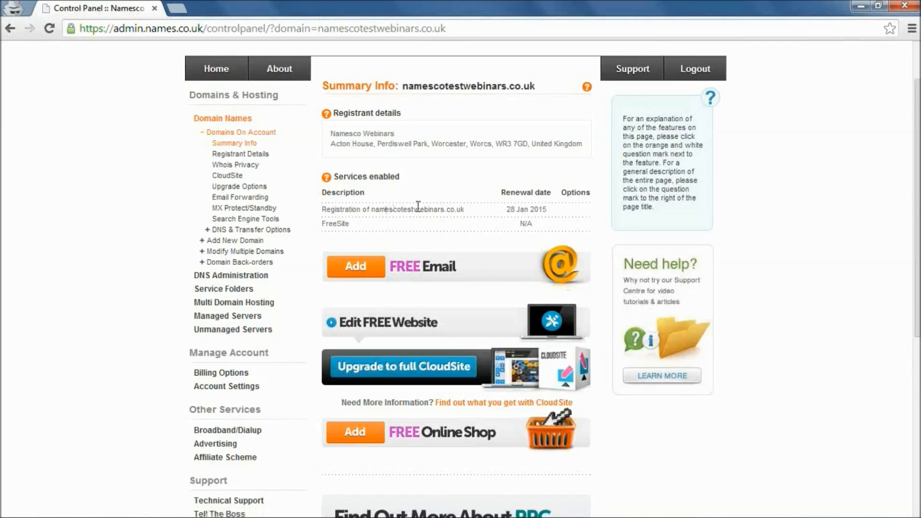
{"action": "mouse_move", "coordinate": [405, 85]}
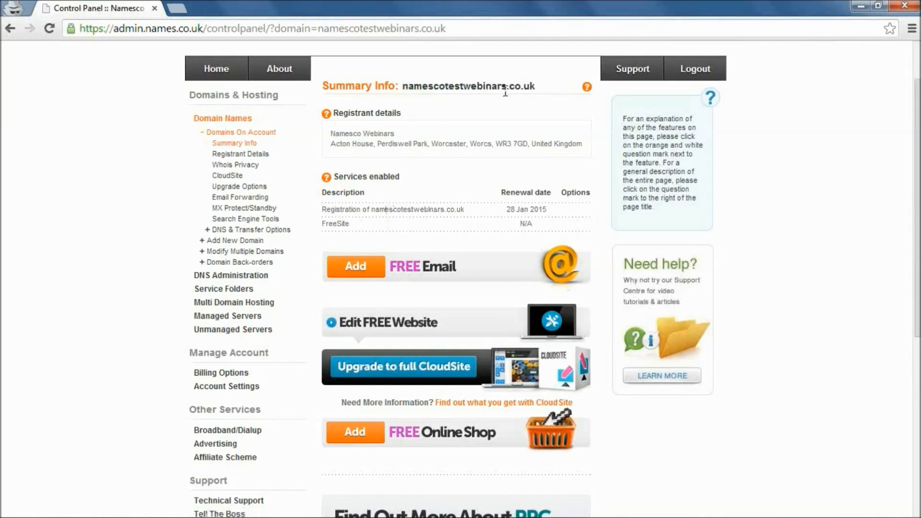
{"action": "mouse_move", "coordinate": [434, 260]}
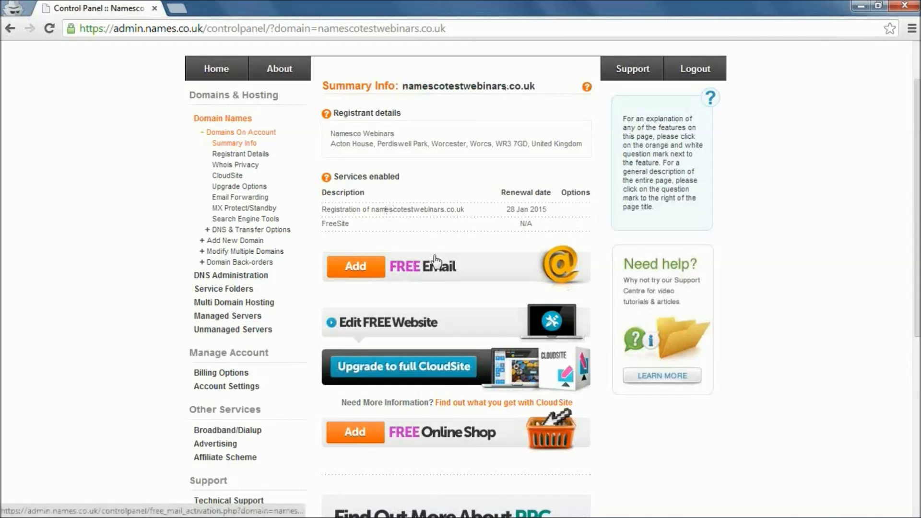
- Add the FREE Email service to reach the LiteMail activation page
{"action": "left_click", "coordinate": [355, 266]}
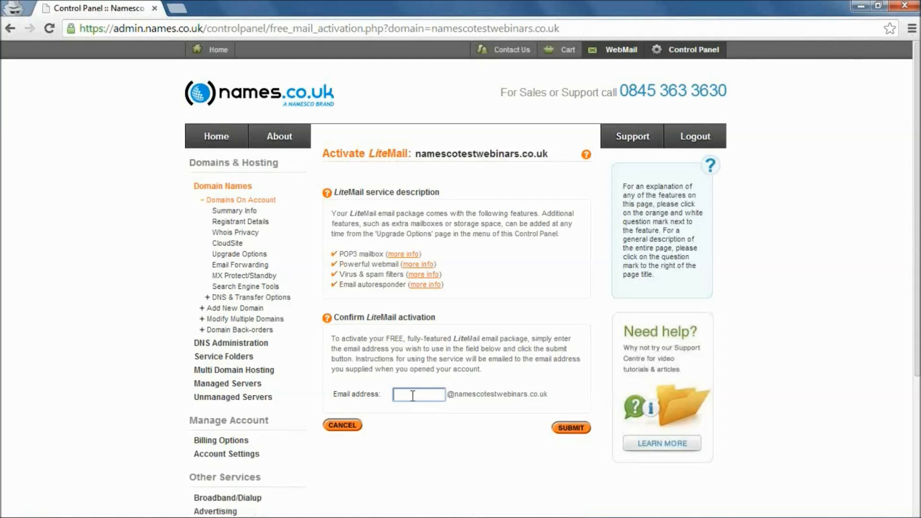
- Submit 'info' as the LiteMail mailbox address for namescotestwebinars.co.uk
{"action": "type", "text": "info"}
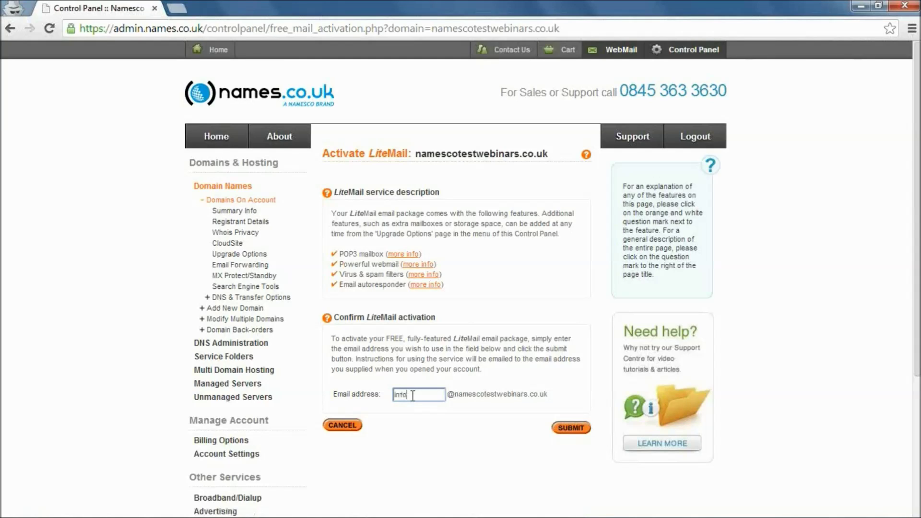
{"action": "mouse_move", "coordinate": [543, 393]}
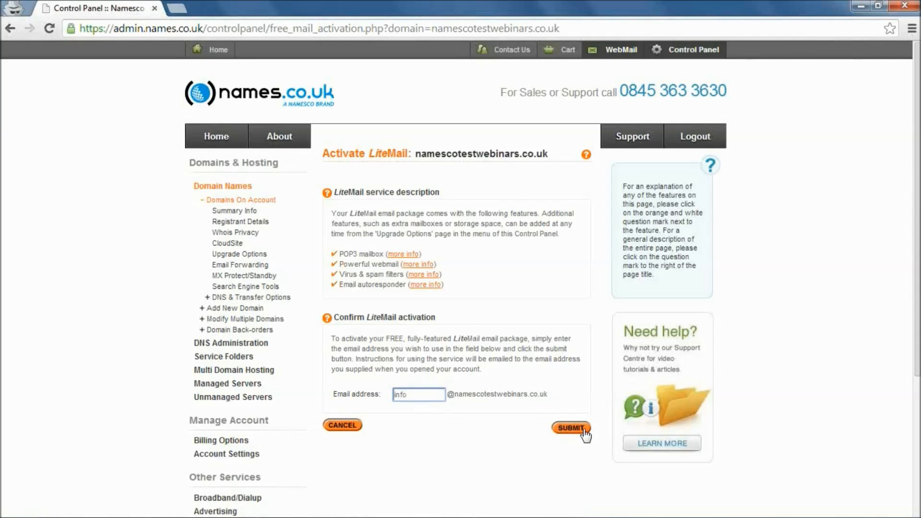
{"action": "left_click", "coordinate": [570, 427]}
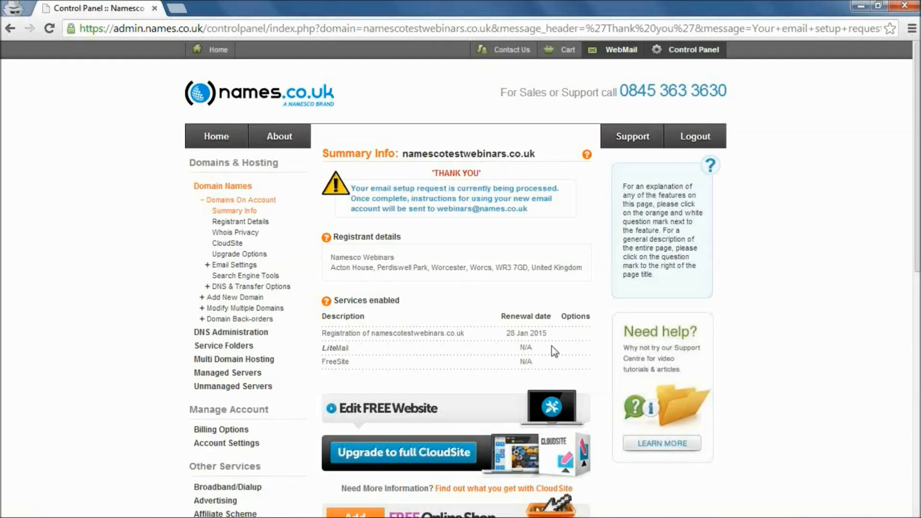
{"action": "mouse_move", "coordinate": [597, 250]}
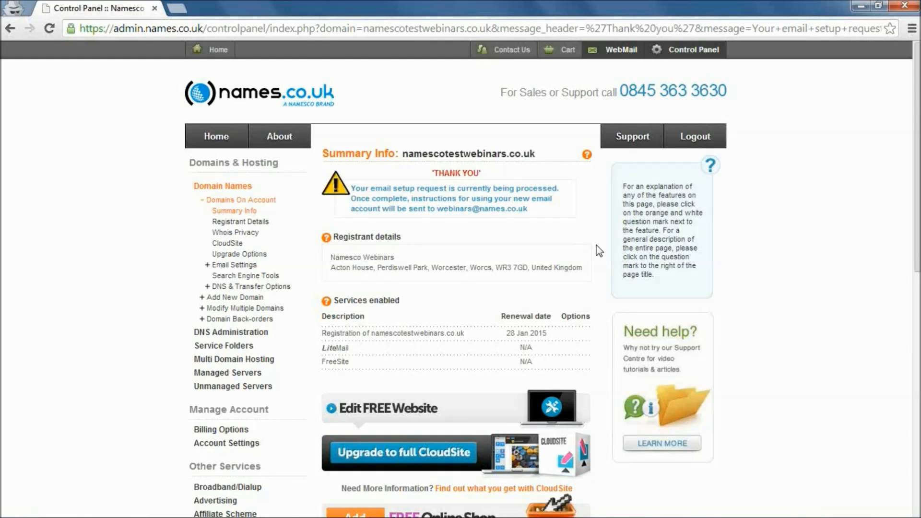
{"action": "mouse_move", "coordinate": [632, 96]}
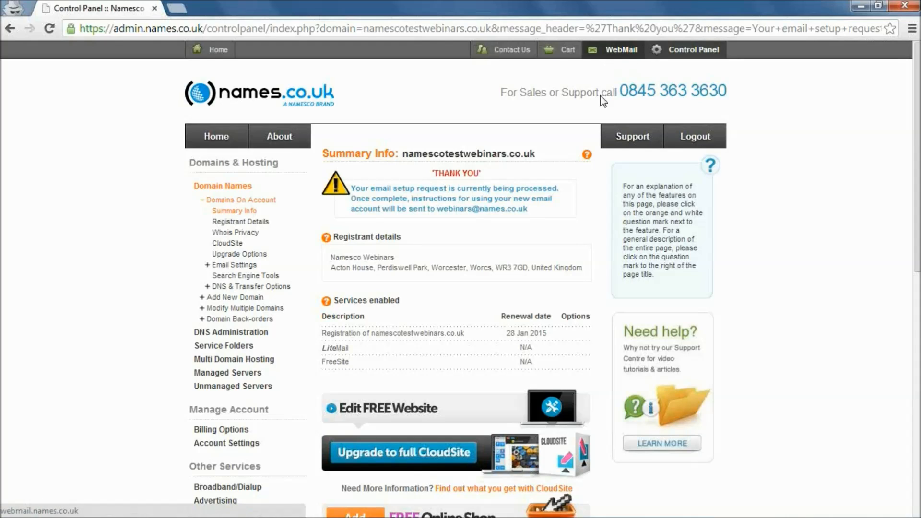
{"action": "mouse_move", "coordinate": [570, 241]}
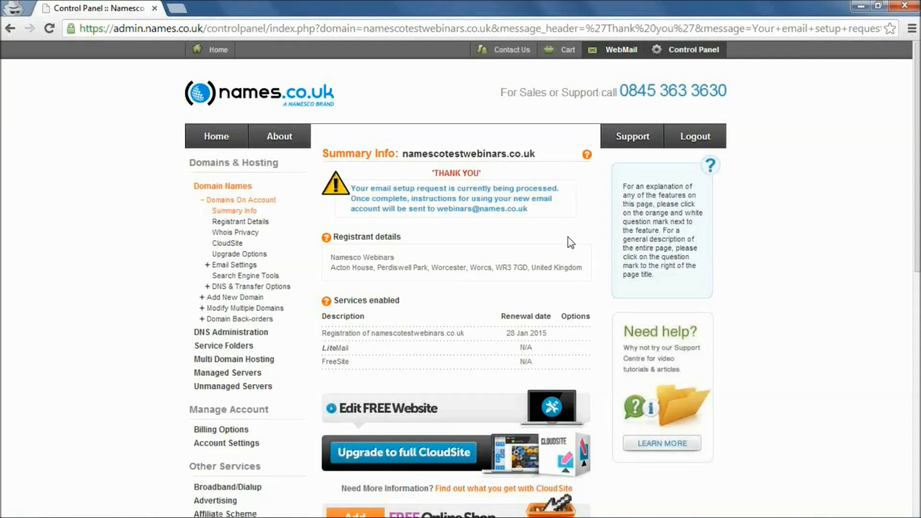
{"action": "mouse_move", "coordinate": [481, 268]}
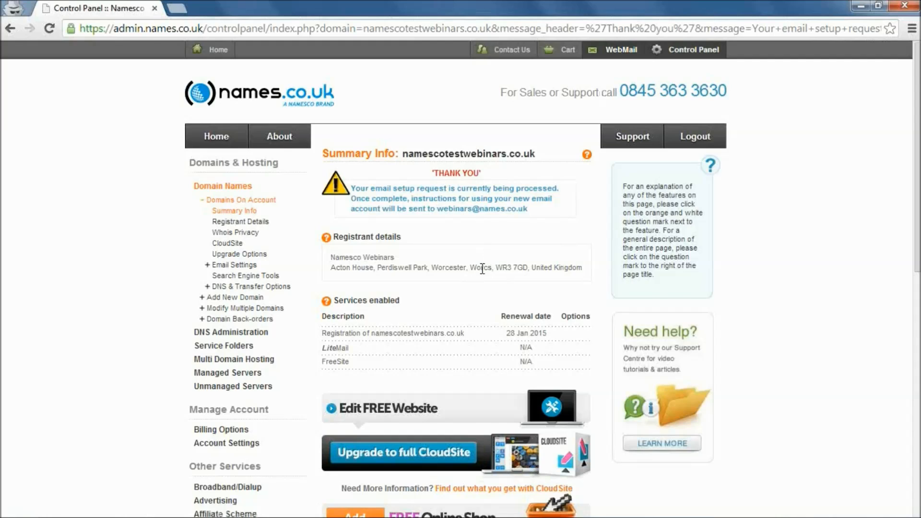
- Add the FREE Online Shop for shop.namescotestwebinars.co.uk from the Summary Info page
{"action": "scroll", "scroll_direction": "down", "scroll_amount": 3}
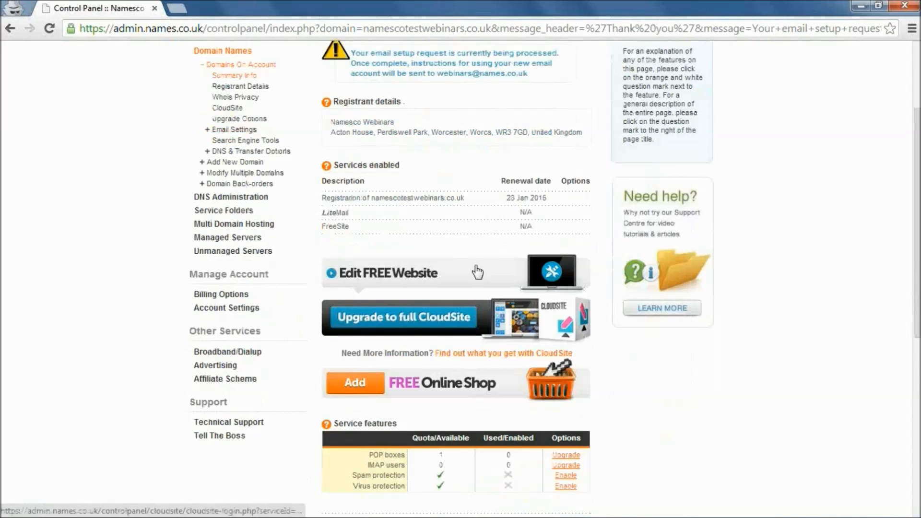
{"action": "scroll", "scroll_direction": "down", "scroll_amount": 3}
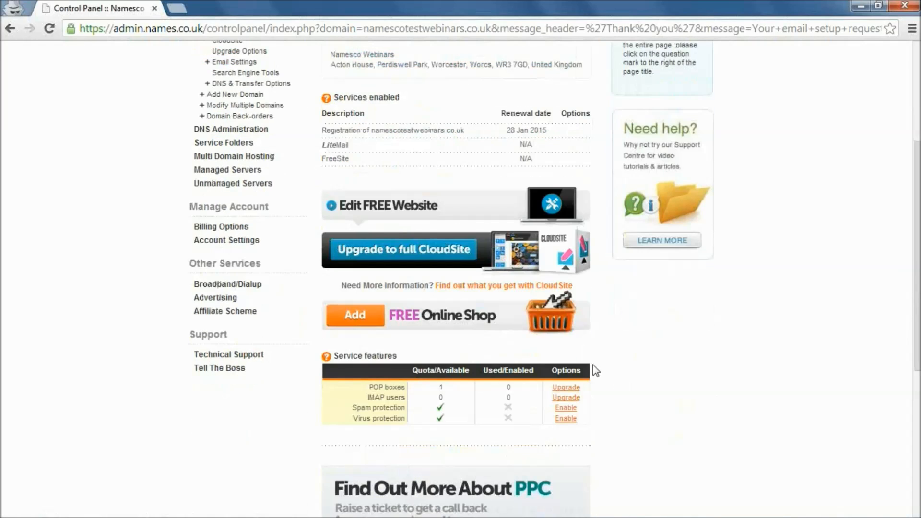
{"action": "mouse_move", "coordinate": [621, 332]}
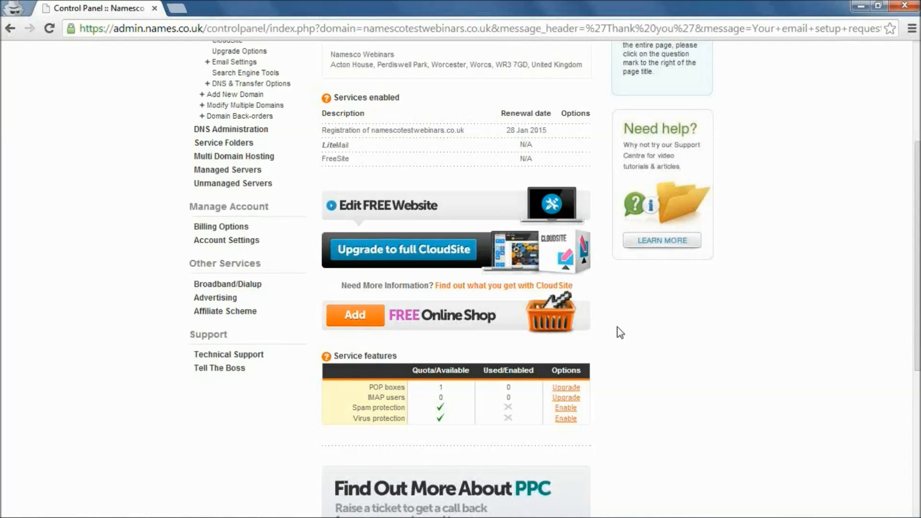
{"action": "mouse_move", "coordinate": [593, 325]}
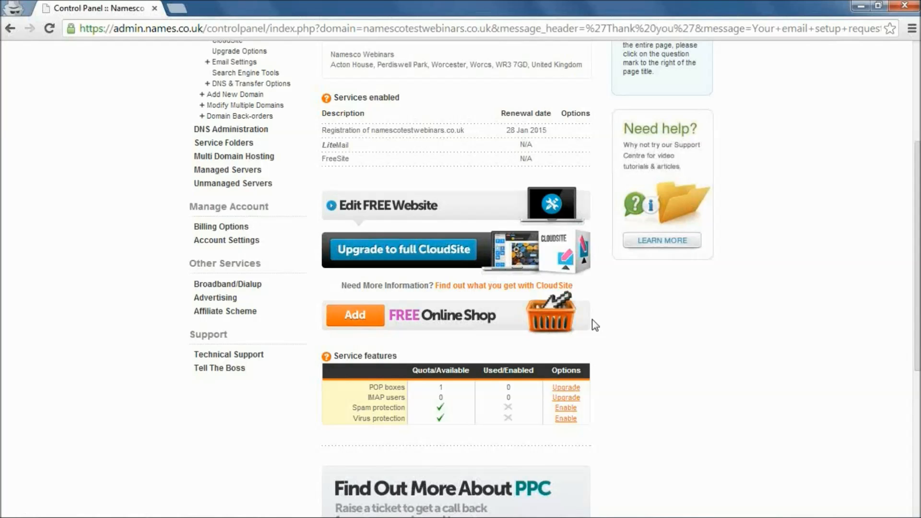
{"action": "mouse_move", "coordinate": [499, 321]}
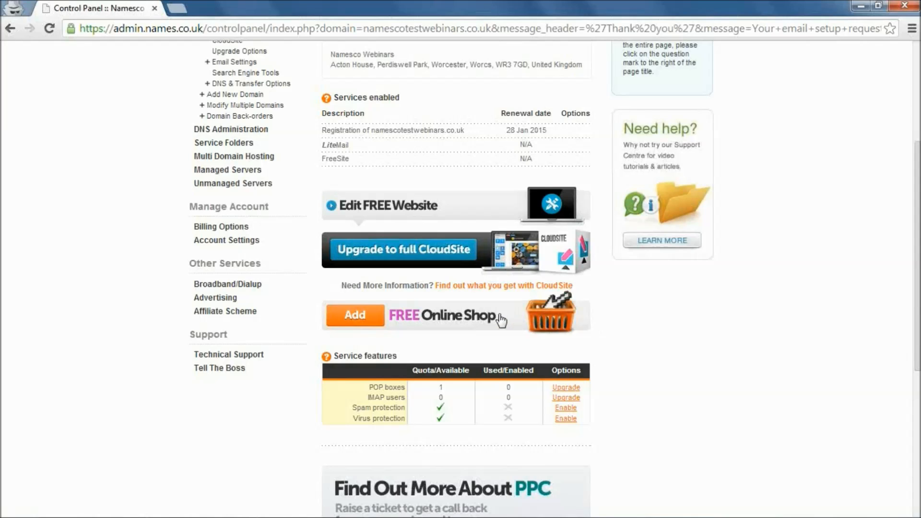
{"action": "mouse_move", "coordinate": [606, 328]}
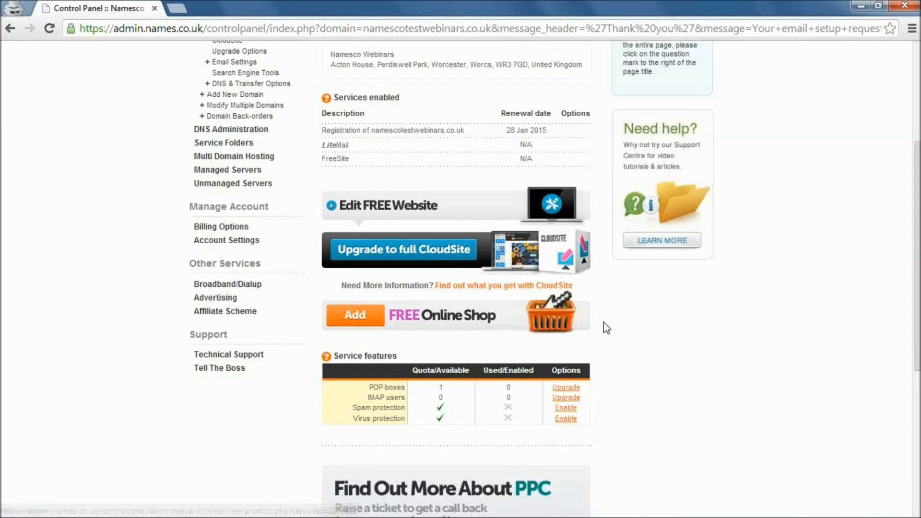
{"action": "mouse_move", "coordinate": [611, 323]}
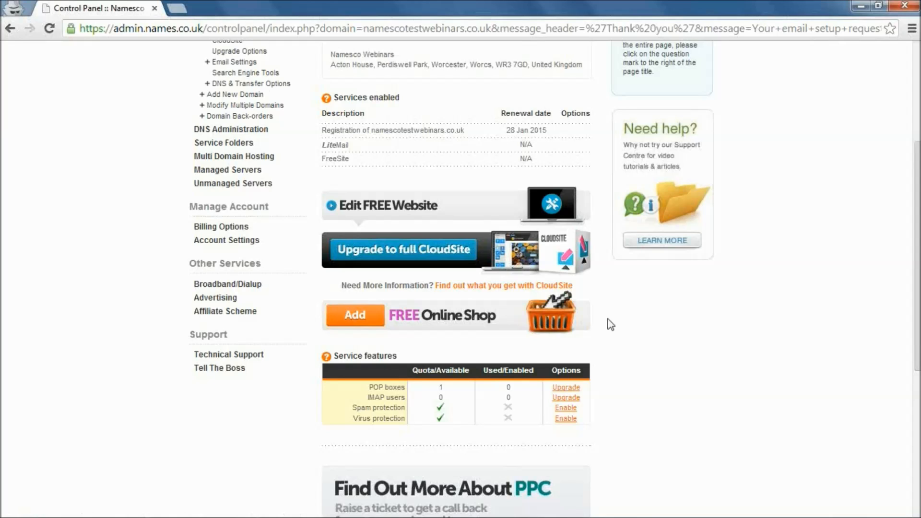
{"action": "mouse_move", "coordinate": [596, 320]}
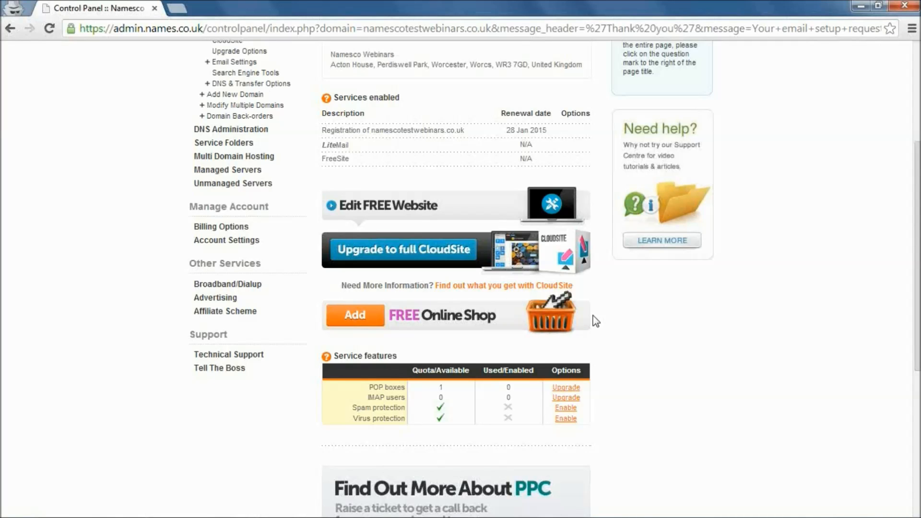
{"action": "mouse_move", "coordinate": [440, 322]}
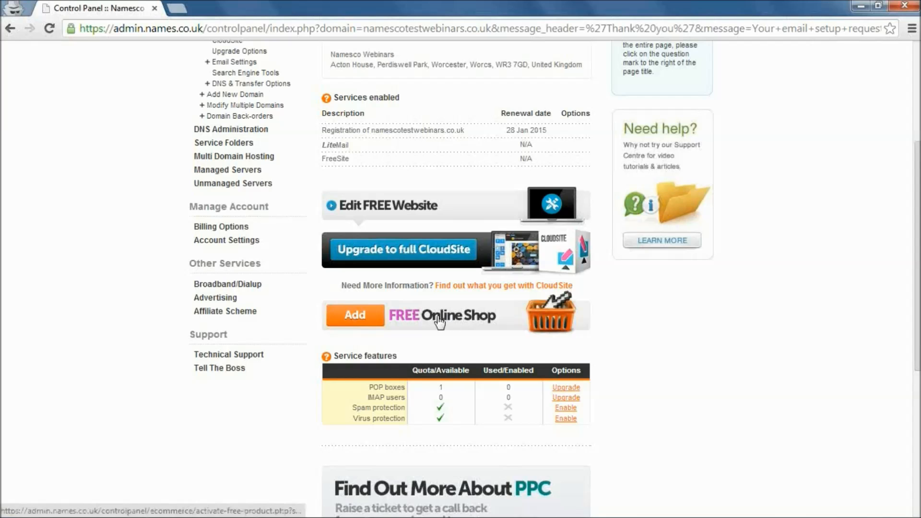
{"action": "scroll", "scroll_direction": "up", "scroll_amount": 3}
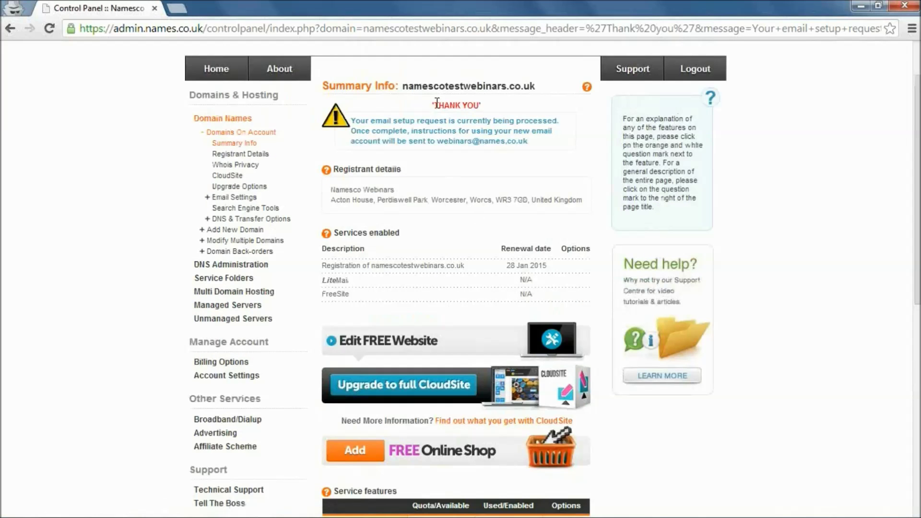
{"action": "mouse_move", "coordinate": [500, 164]}
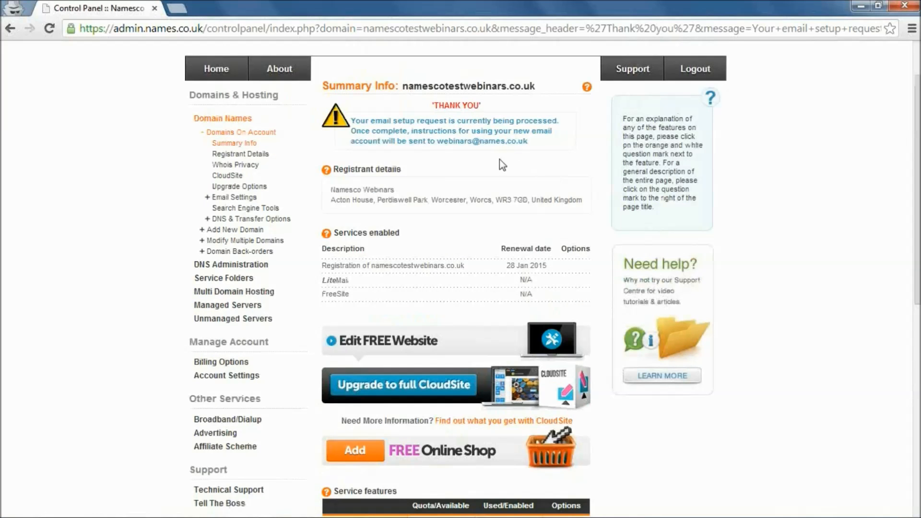
{"action": "mouse_move", "coordinate": [532, 194]}
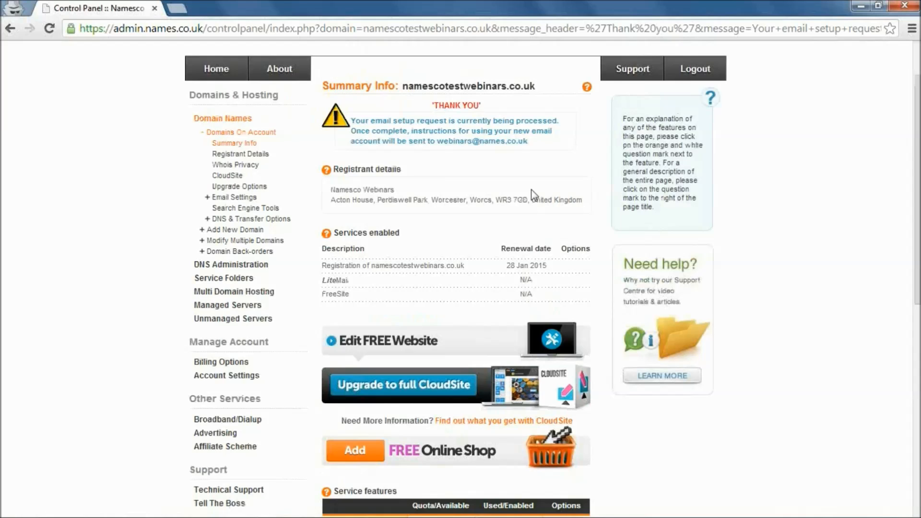
{"action": "mouse_move", "coordinate": [464, 449]}
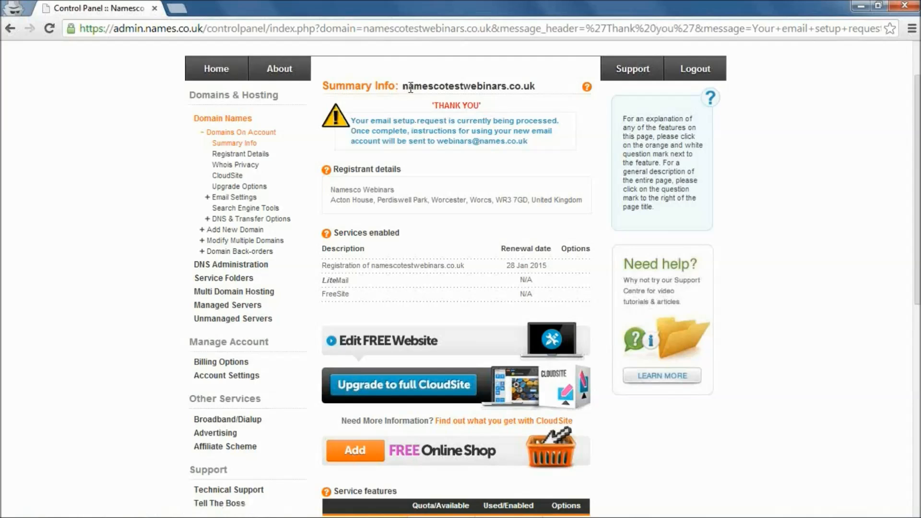
{"action": "scroll", "scroll_direction": "down", "scroll_amount": 3}
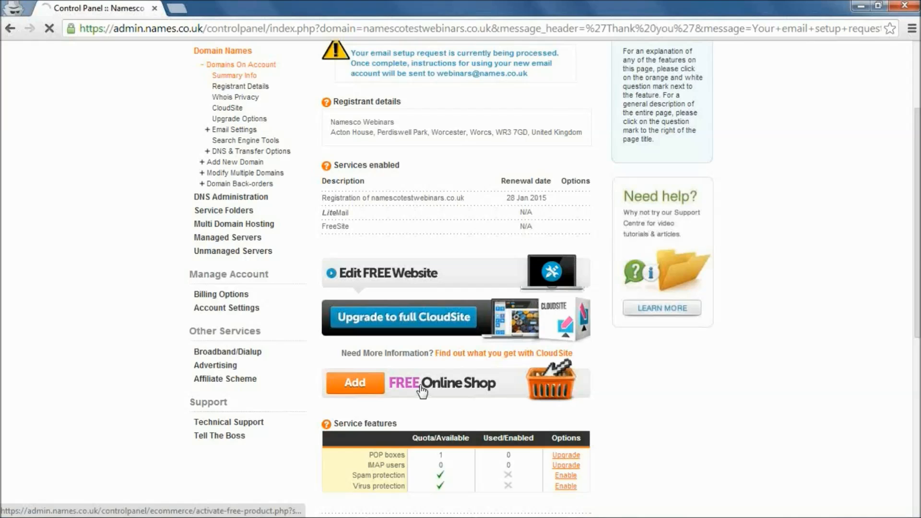
{"action": "left_click", "coordinate": [354, 383]}
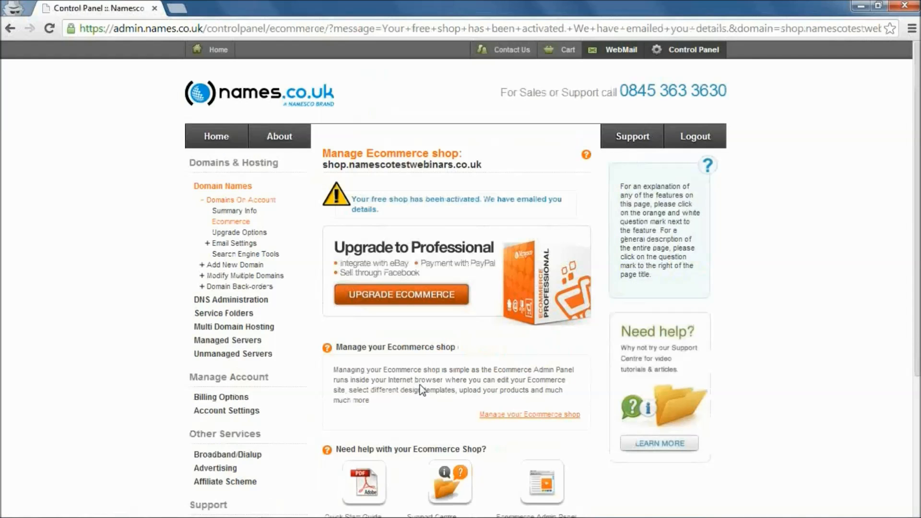
{"action": "scroll", "scroll_direction": "down", "scroll_amount": 3}
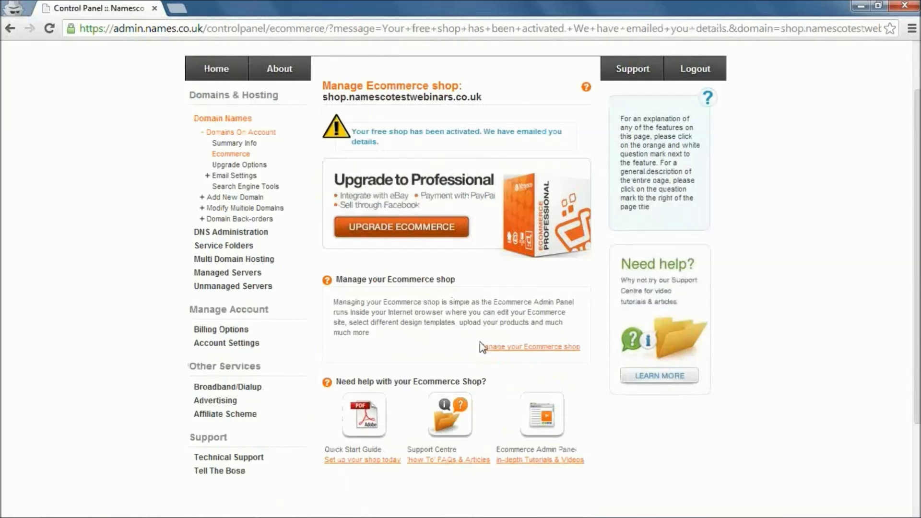
- Launch the ePages Setup assistant from Manage your Ecommerce shop, landing on the Topic step
{"action": "left_click", "coordinate": [529, 347]}
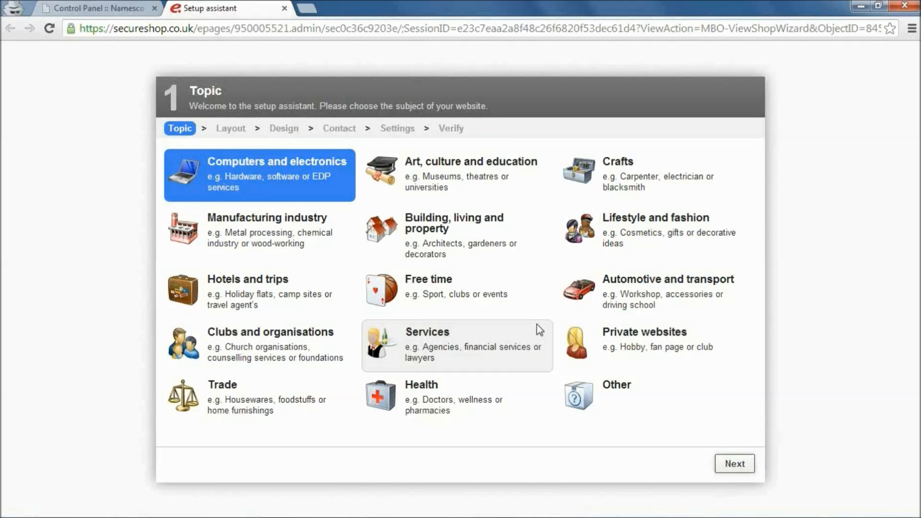
{"action": "mouse_move", "coordinate": [348, 225]}
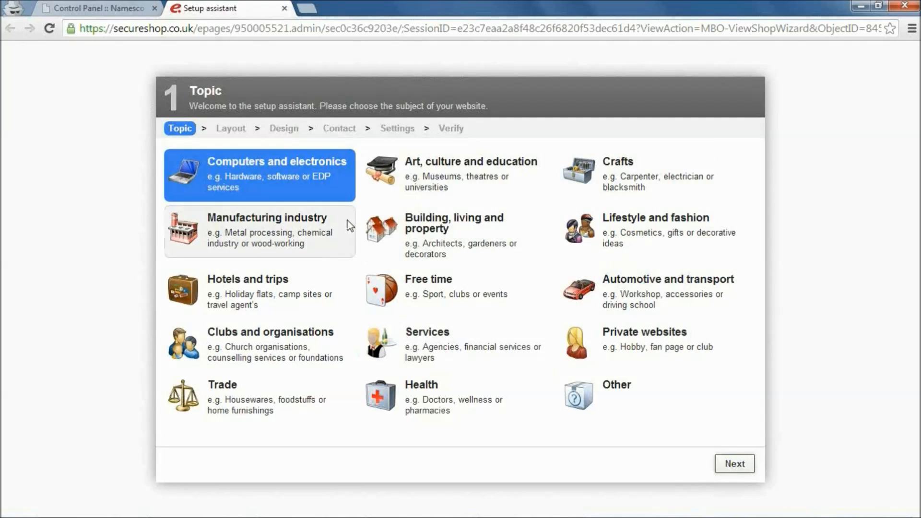
{"action": "mouse_move", "coordinate": [280, 268]}
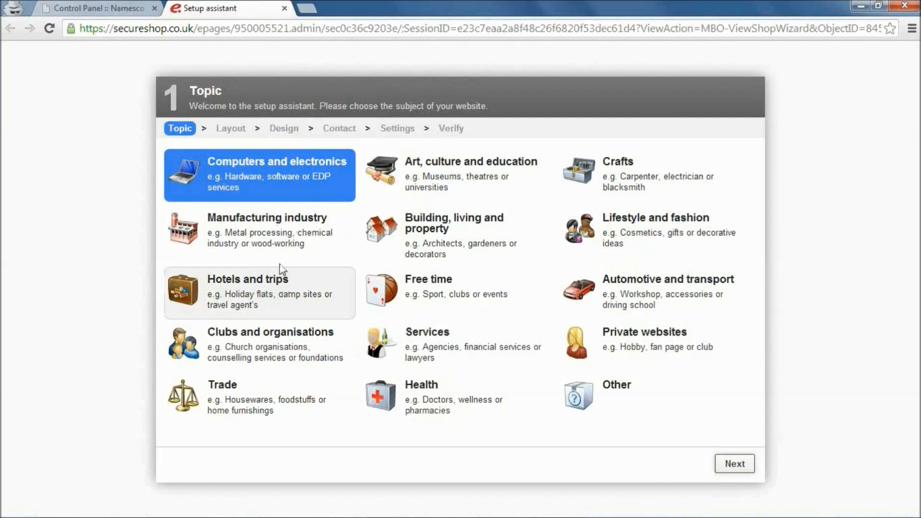
{"action": "mouse_move", "coordinate": [318, 194]}
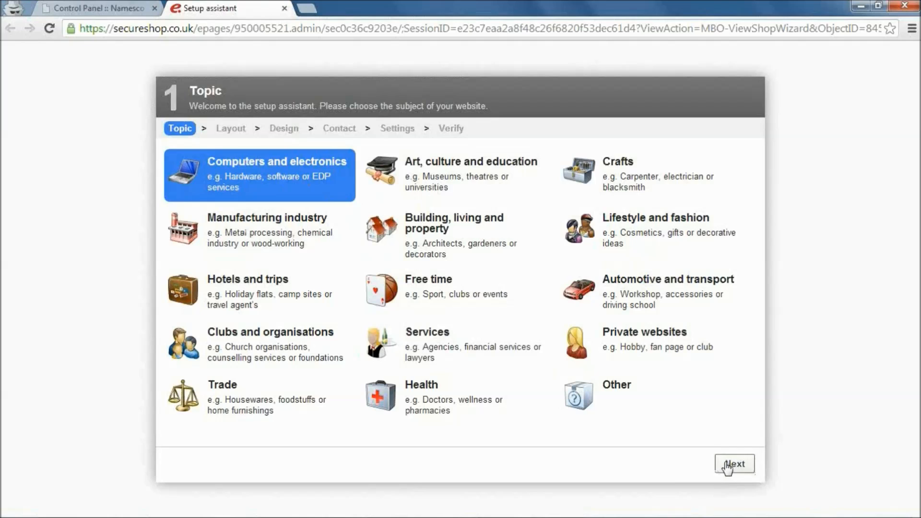
- Advance the Setup assistant from Topic to the Layout step offering layout templates
{"action": "left_click", "coordinate": [733, 464]}
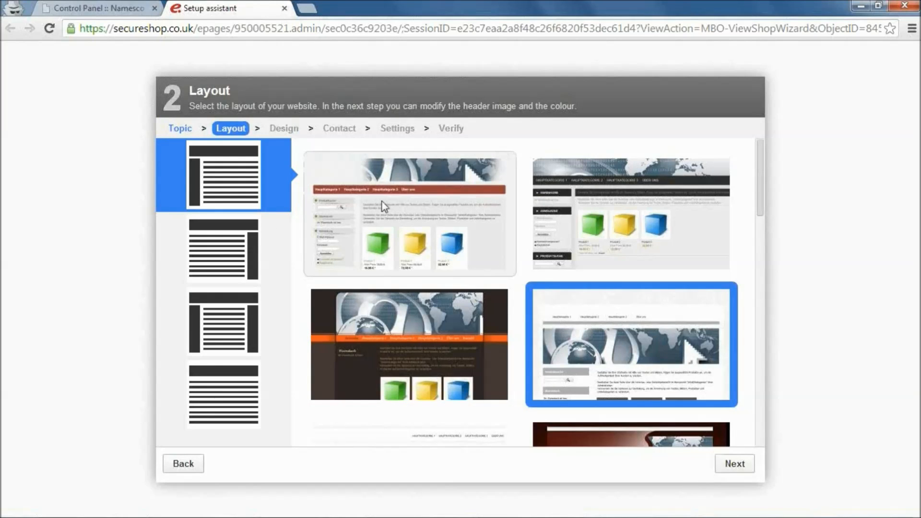
{"action": "left_click", "coordinate": [734, 463]}
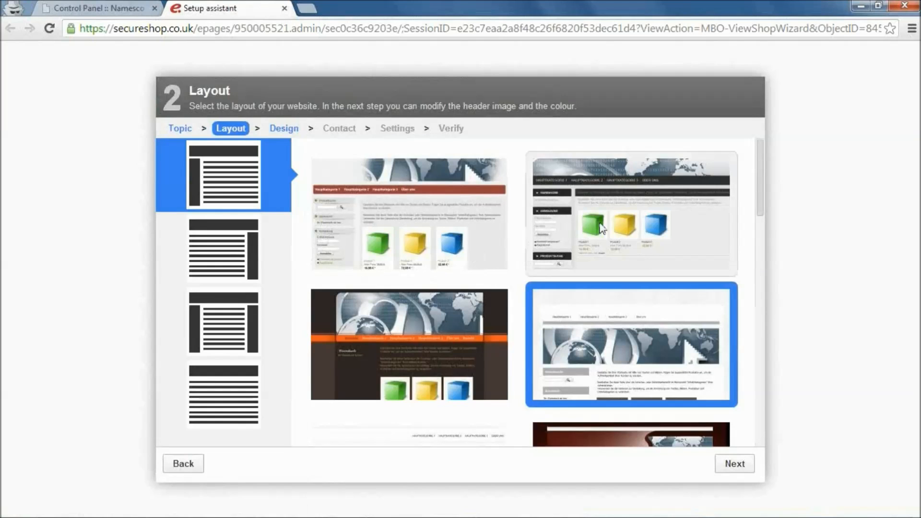
{"action": "mouse_move", "coordinate": [226, 389]}
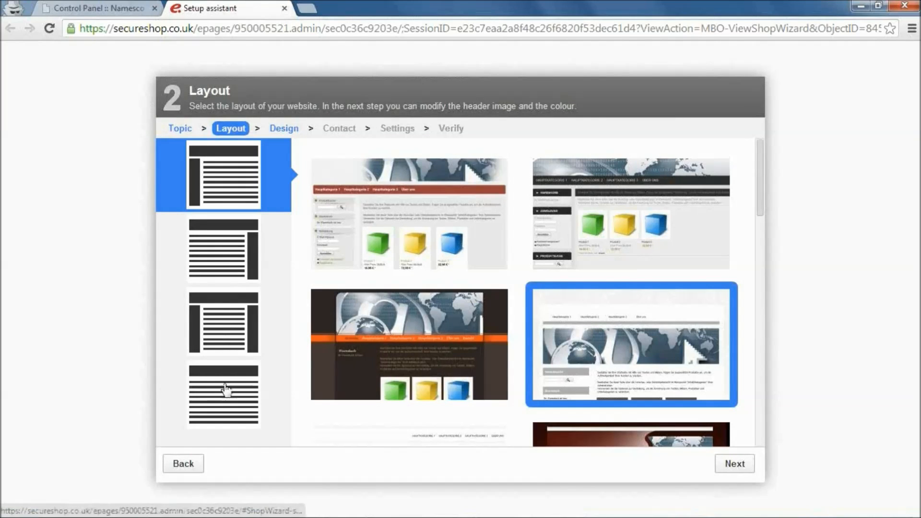
{"action": "mouse_move", "coordinate": [526, 253]}
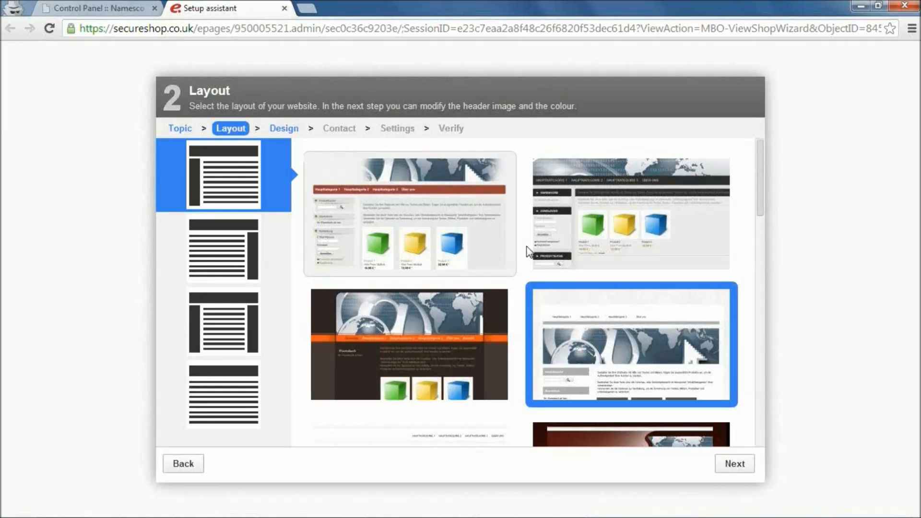
{"action": "mouse_move", "coordinate": [578, 203]}
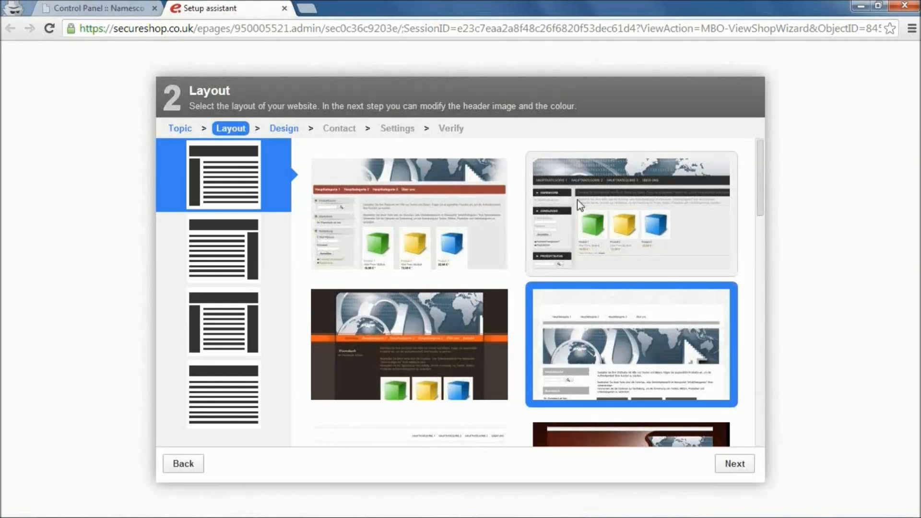
{"action": "mouse_move", "coordinate": [472, 303]}
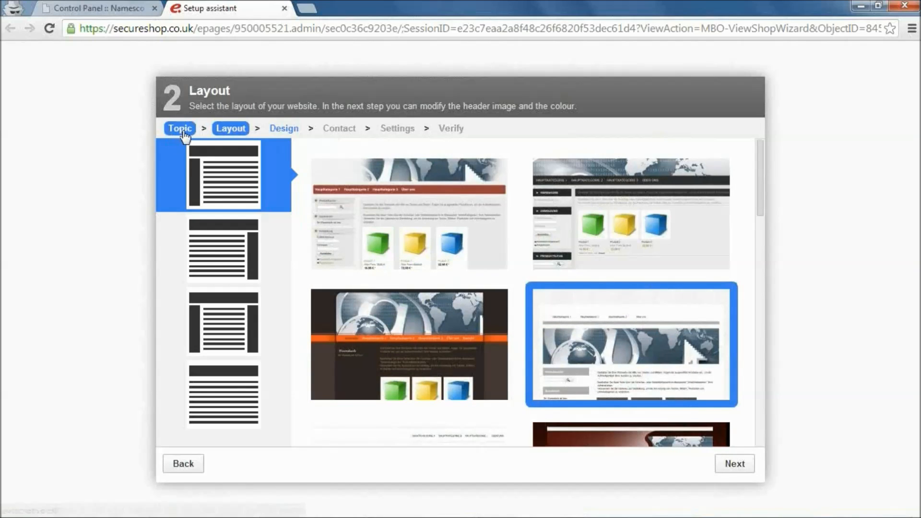
{"action": "mouse_move", "coordinate": [511, 285]}
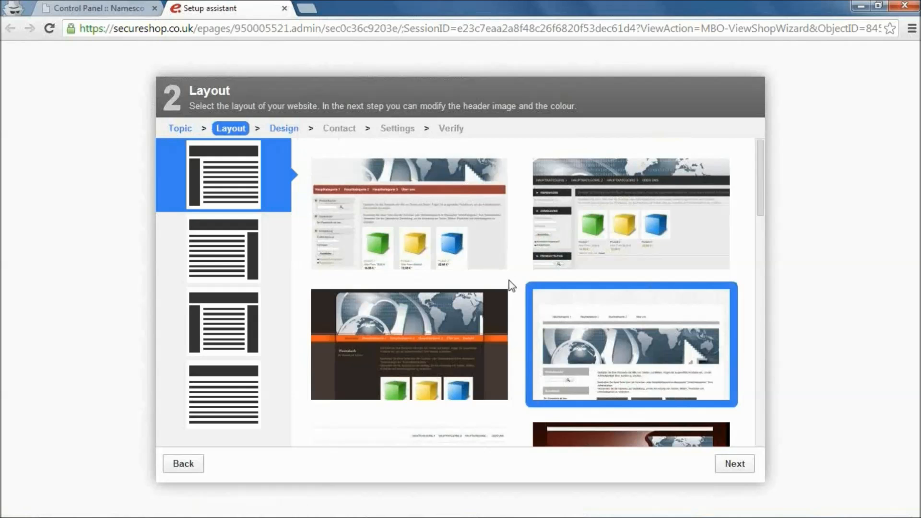
{"action": "mouse_move", "coordinate": [510, 307]}
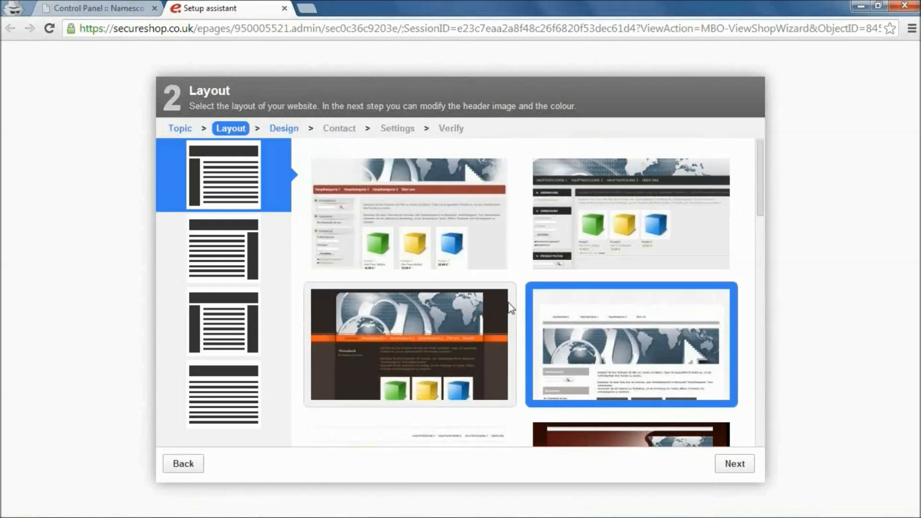
{"action": "mouse_move", "coordinate": [502, 282]}
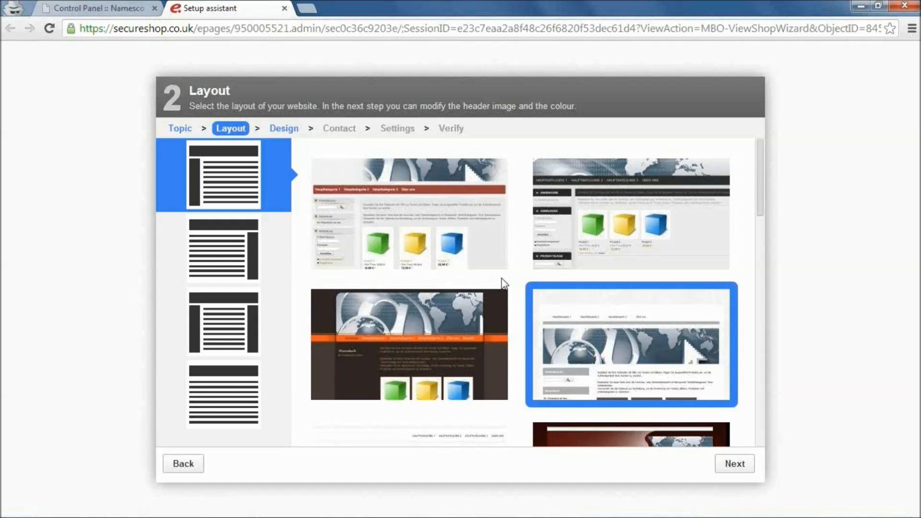
{"action": "mouse_move", "coordinate": [516, 286]}
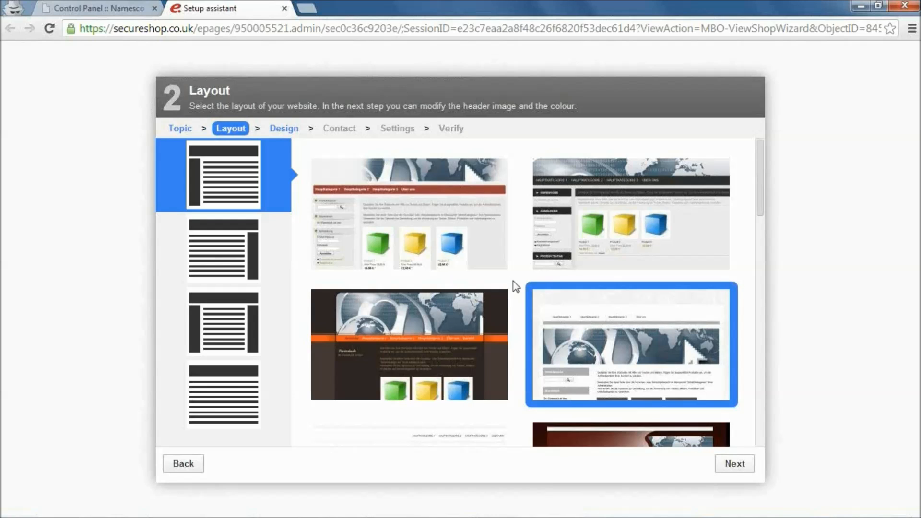
{"action": "mouse_move", "coordinate": [284, 8]}
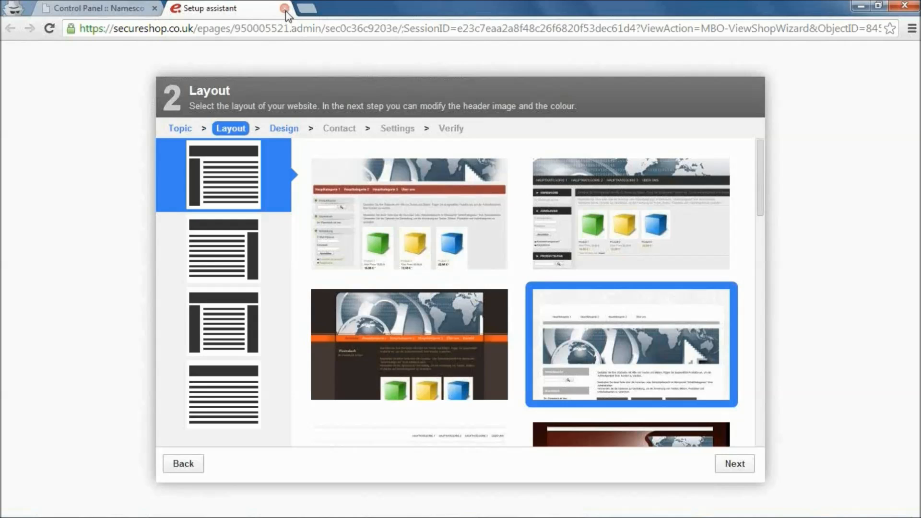
{"action": "mouse_move", "coordinate": [281, 16]}
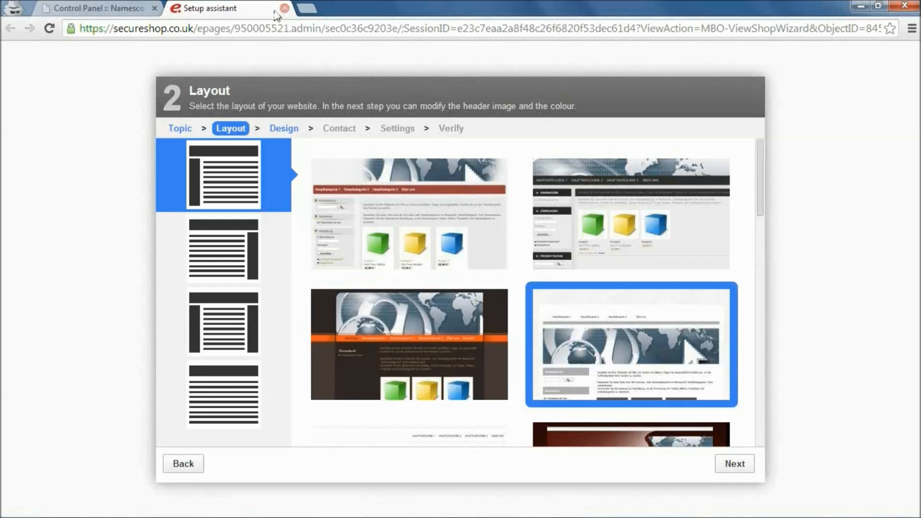
- Close the Setup assistant and reopen the namescotestwebinars.co.uk summary via Domain Names
{"action": "left_click", "coordinate": [284, 8]}
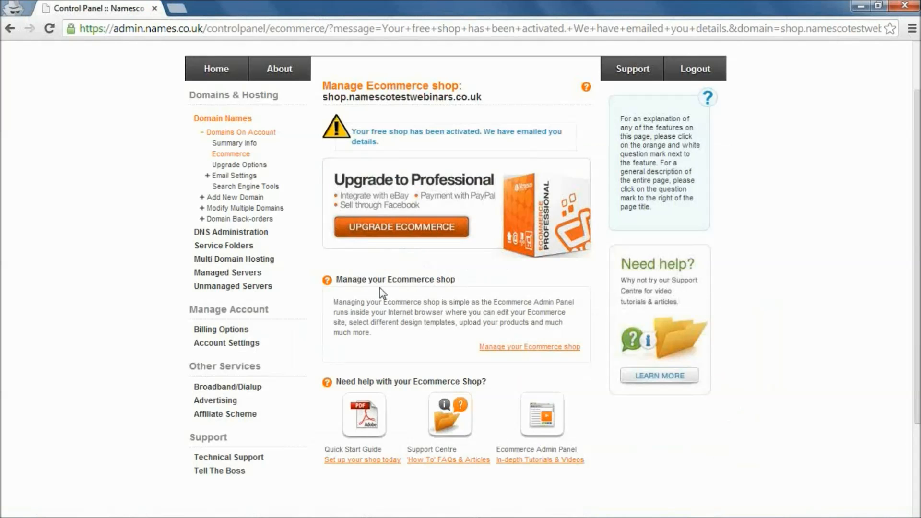
{"action": "mouse_move", "coordinate": [223, 118]}
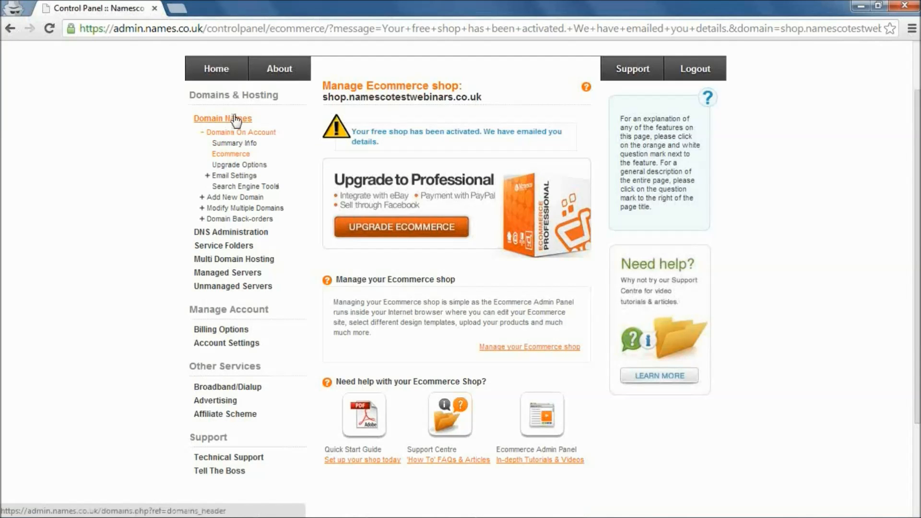
{"action": "mouse_move", "coordinate": [245, 186]}
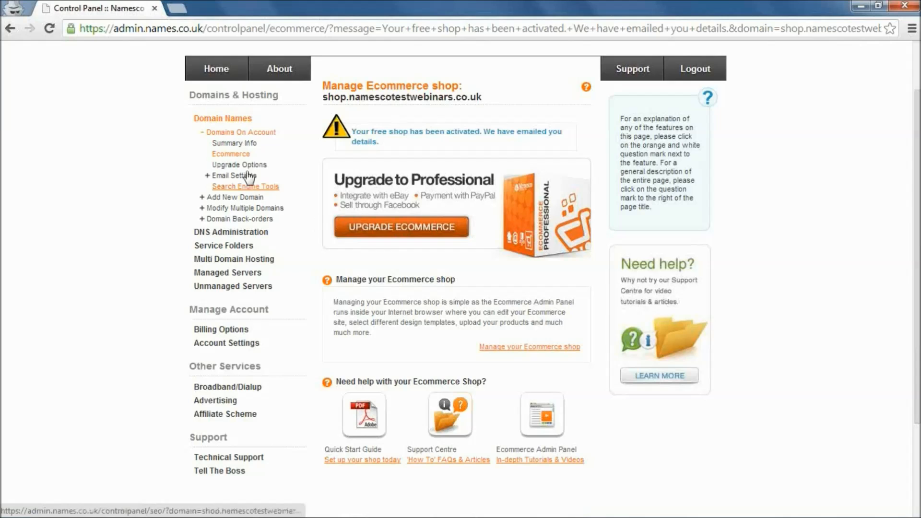
{"action": "left_click", "coordinate": [241, 131]}
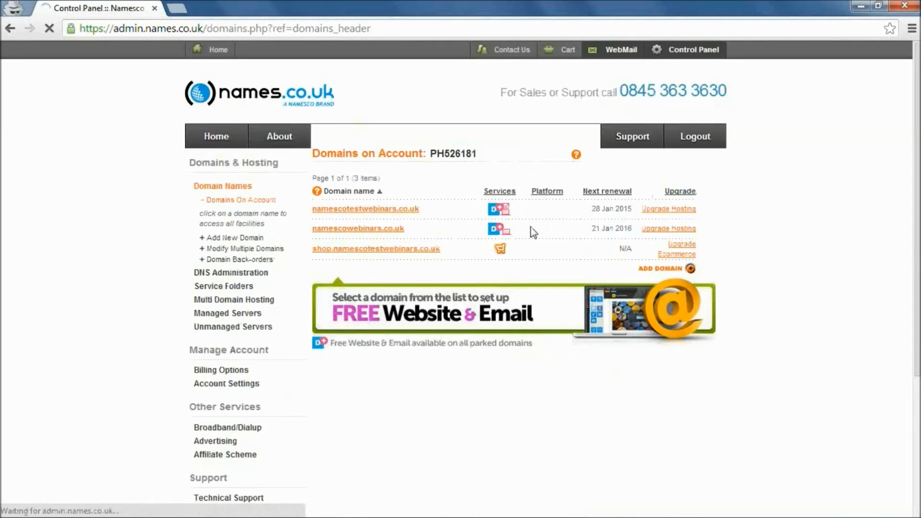
{"action": "left_click", "coordinate": [366, 208]}
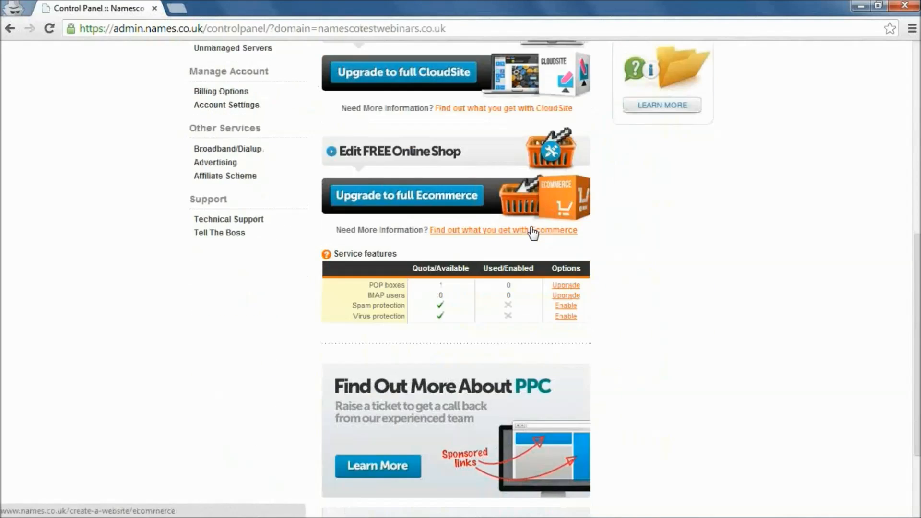
{"action": "scroll", "scroll_direction": "down", "scroll_amount": 3}
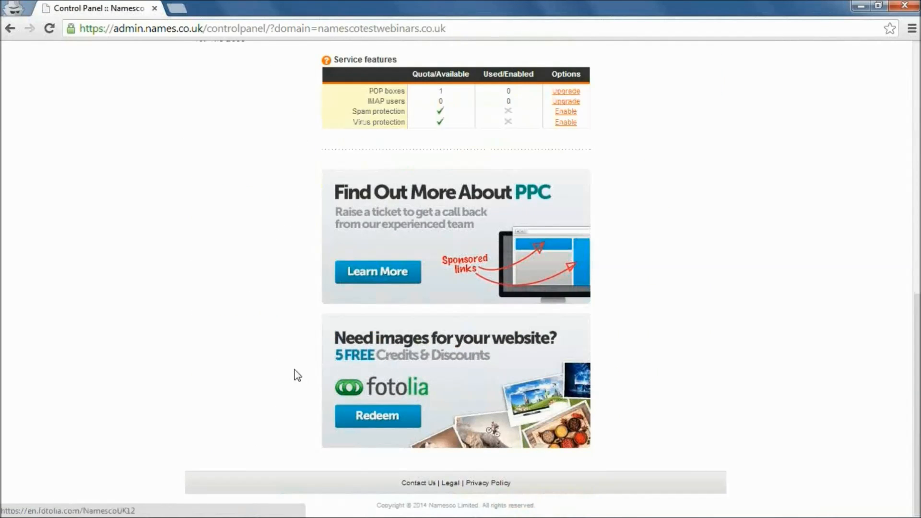
{"action": "mouse_move", "coordinate": [265, 358]}
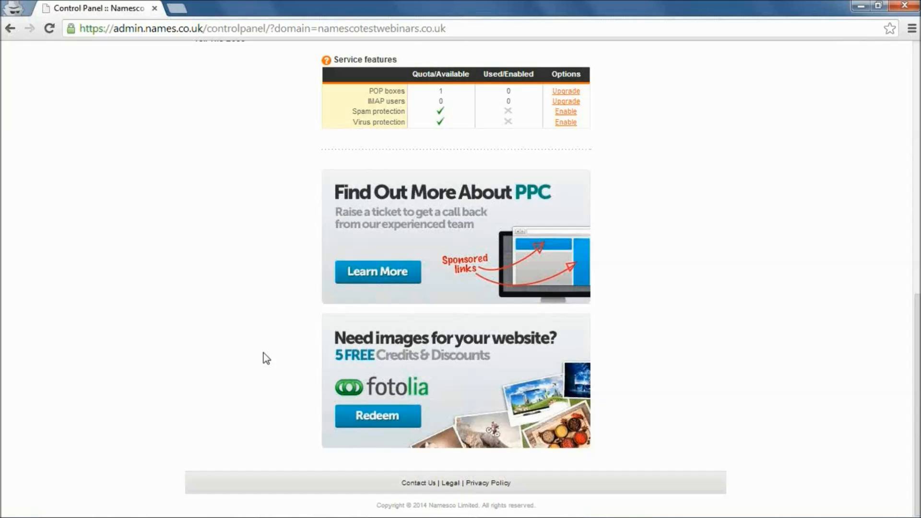
{"action": "mouse_move", "coordinate": [255, 352]}
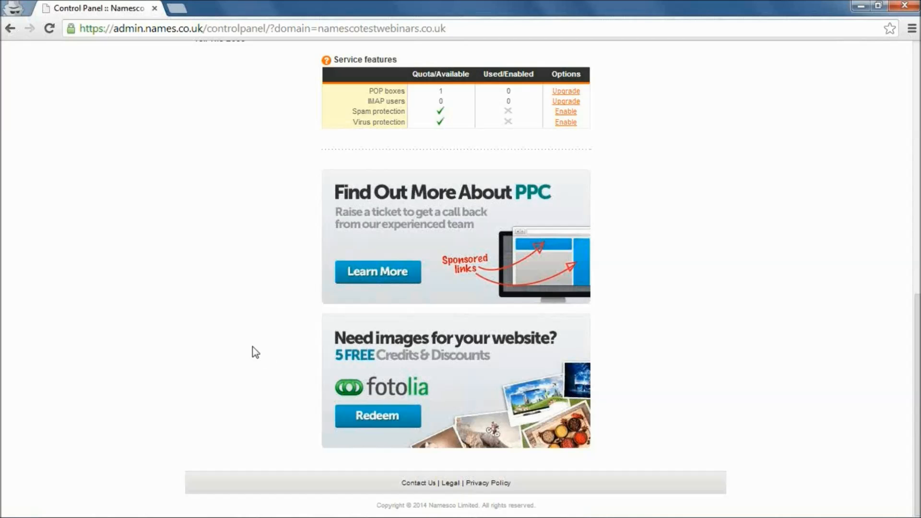
{"action": "mouse_move", "coordinate": [216, 365]}
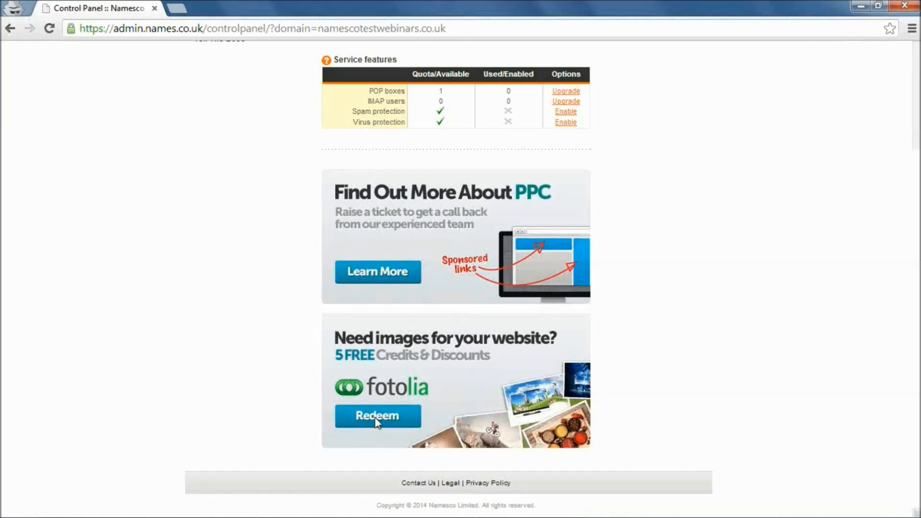
- Redeem the Fotolia banner and review its 5-free-credits membership sign-up page
{"action": "left_click", "coordinate": [378, 415]}
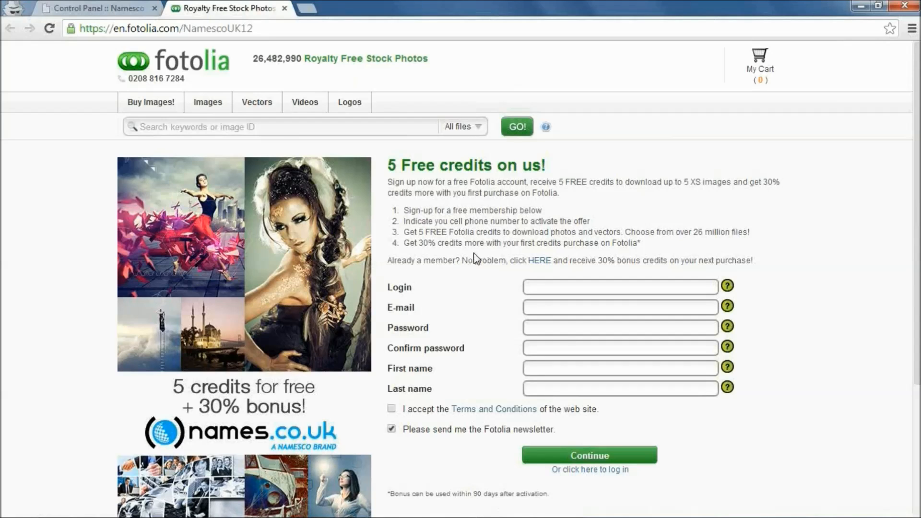
{"action": "scroll", "scroll_direction": "down", "scroll_amount": 3}
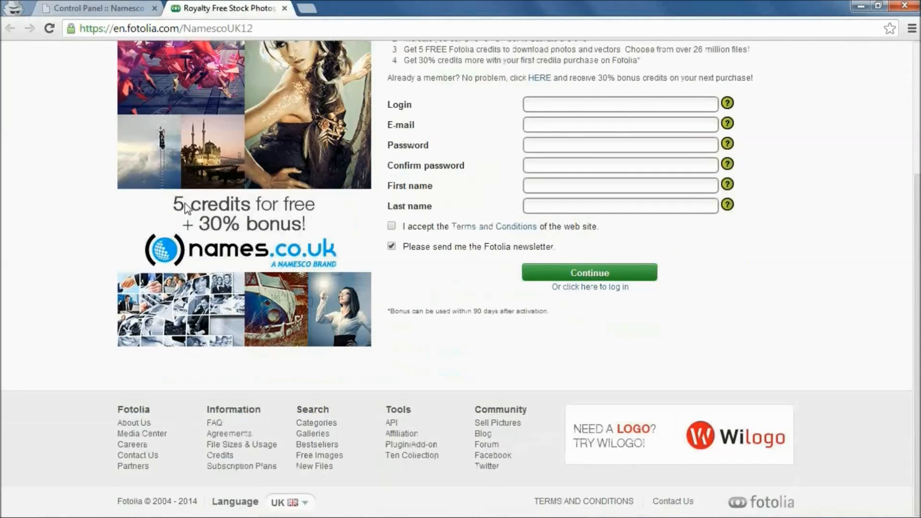
{"action": "scroll", "scroll_direction": "up", "scroll_amount": 3}
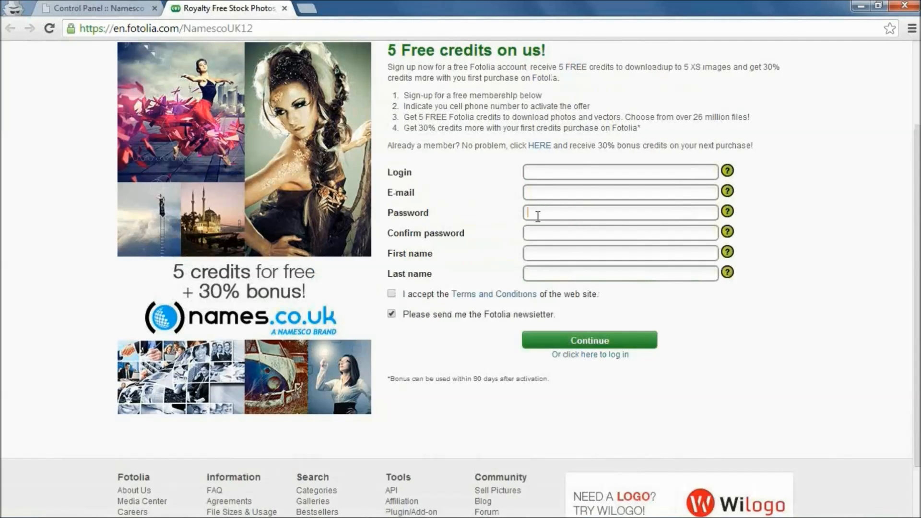
{"action": "mouse_move", "coordinate": [585, 346]}
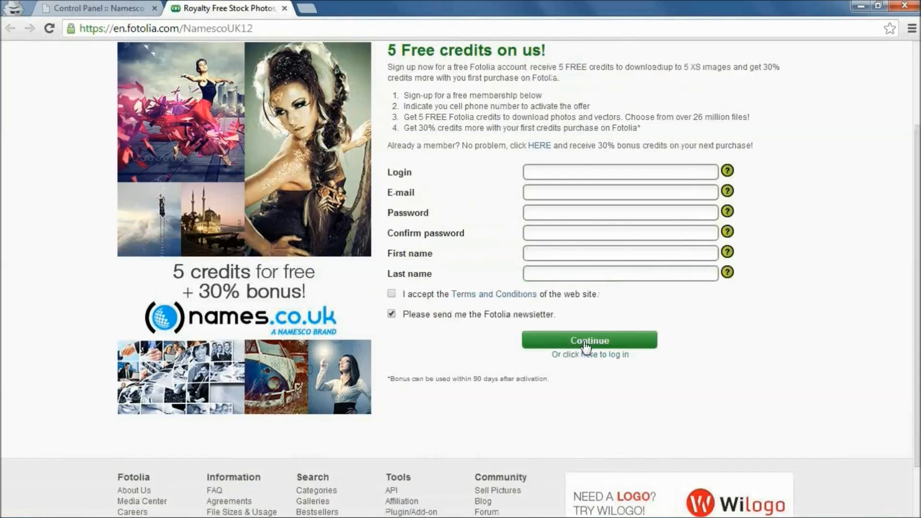
{"action": "mouse_move", "coordinate": [617, 246]}
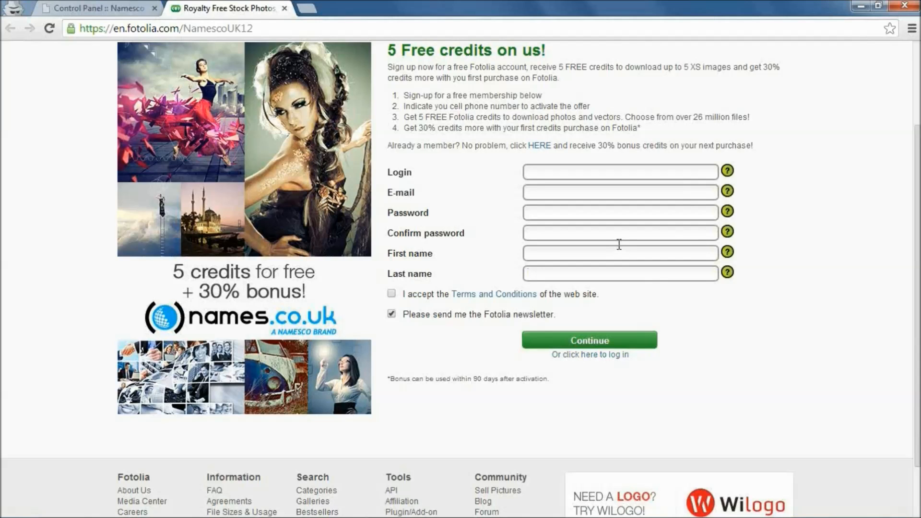
{"action": "scroll", "scroll_direction": "up", "scroll_amount": 3}
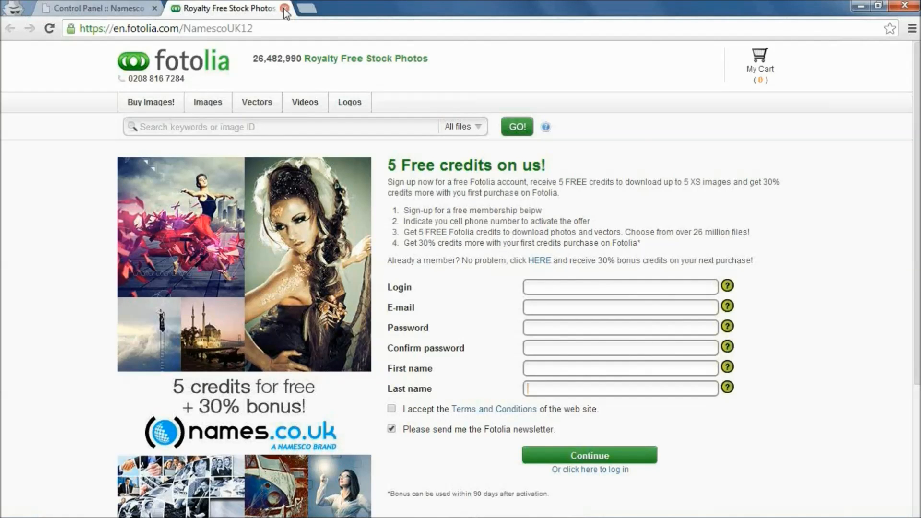
- Close the Fotolia tab to return to the domain summary with its PPC offer
{"action": "left_click", "coordinate": [285, 8]}
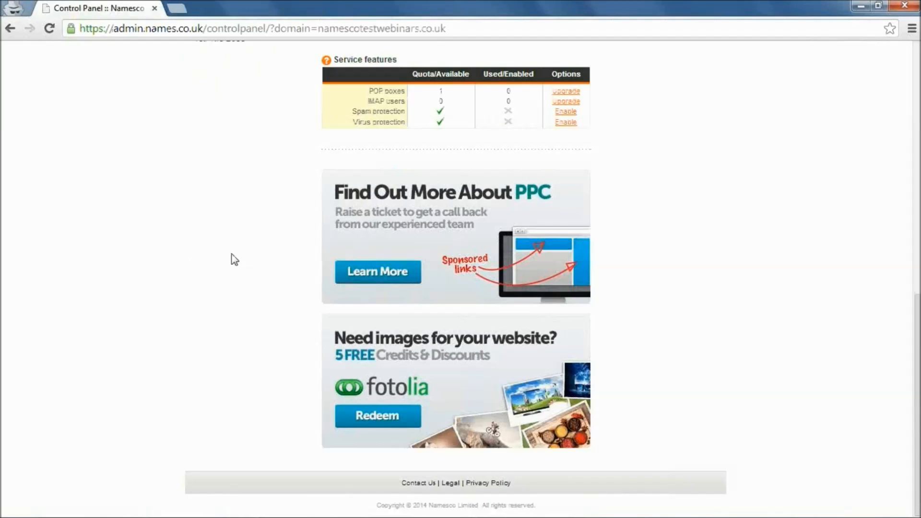
{"action": "mouse_move", "coordinate": [402, 218]}
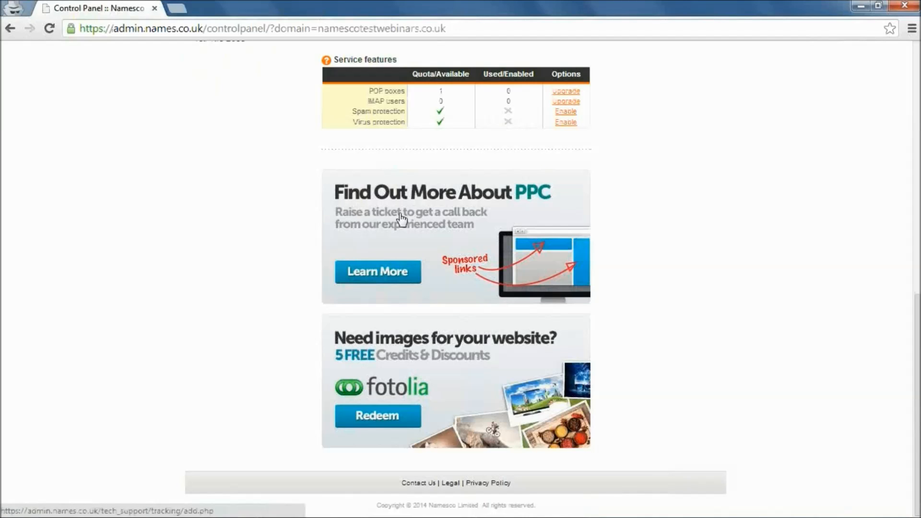
{"action": "mouse_move", "coordinate": [399, 352]}
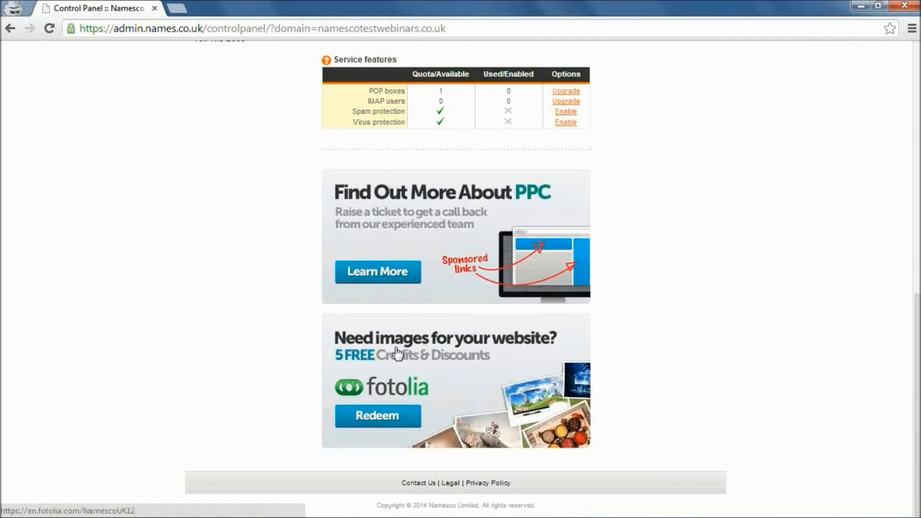
{"action": "mouse_move", "coordinate": [530, 210]}
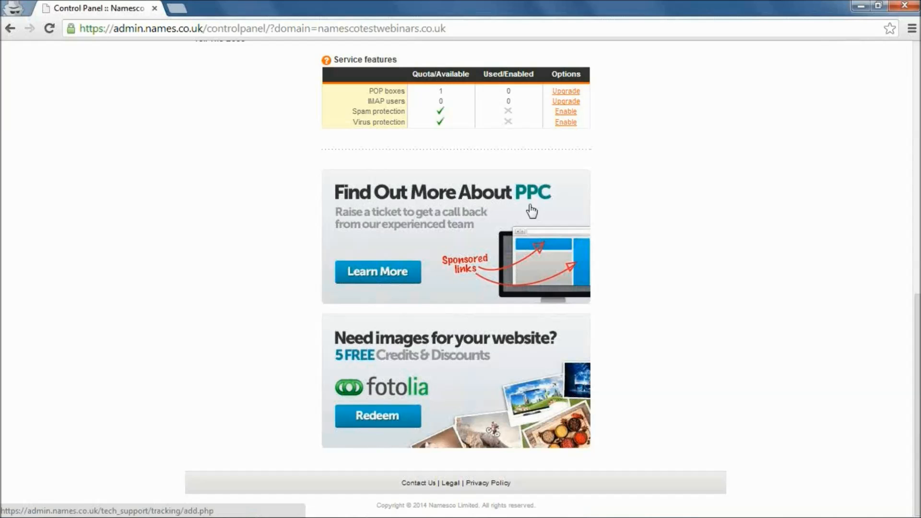
{"action": "mouse_move", "coordinate": [516, 210]}
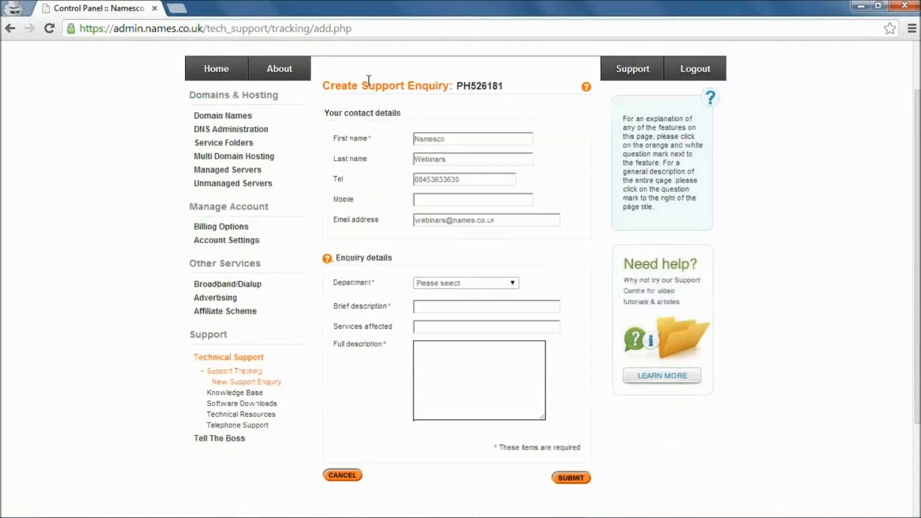
{"action": "mouse_move", "coordinate": [388, 111]}
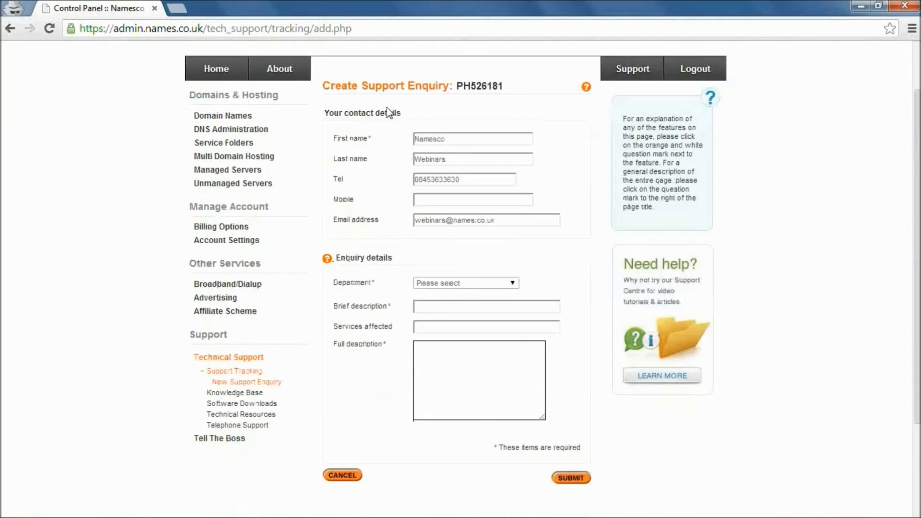
{"action": "mouse_move", "coordinate": [415, 128]}
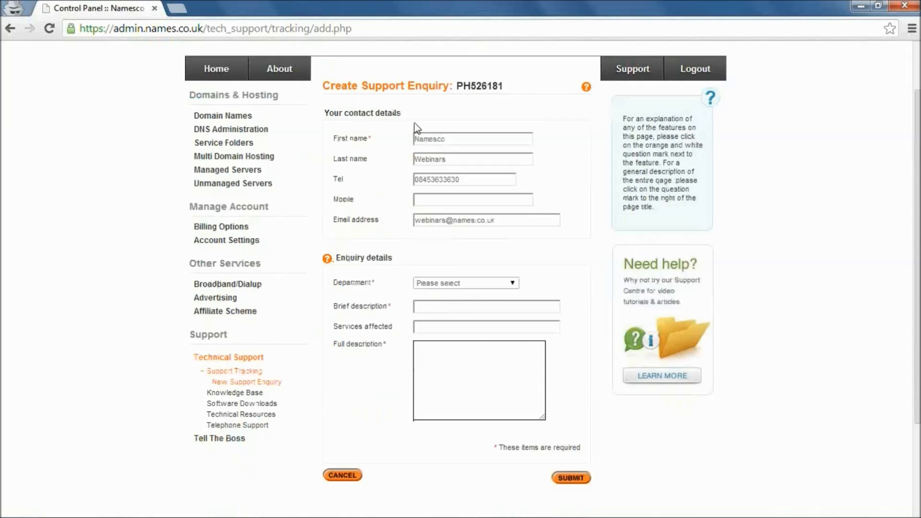
{"action": "mouse_move", "coordinate": [449, 174]}
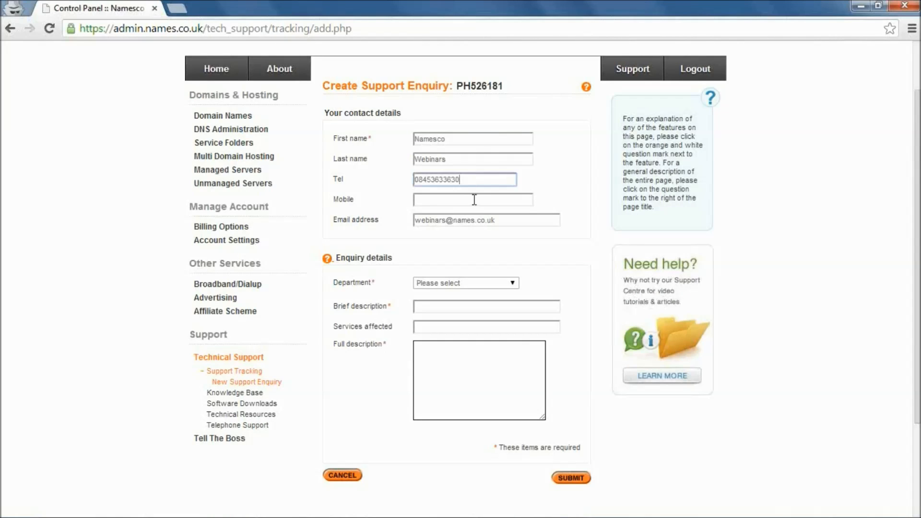
- Address the enquiry to Sales with brief description 'PPC Enquiry' and move into the full description
{"action": "left_click", "coordinate": [464, 282]}
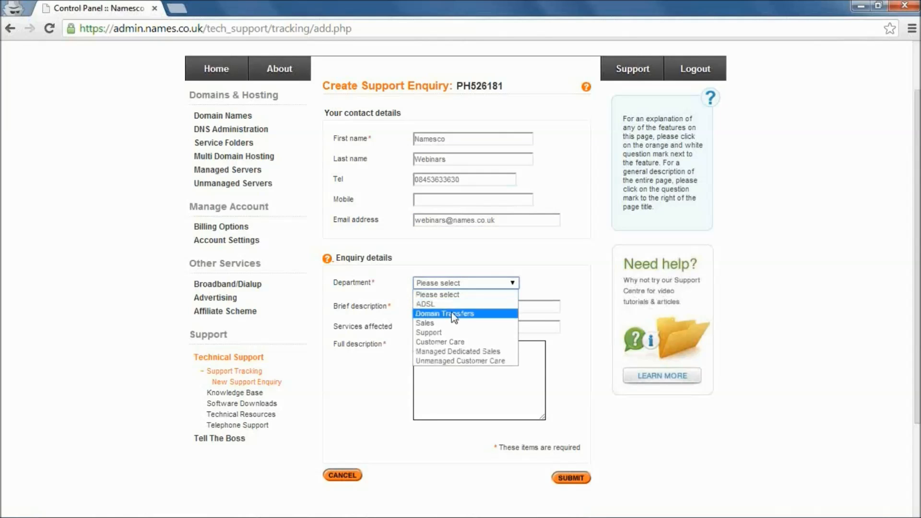
{"action": "left_click", "coordinate": [425, 322]}
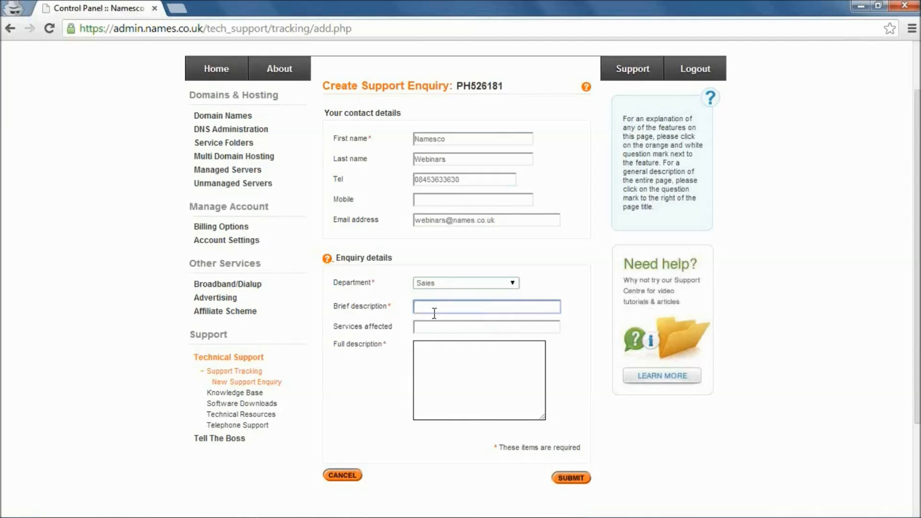
{"action": "type", "text": "PPC"}
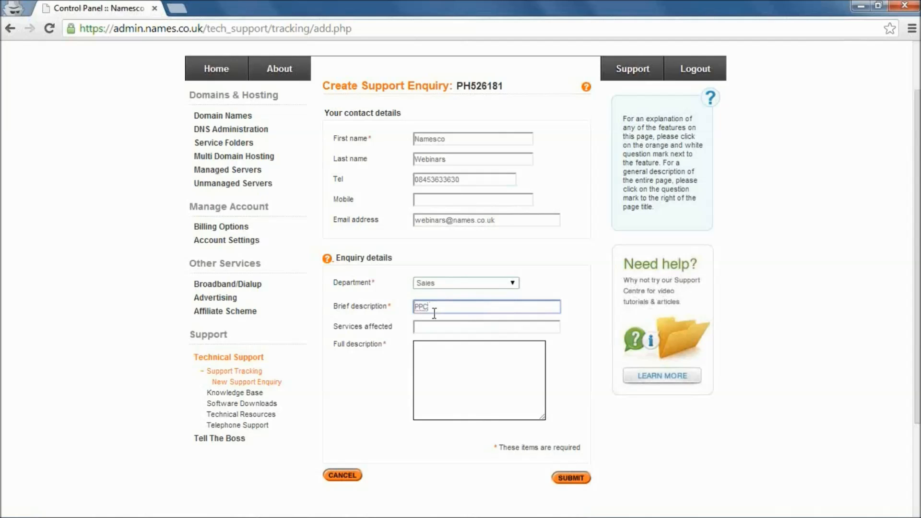
{"action": "type", "text": "Enquiry"}
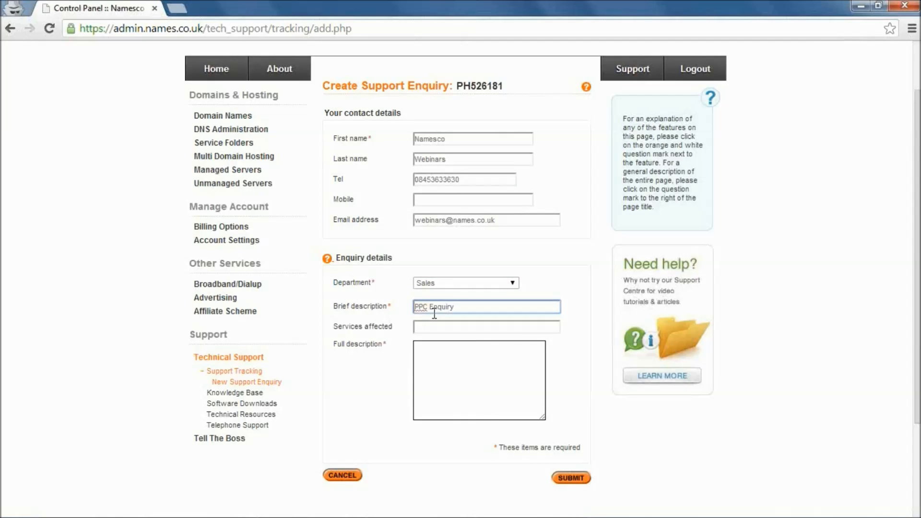
{"action": "left_click", "coordinate": [486, 326]}
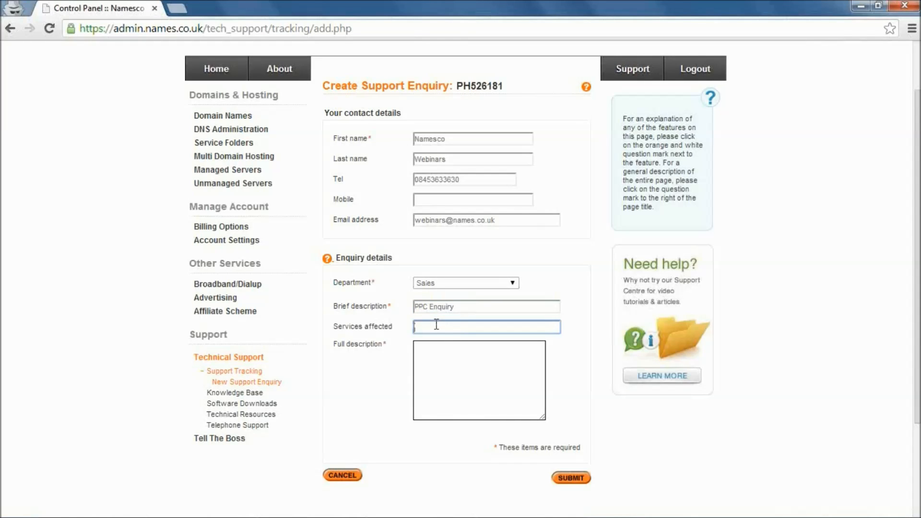
{"action": "left_click", "coordinate": [478, 380]}
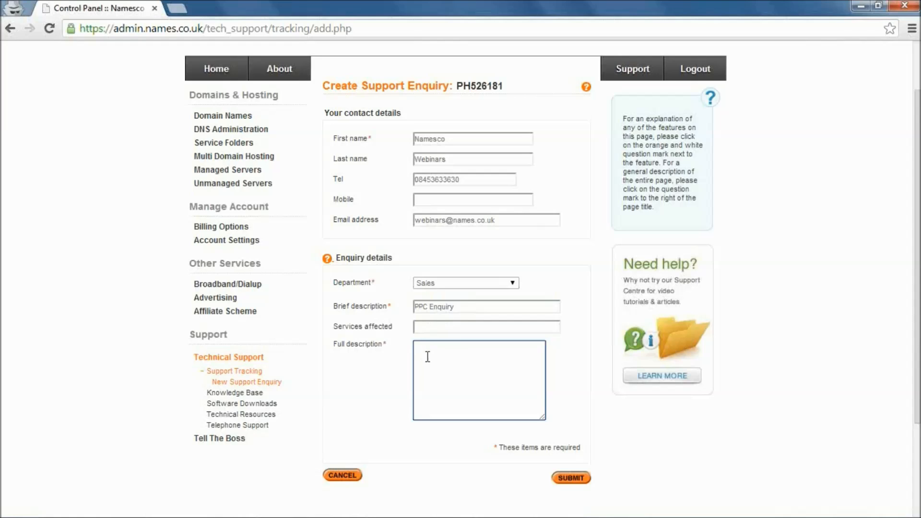
{"action": "mouse_move", "coordinate": [463, 349]}
{"action": "type", "text": "SEO"}
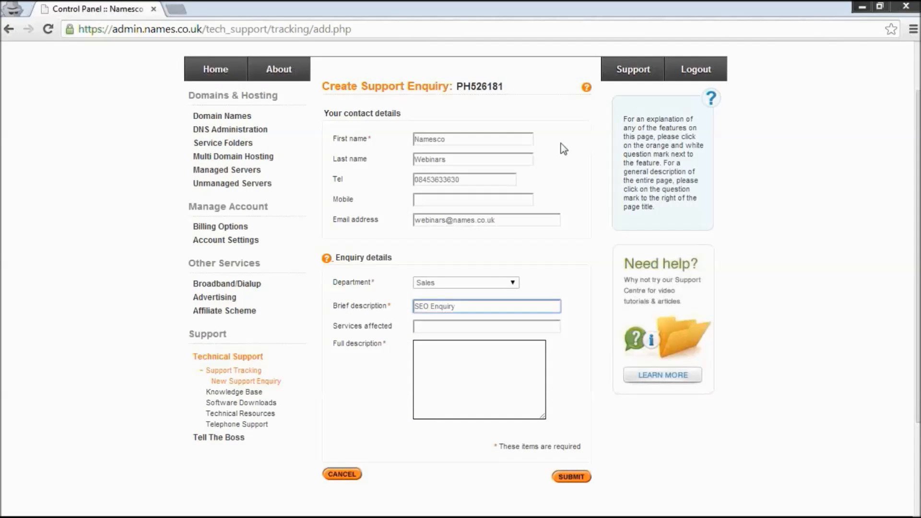
{"action": "mouse_move", "coordinate": [222, 116]}
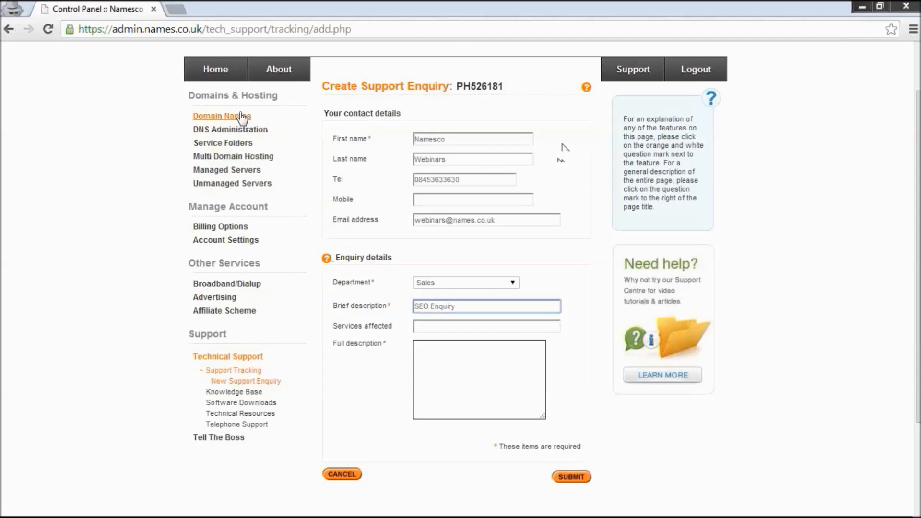
- Reopen the namescotestwebinars.co.uk summary listing LiteMail, FreeSite and the 13-item Online Shop
{"action": "left_click", "coordinate": [222, 116]}
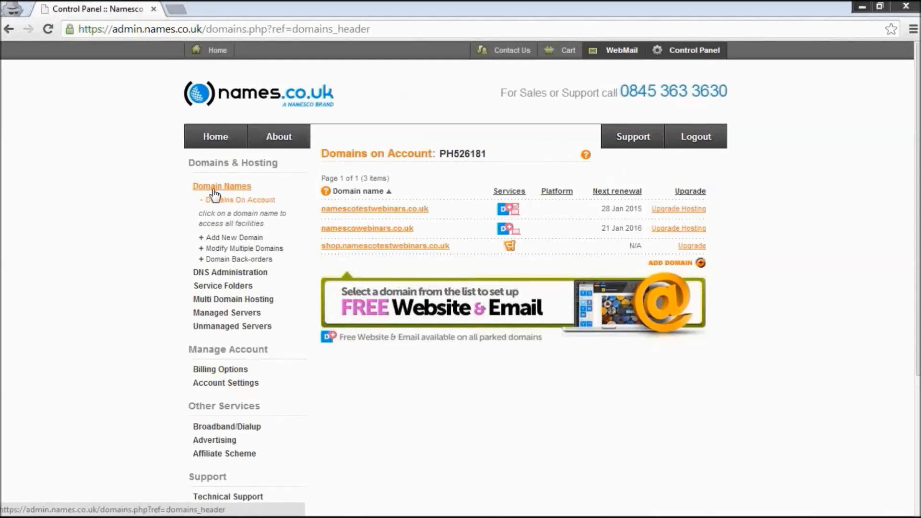
{"action": "left_click", "coordinate": [375, 208]}
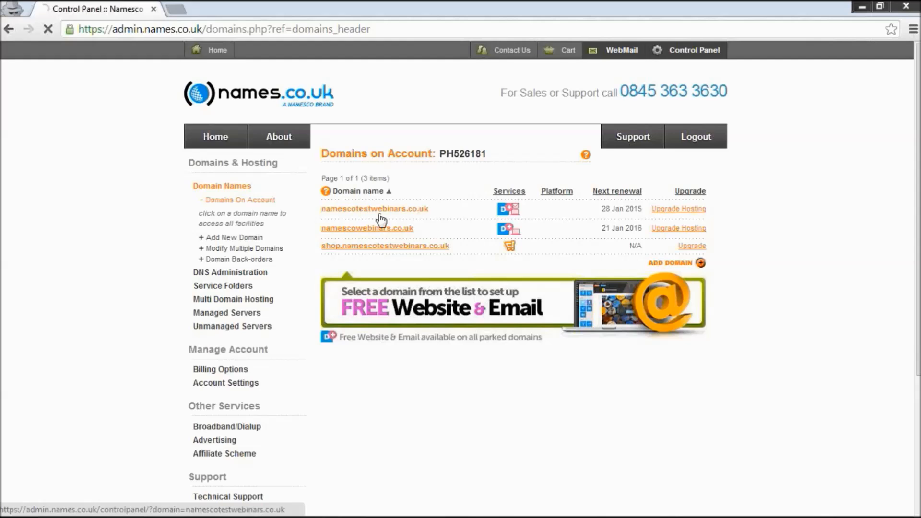
{"action": "left_click", "coordinate": [374, 208]}
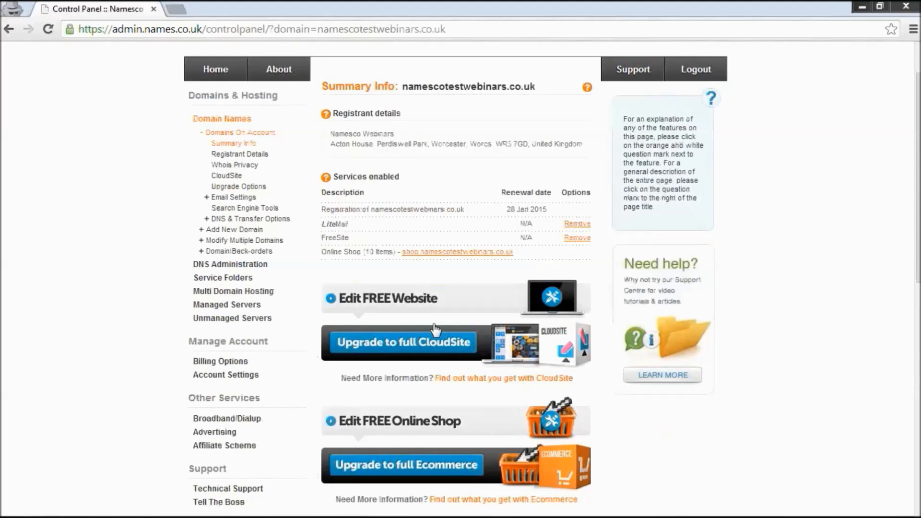
{"action": "mouse_move", "coordinate": [392, 300]}
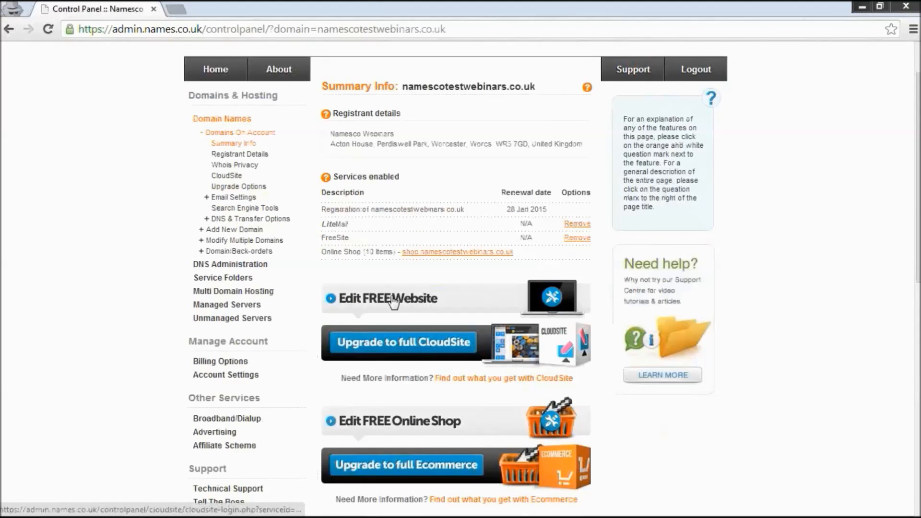
{"action": "mouse_move", "coordinate": [448, 351]}
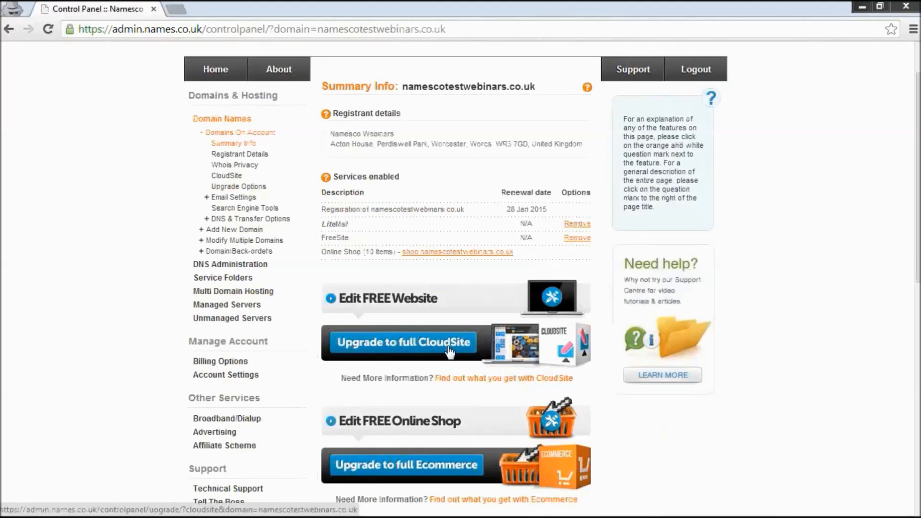
{"action": "mouse_move", "coordinate": [451, 352]}
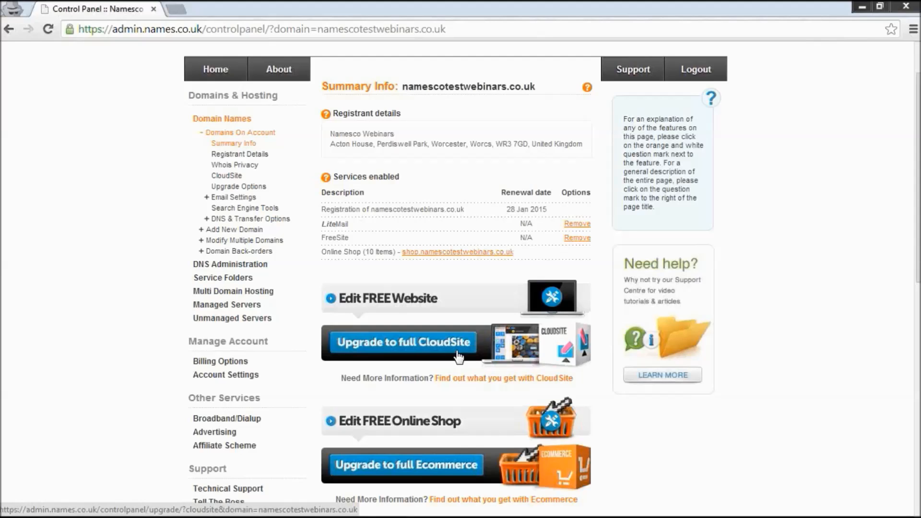
{"action": "mouse_move", "coordinate": [481, 328]}
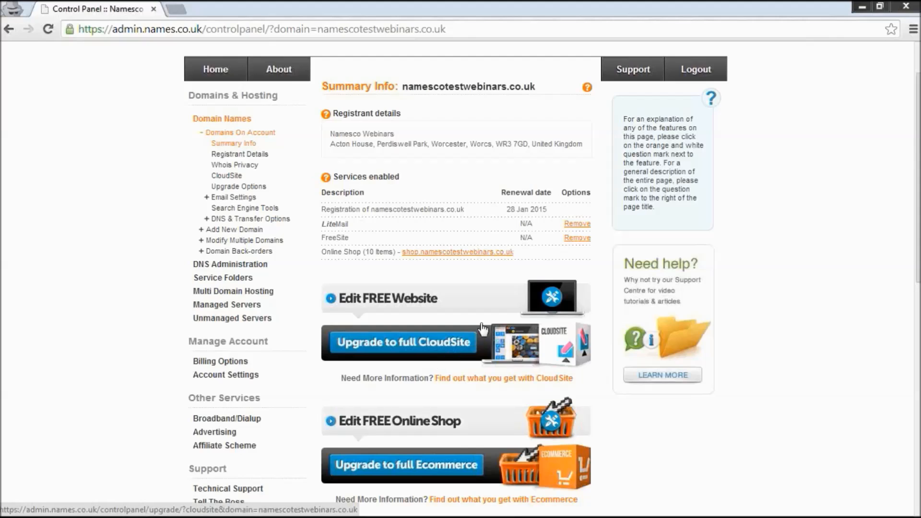
{"action": "scroll", "scroll_direction": "down", "scroll_amount": 3}
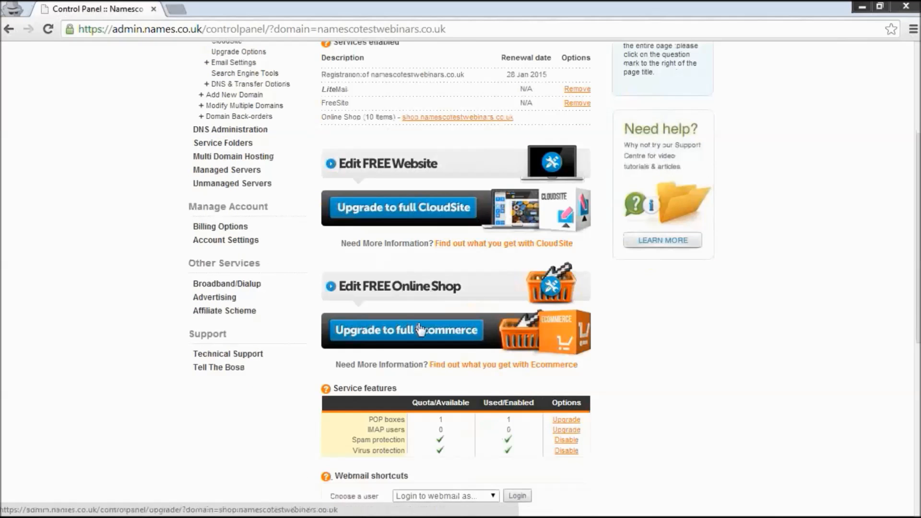
{"action": "mouse_move", "coordinate": [498, 336]}
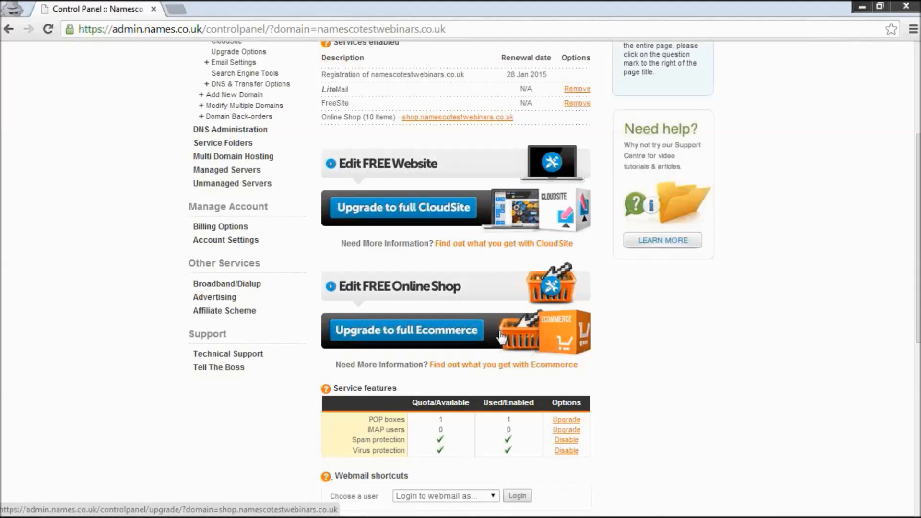
{"action": "scroll", "scroll_direction": "up", "scroll_amount": 3}
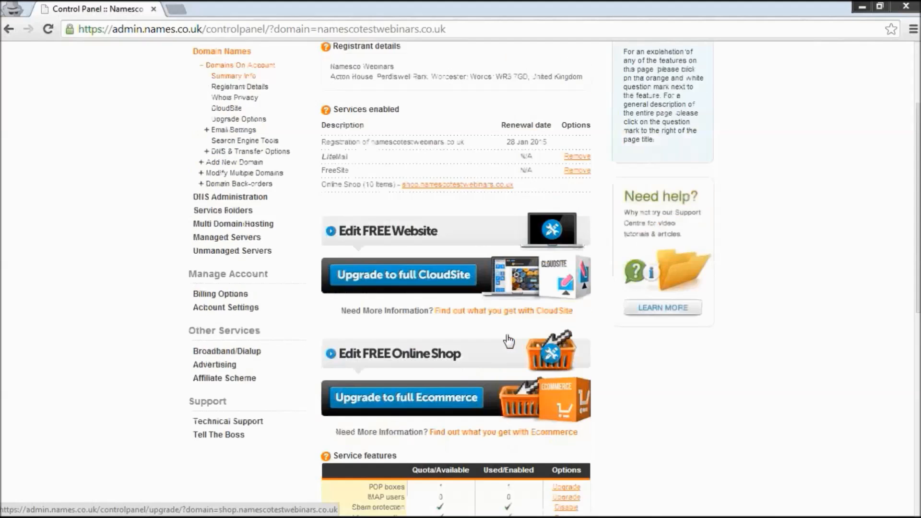
{"action": "scroll", "scroll_direction": "up", "scroll_amount": 3}
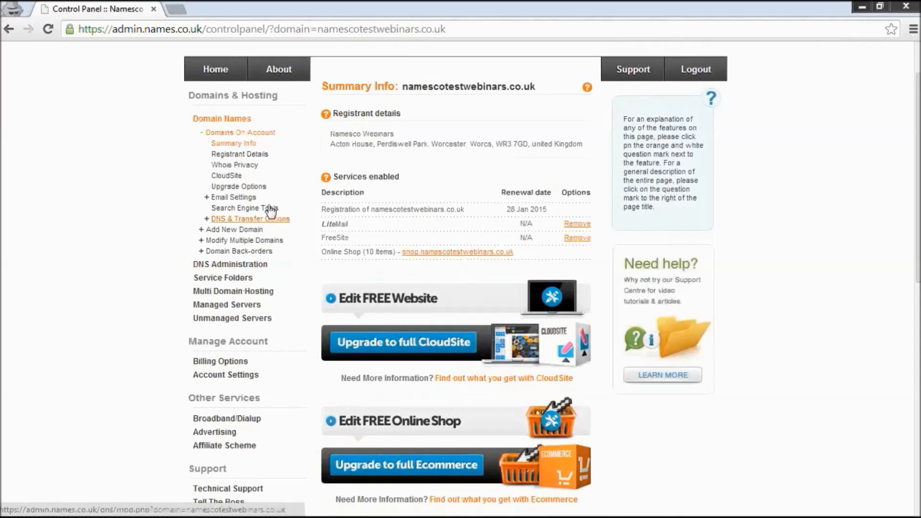
{"action": "mouse_move", "coordinate": [239, 188]}
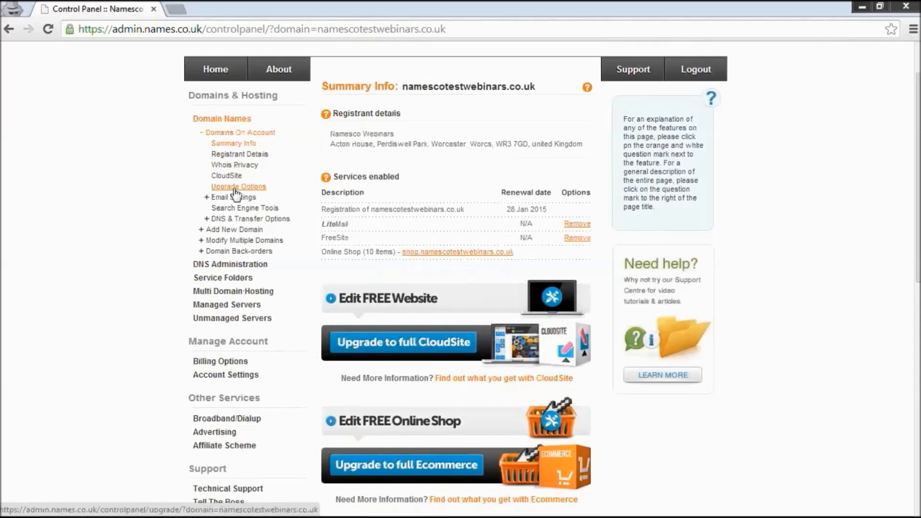
- Show the Upgrade Options page with priced email and CloudSite packages for namescotestwebinars.co.uk
{"action": "left_click", "coordinate": [238, 186]}
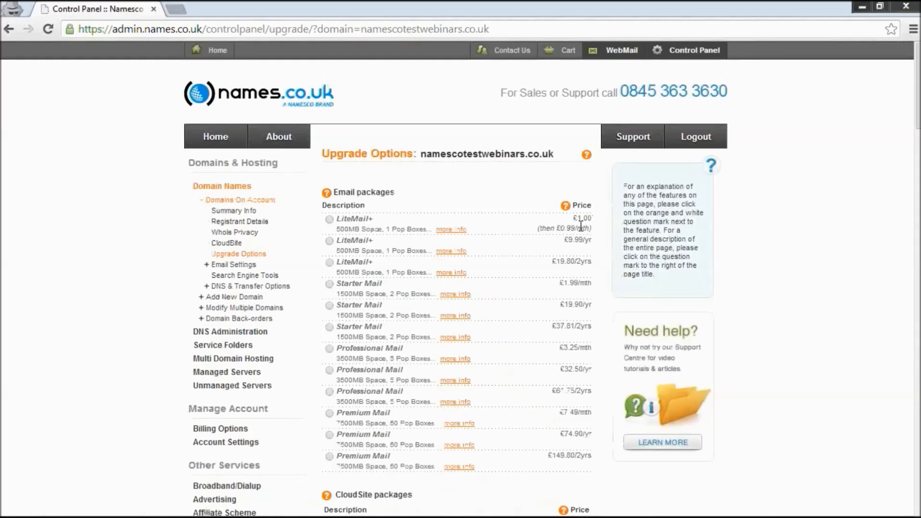
{"action": "mouse_move", "coordinate": [573, 275]}
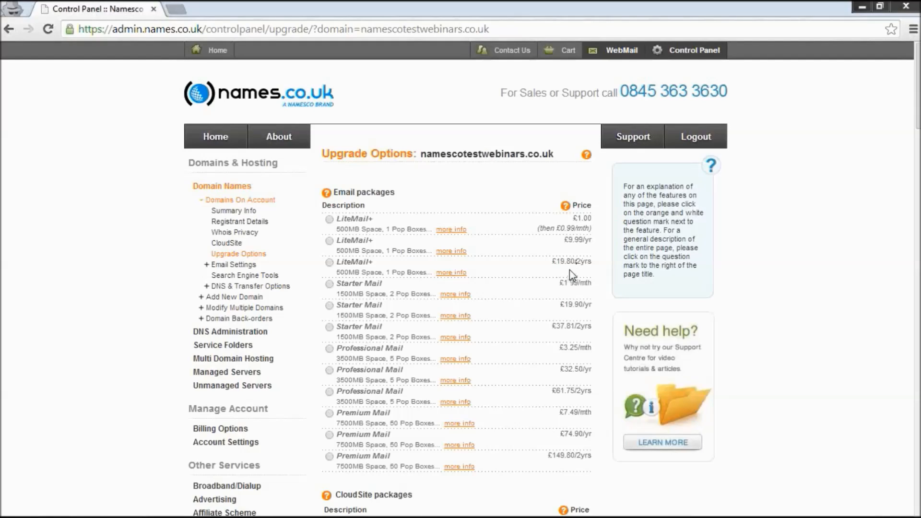
{"action": "mouse_move", "coordinate": [477, 242]}
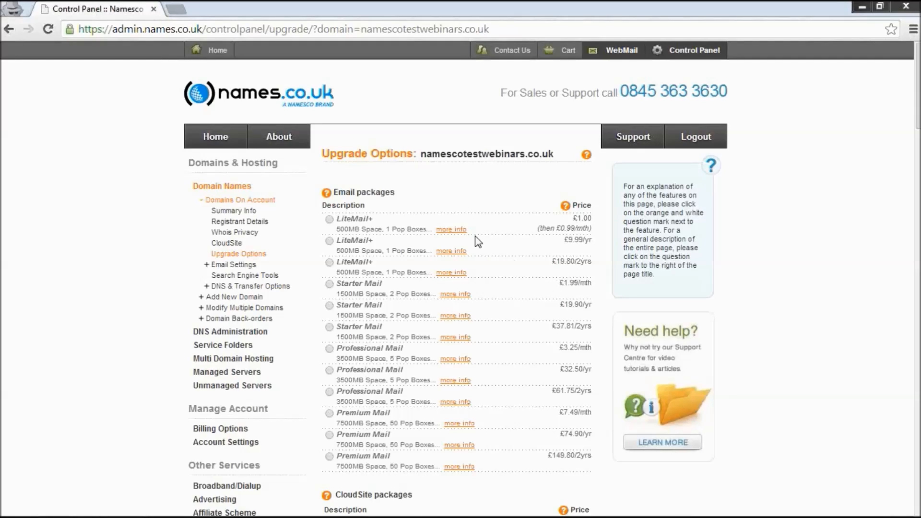
{"action": "mouse_move", "coordinate": [517, 291]}
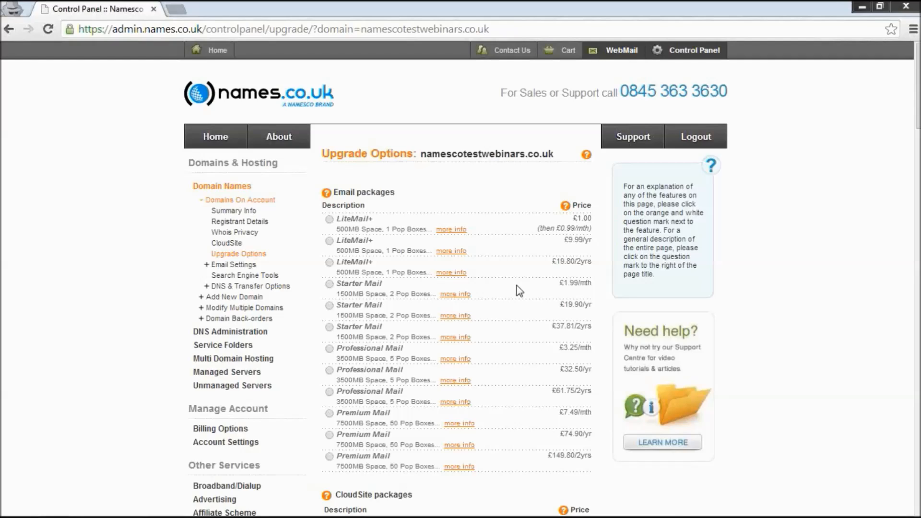
{"action": "mouse_move", "coordinate": [392, 285]}
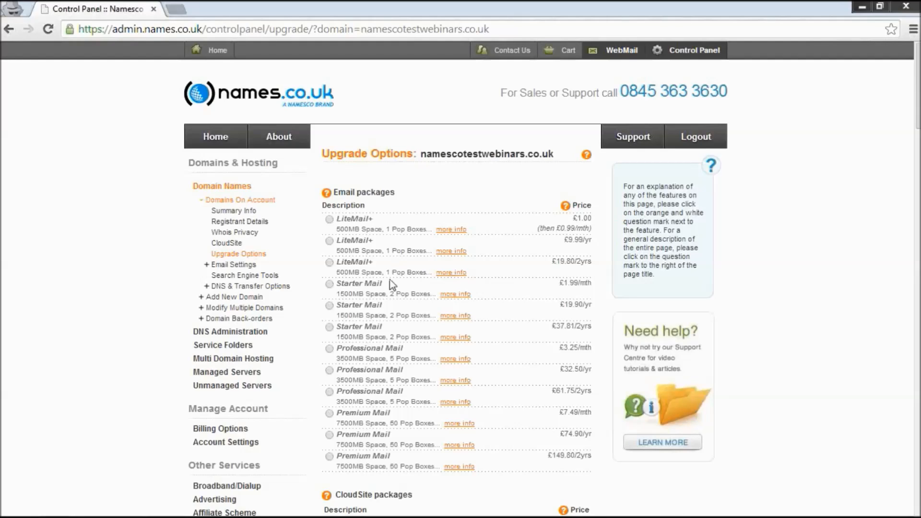
{"action": "mouse_move", "coordinate": [374, 305]}
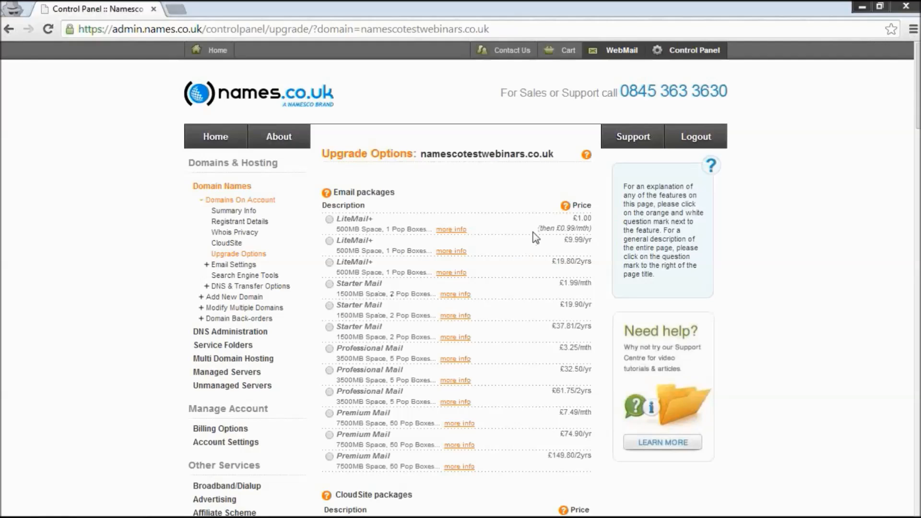
{"action": "mouse_move", "coordinate": [368, 343]}
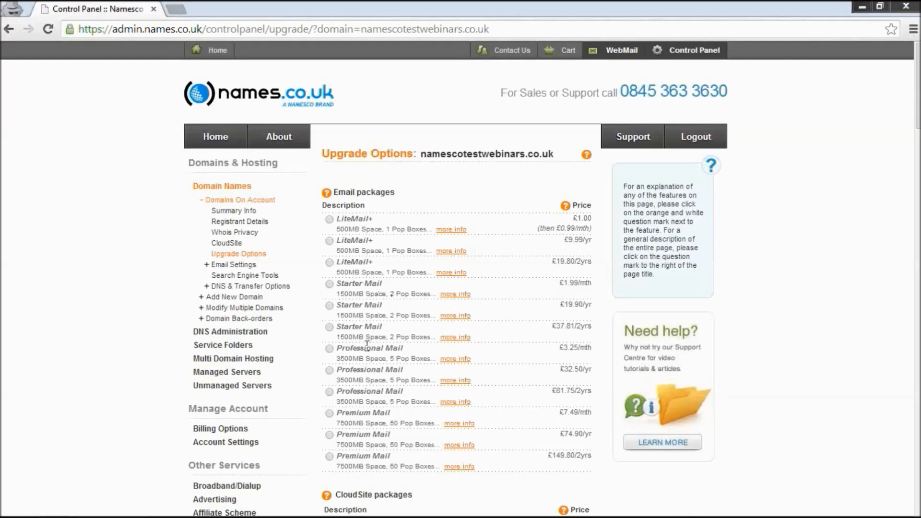
{"action": "mouse_move", "coordinate": [798, 116]}
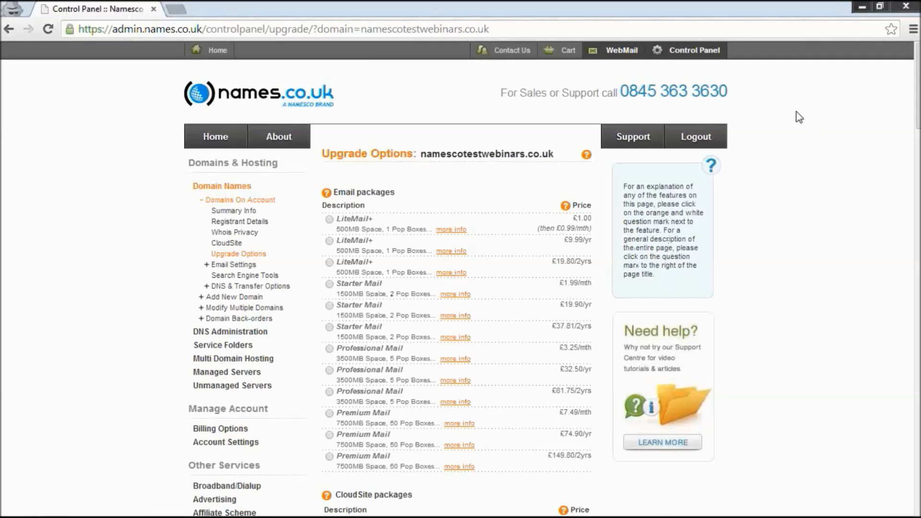